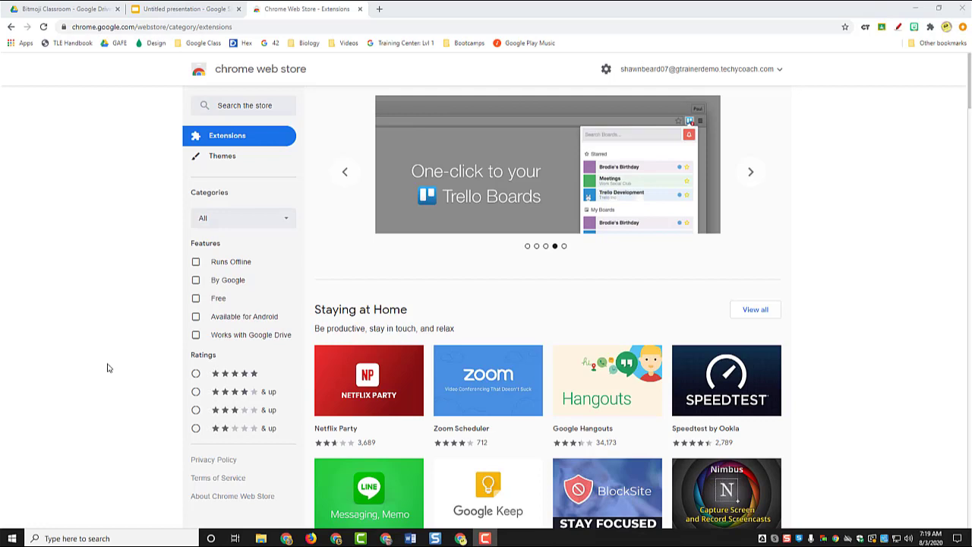
mouse_move(146, 502)
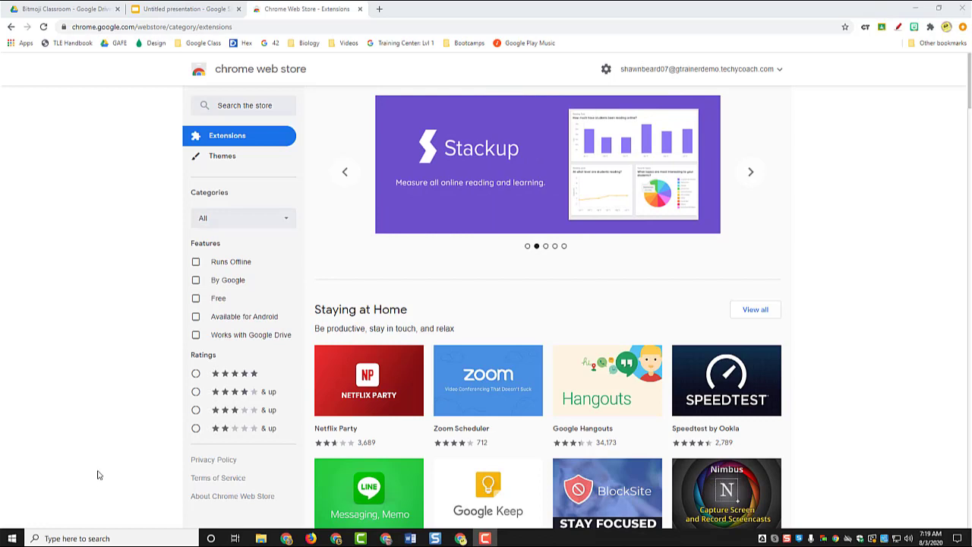
mouse_move(116, 487)
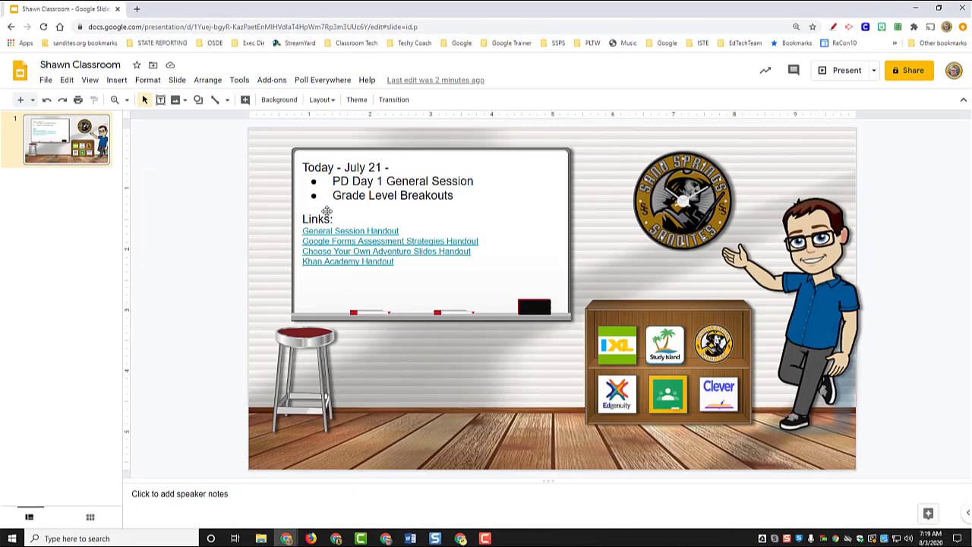
mouse_move(160, 224)
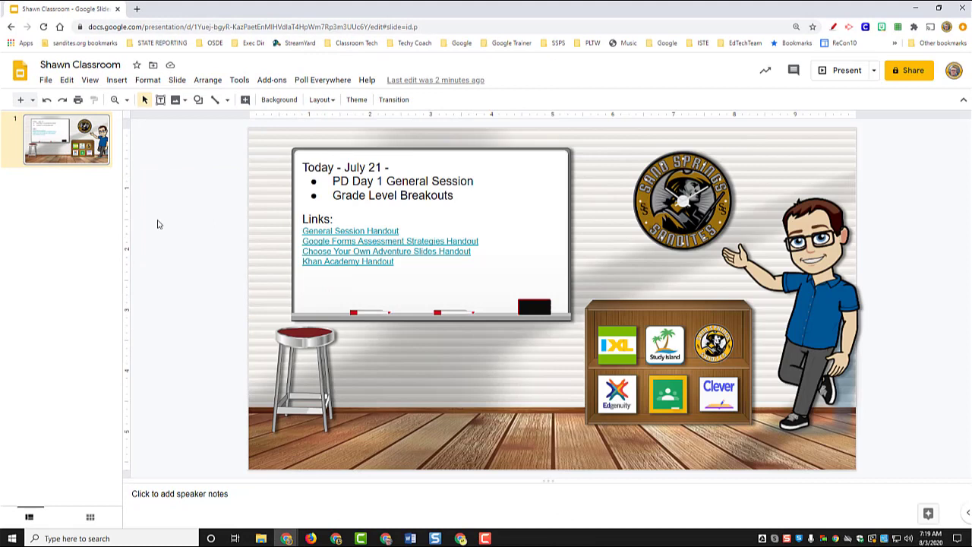
mouse_move(188, 262)
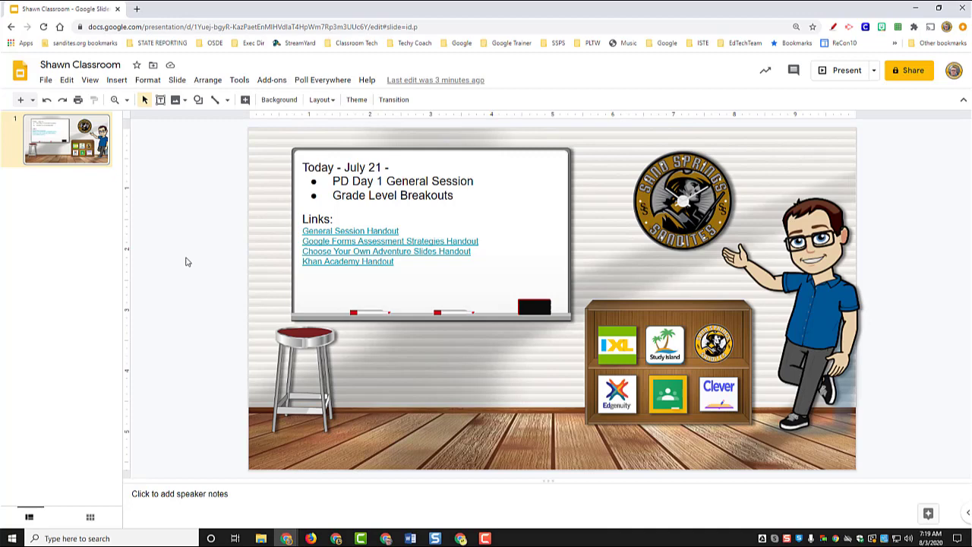
mouse_move(128, 15)
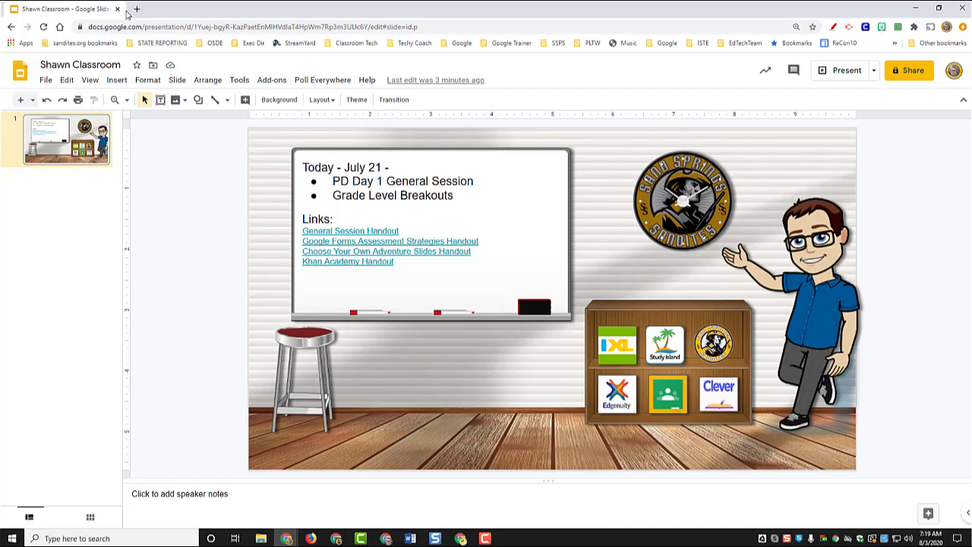
Go to bitmoji.com in a new browser tab.
type("bitmoji.com")
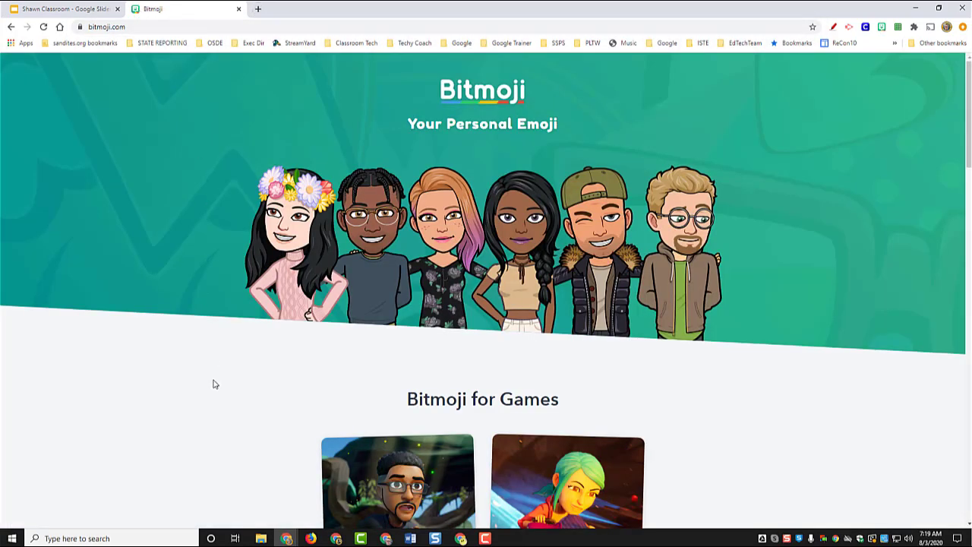
Scroll the Bitmoji homepage to its create section, then close that tab.
scroll("down", 3)
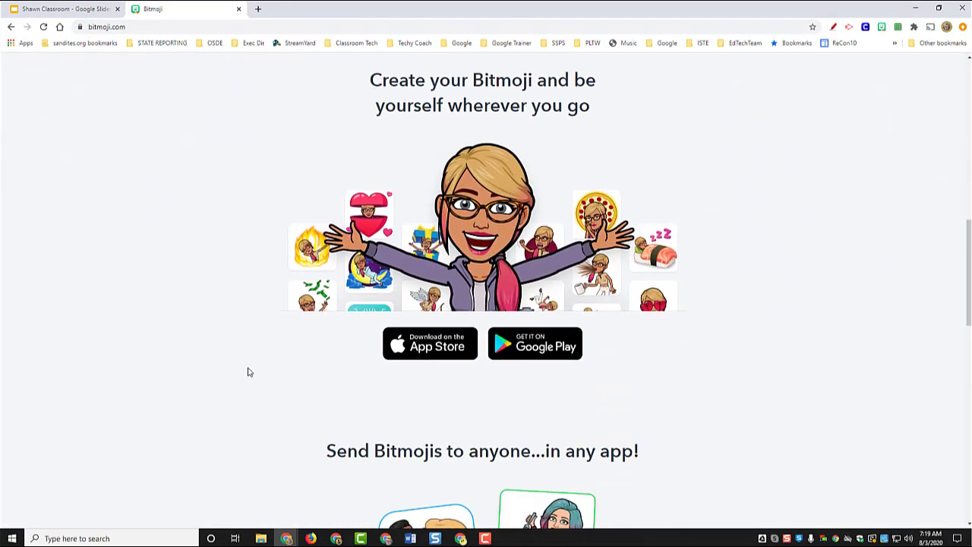
mouse_move(428, 343)
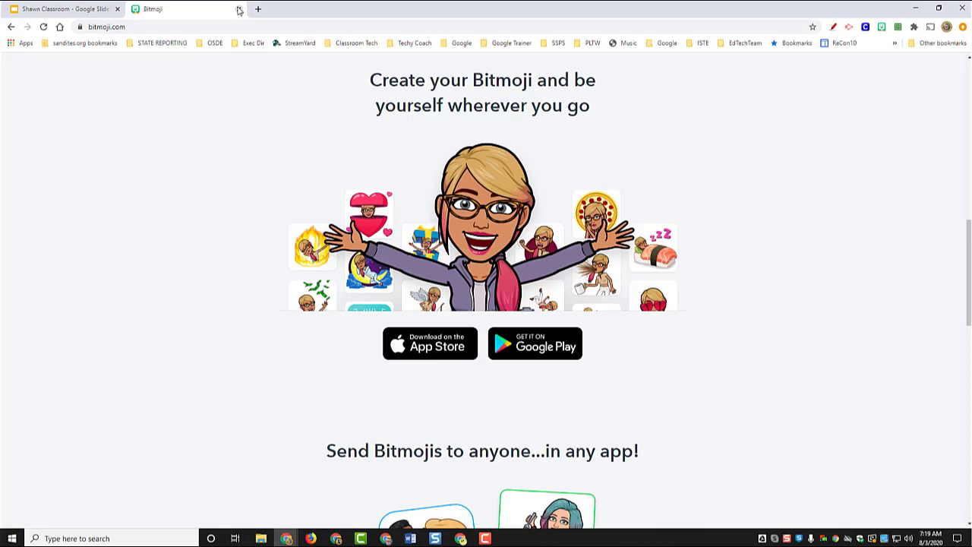
left_click(64, 9)
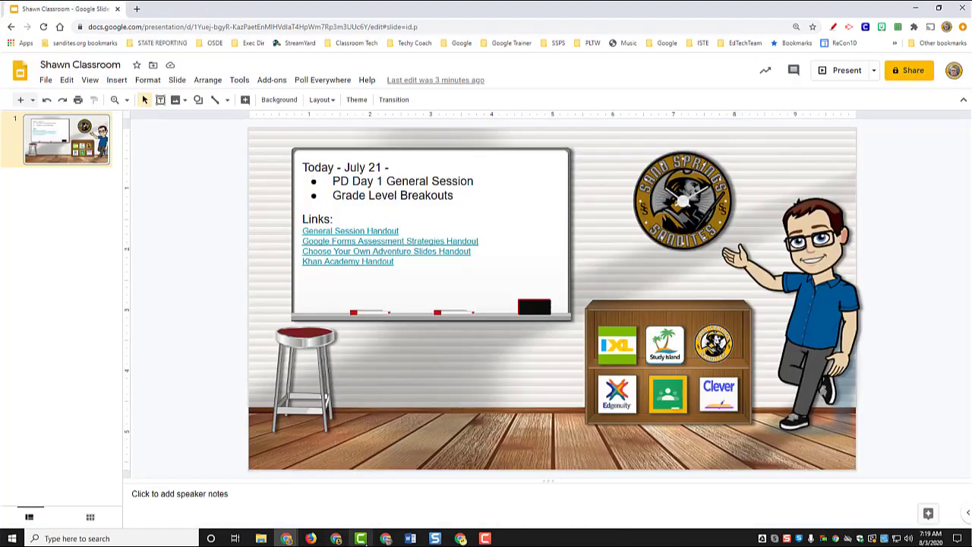
Search the Web Store for bitmoji and preview the installed Bitmoji extension's sticker panel.
left_click(304, 10)
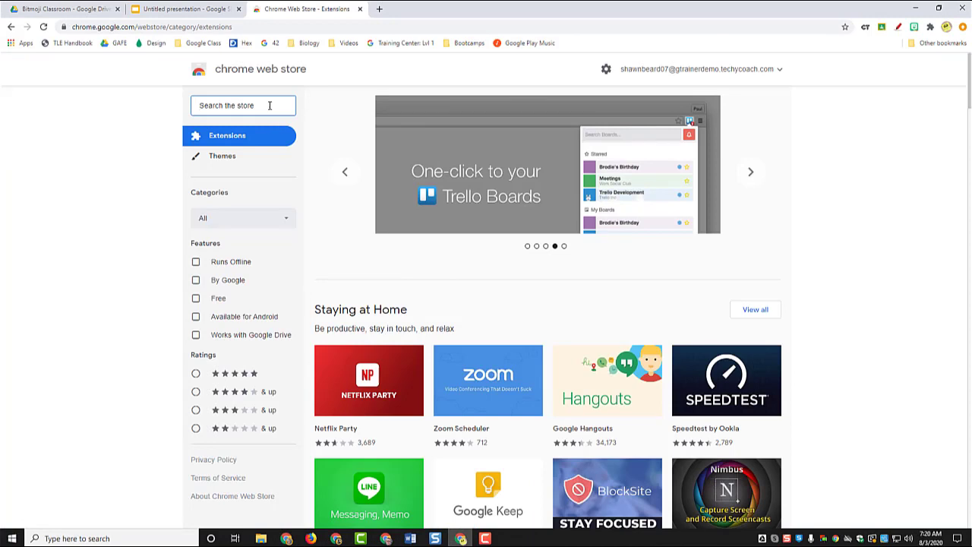
type("bitmoji")
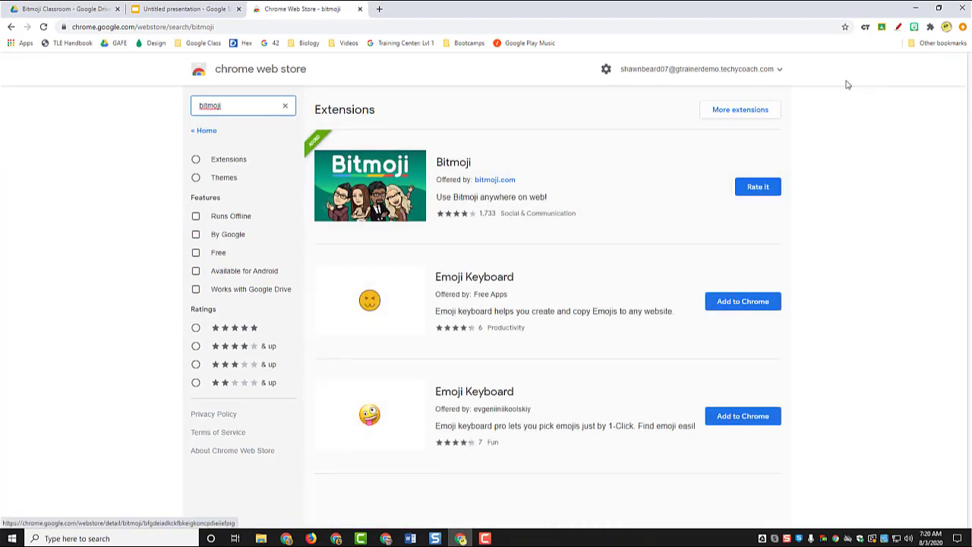
left_click(915, 27)
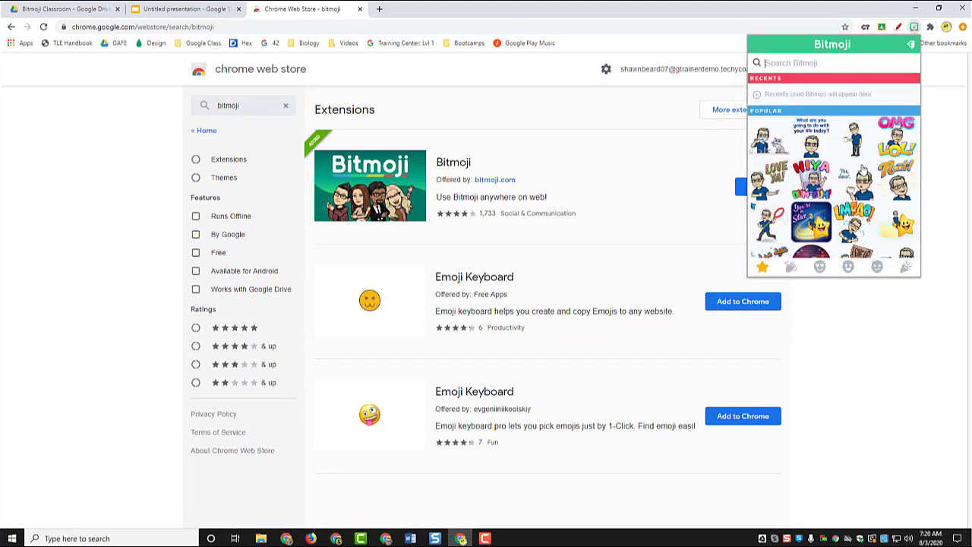
left_click(243, 105)
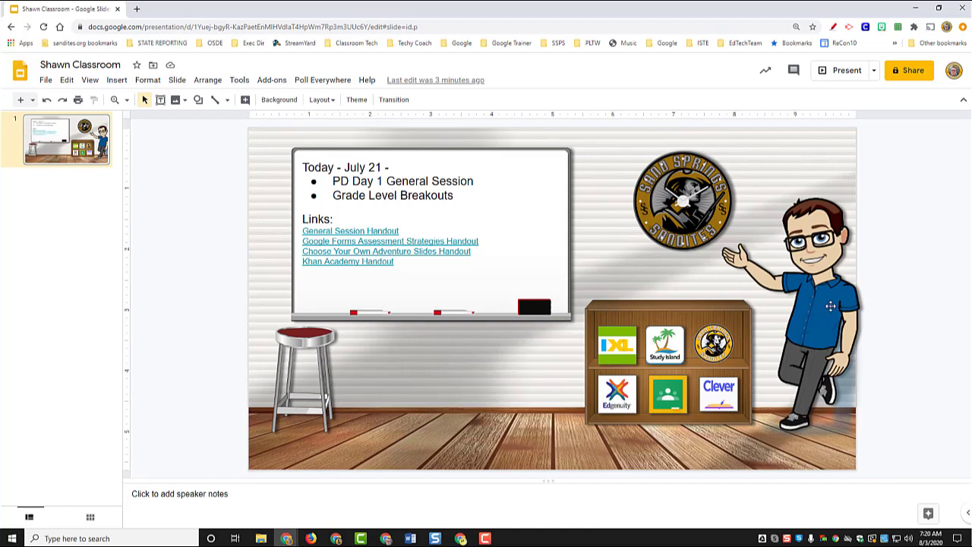
mouse_move(896, 309)
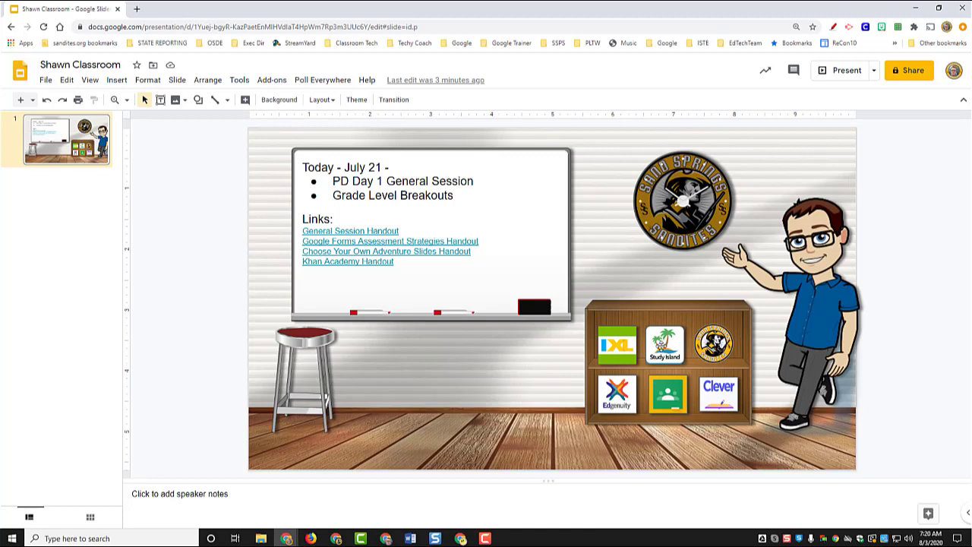
mouse_move(459, 355)
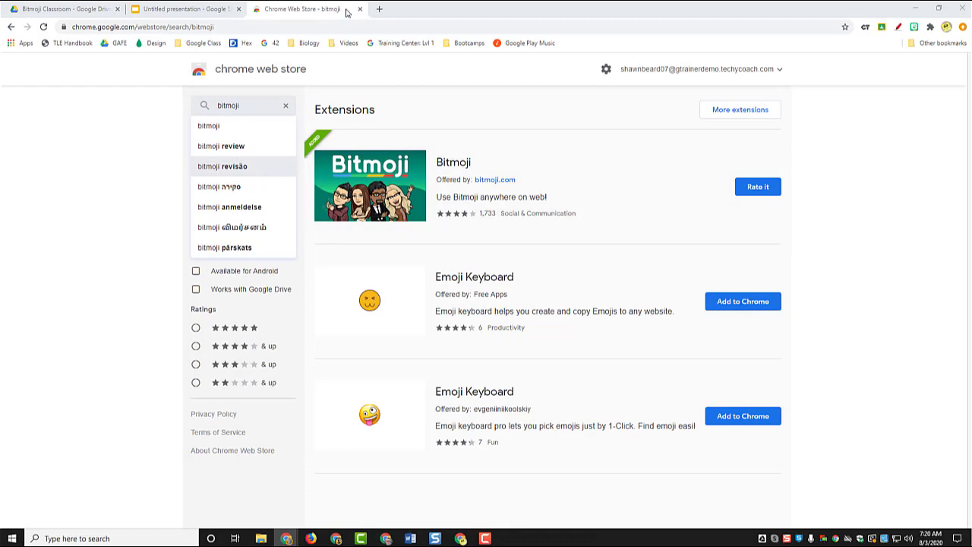
Clear the title and subtitle placeholders from the untitled presentation's first slide.
left_click(182, 9)
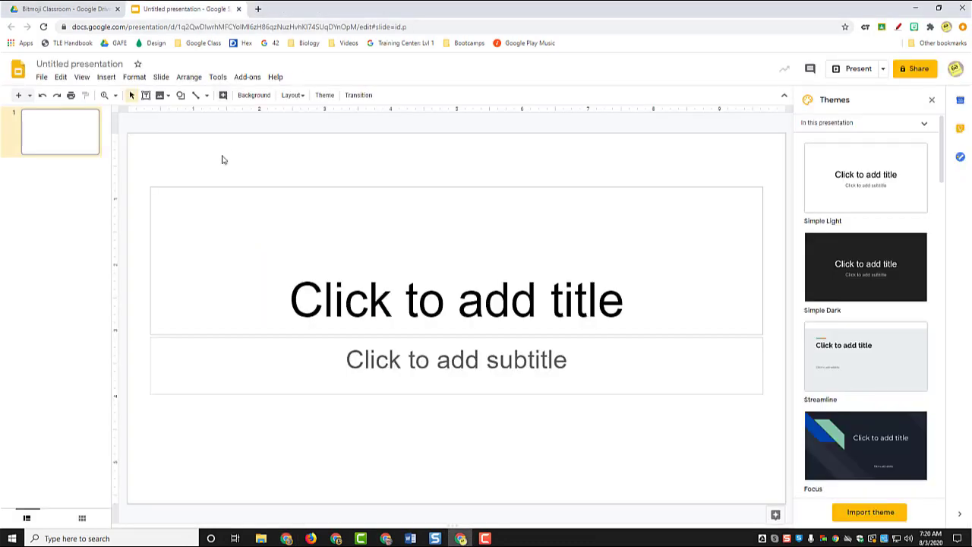
left_click(456, 296)
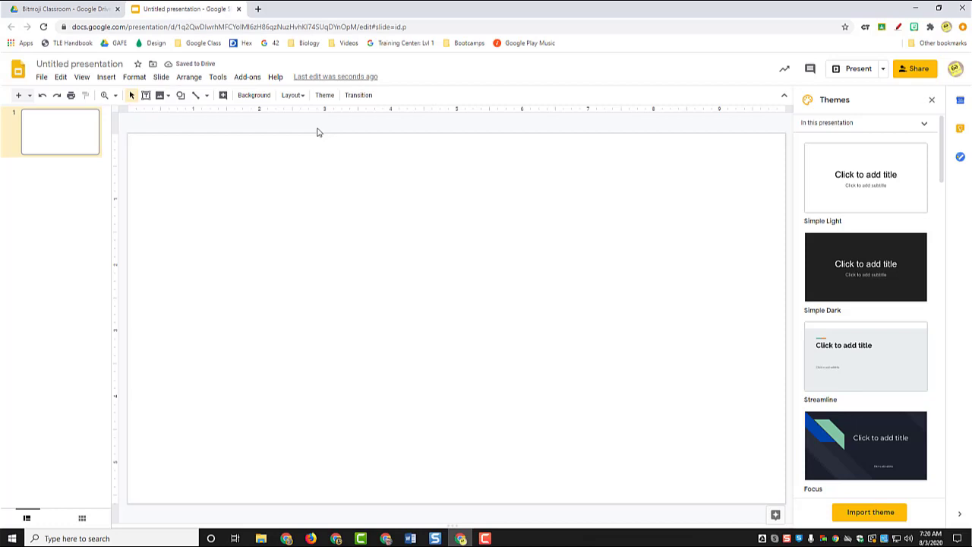
Insert a brick-wall-and-wooden-floor photo from a 'floor wall' web image search onto the slide.
left_click(107, 76)
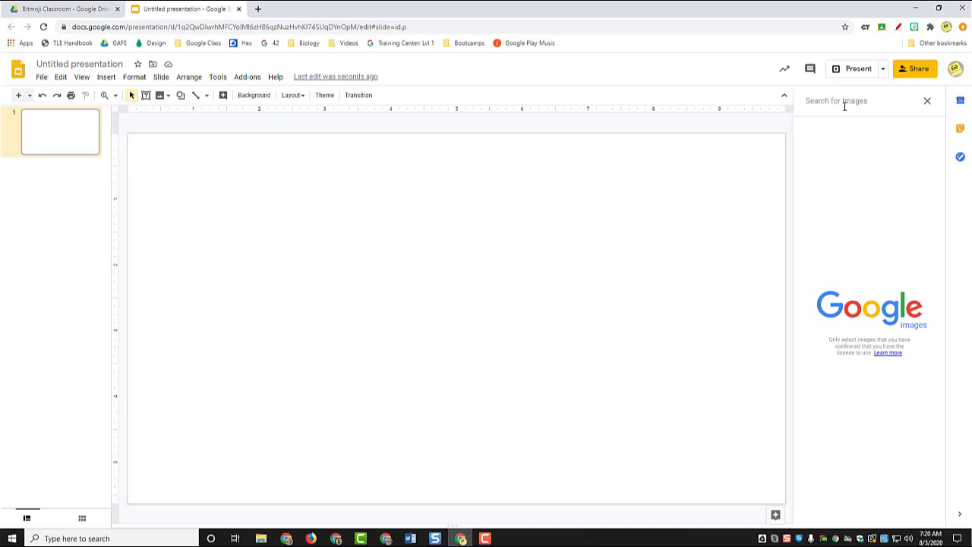
type("floor walls")
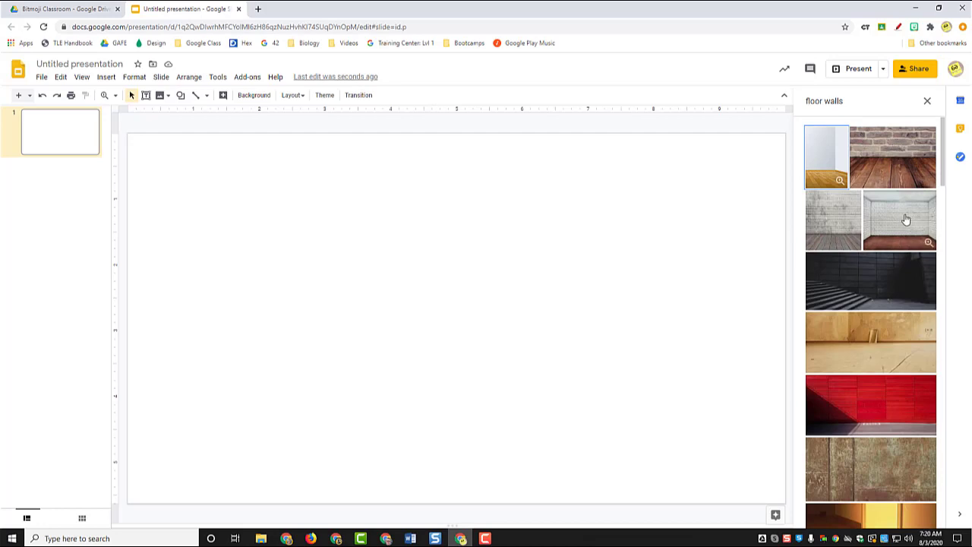
scroll("down", 3)
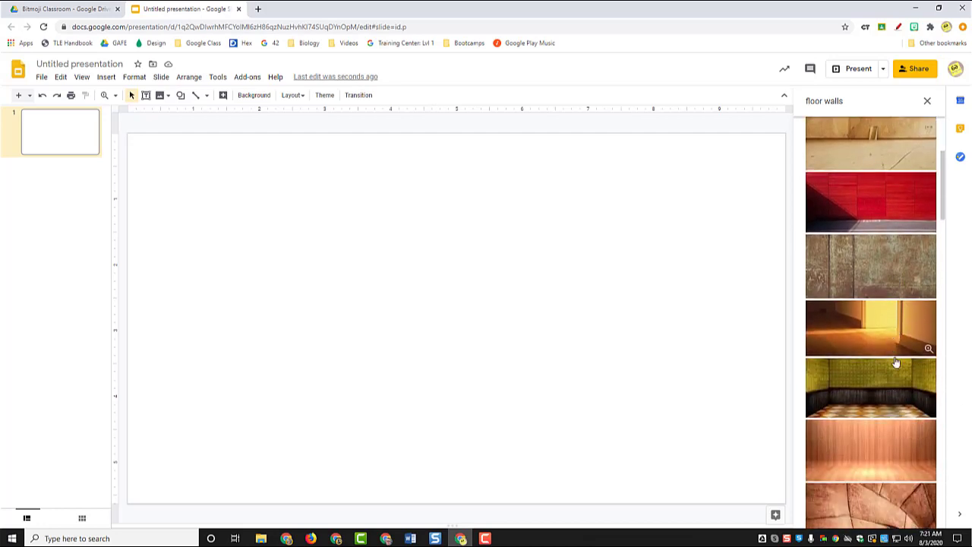
scroll("down", 3)
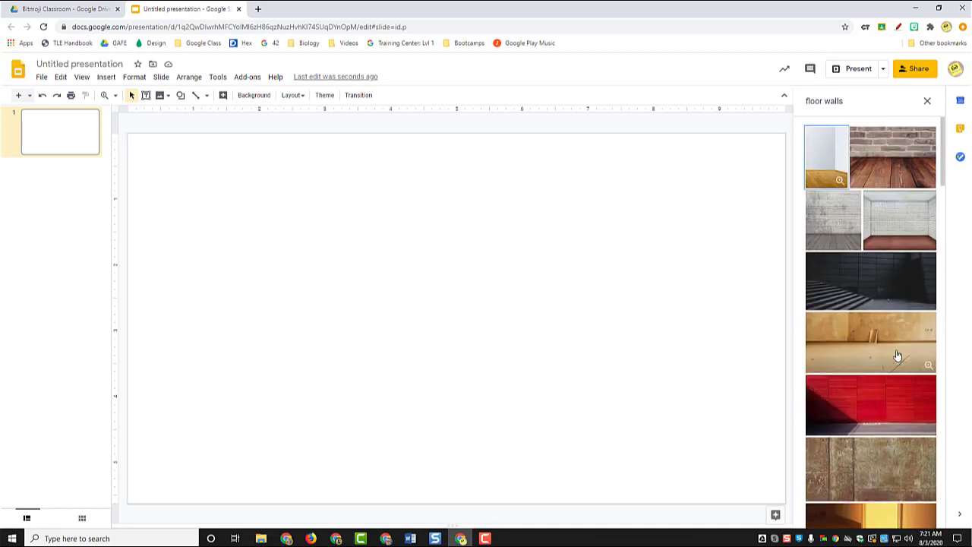
left_click(833, 220)
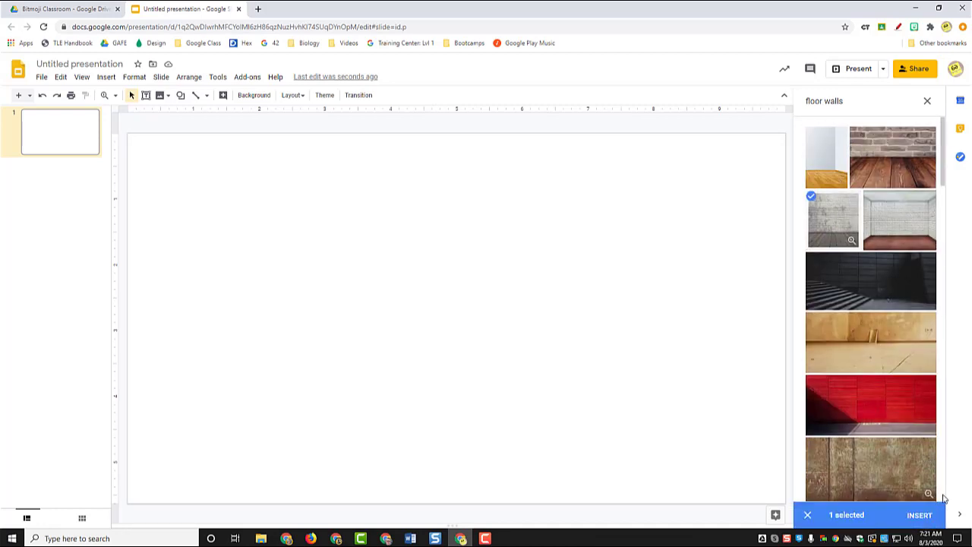
left_click(920, 514)
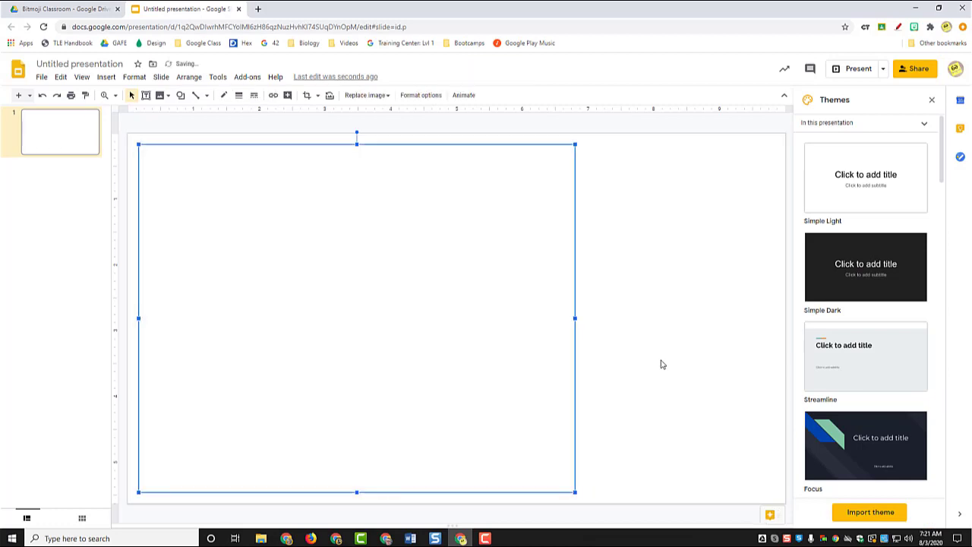
Crop the brick wall photo and make it fill the entire slide.
left_click(146, 95)
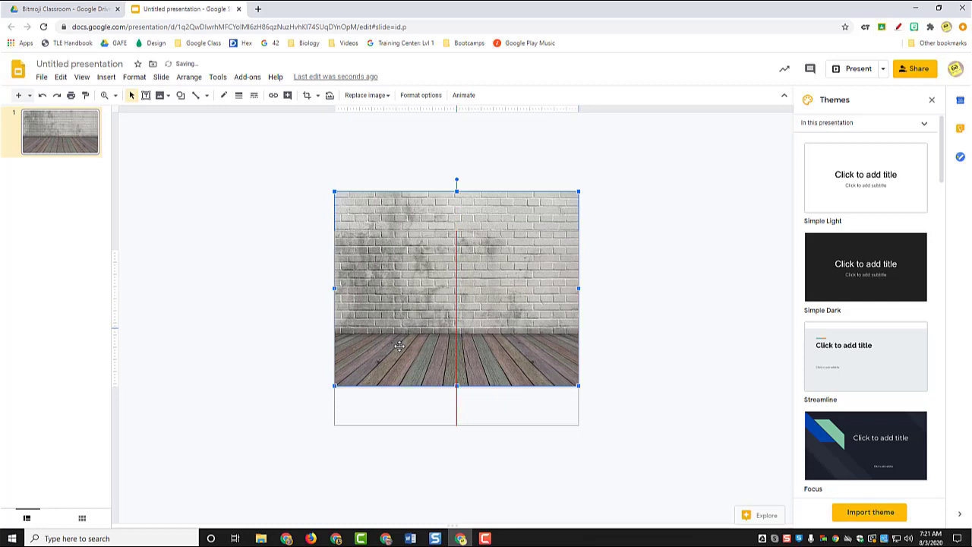
left_click(287, 95)
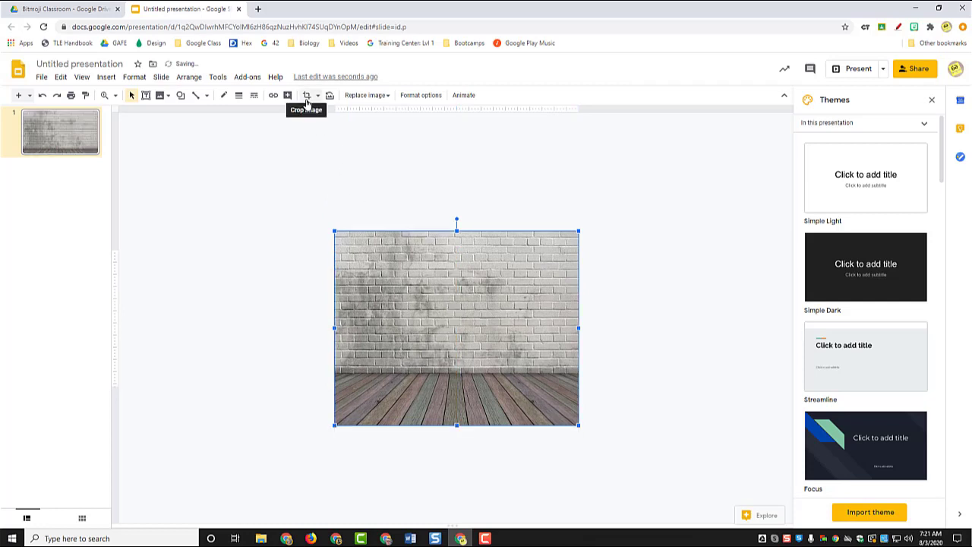
left_click(307, 94)
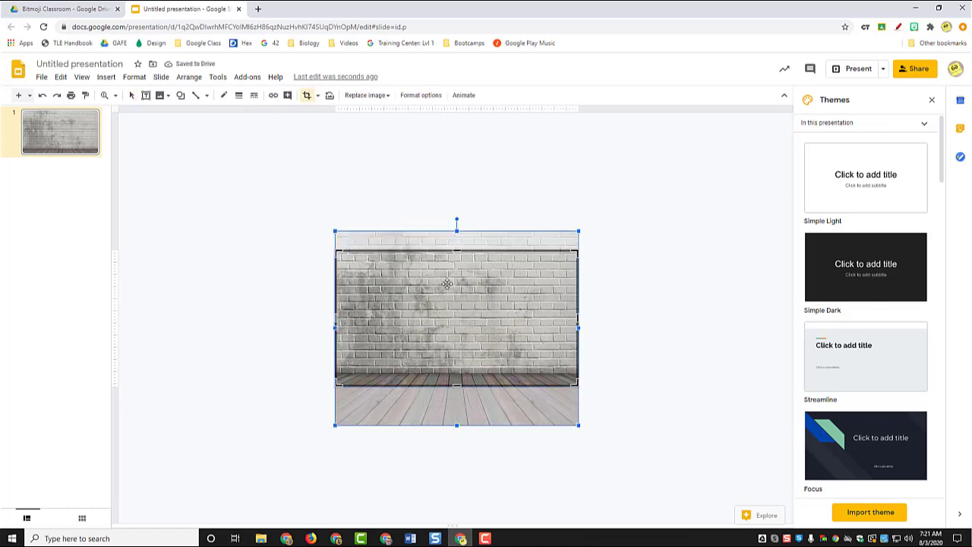
left_click(641, 341)
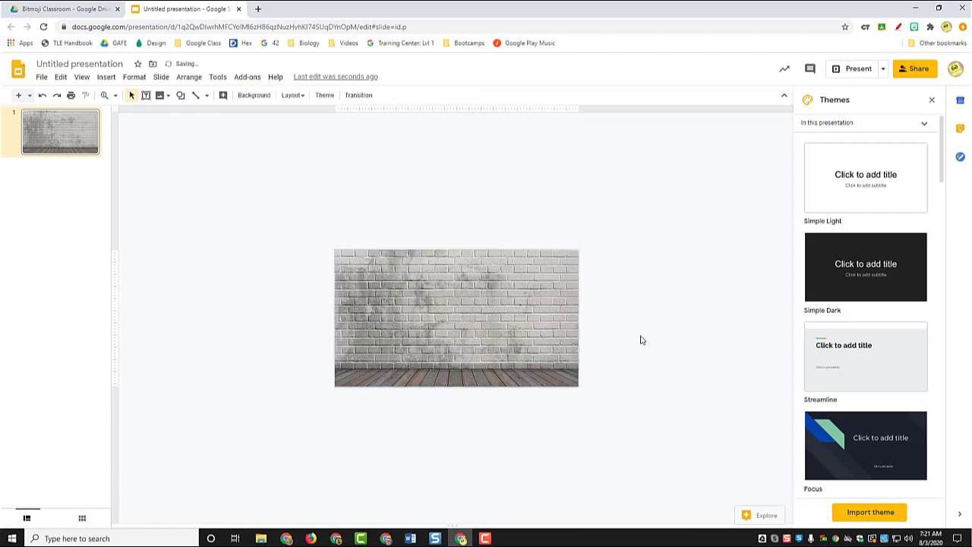
left_click(105, 94)
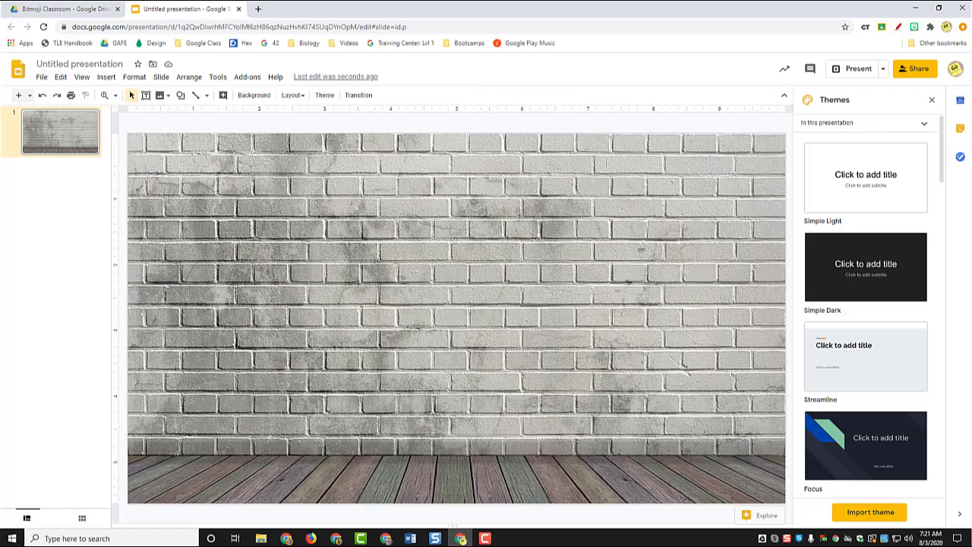
mouse_move(693, 299)
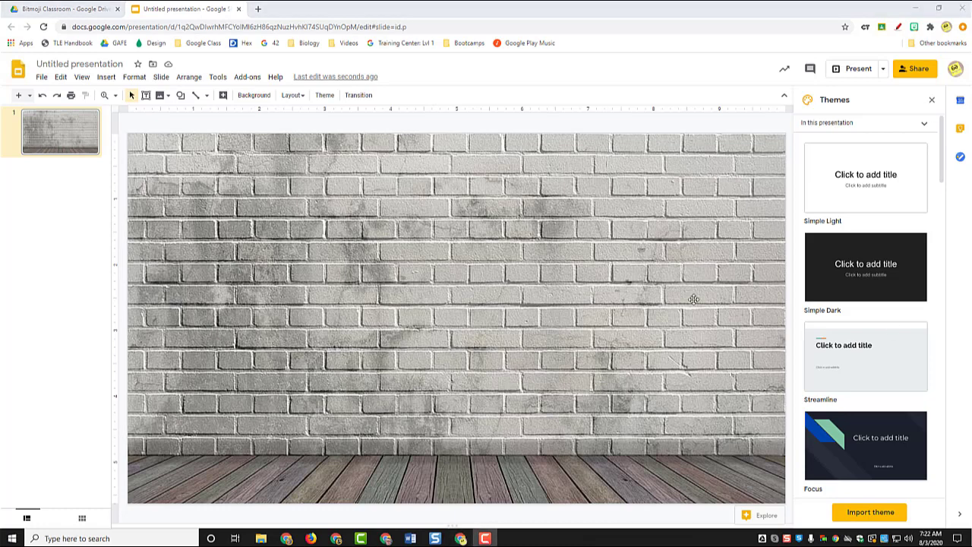
mouse_move(565, 267)
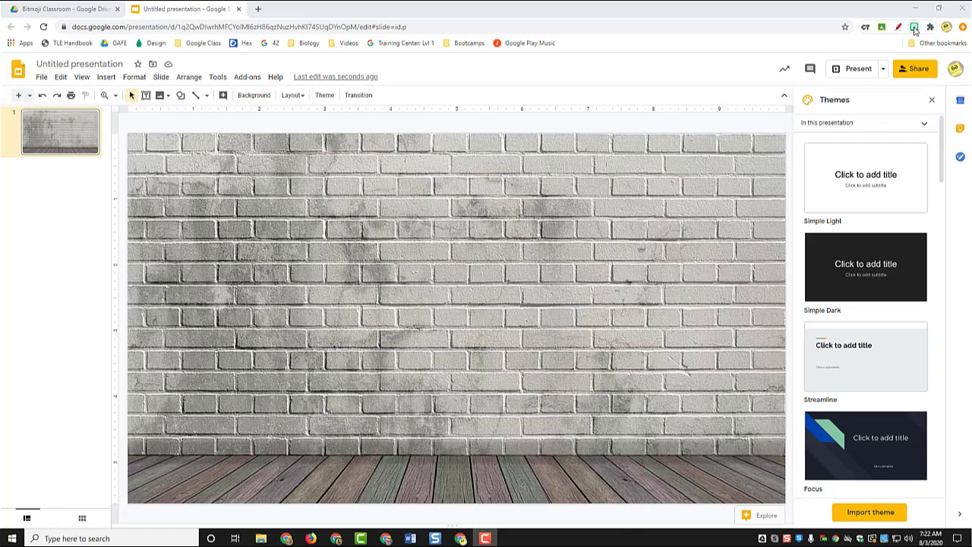
Search the Bitmoji extension for a 'lean' sticker to copy.
left_click(915, 26)
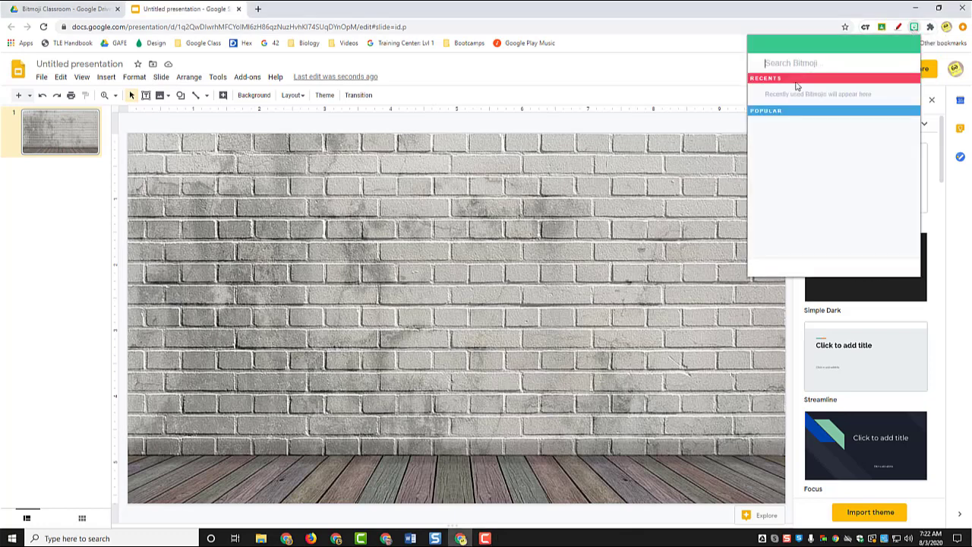
type("lean")
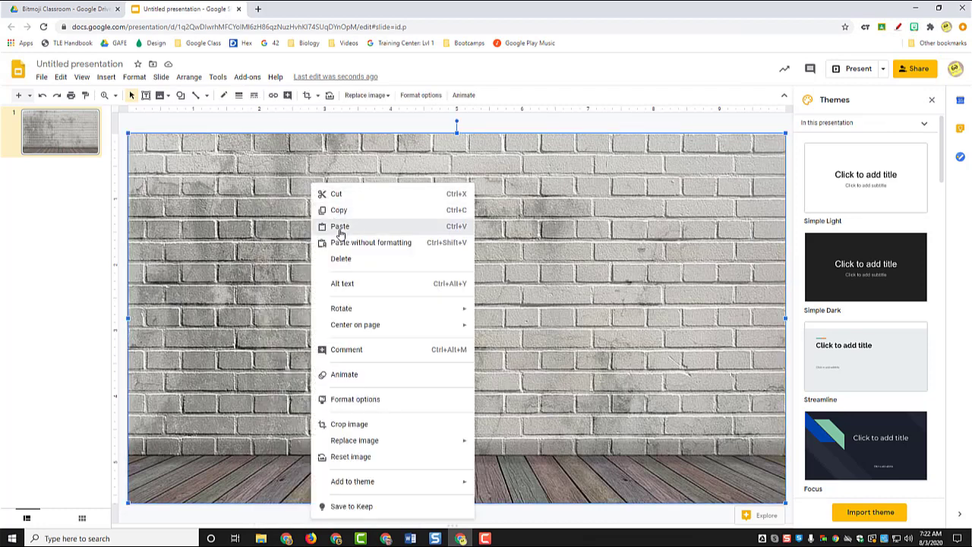
Paste the leaning Bitmoji, move it to the slide's left edge and enlarge it to reach the floor.
left_click(340, 225)
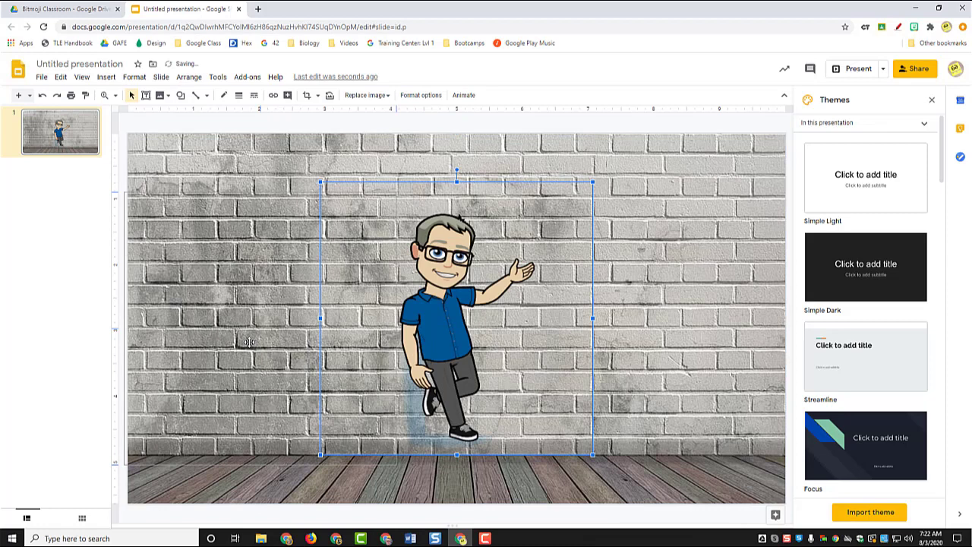
left_click_drag(456, 319, 180, 319)
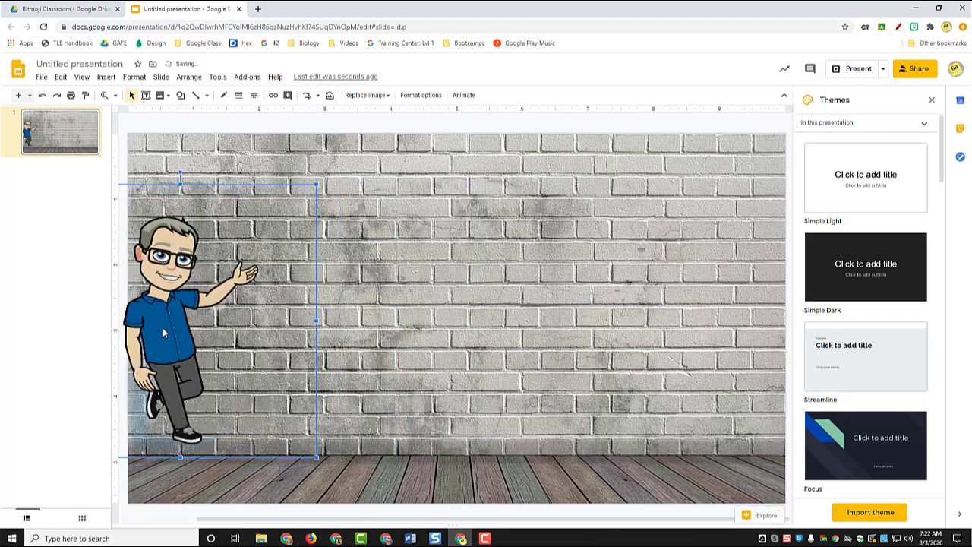
left_click_drag(164, 331, 170, 356)
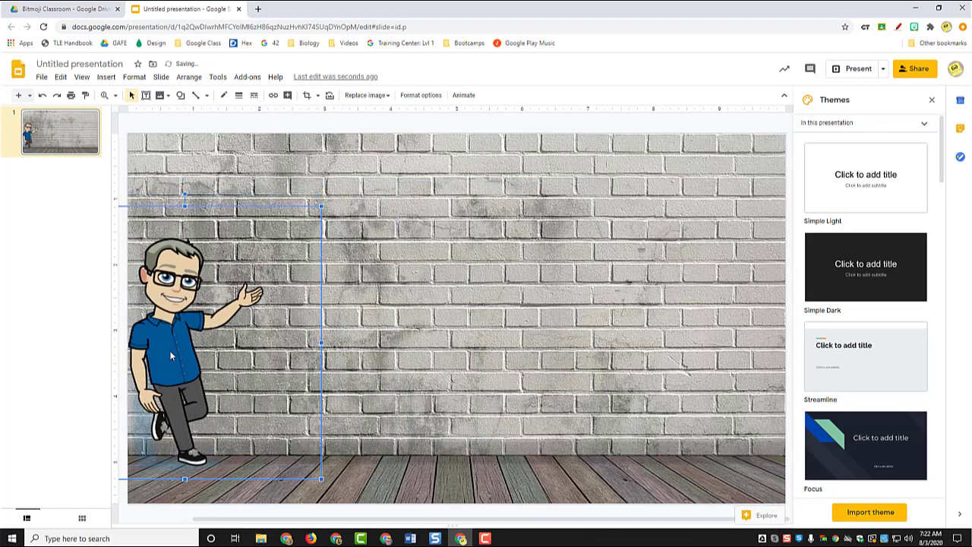
left_click(540, 164)
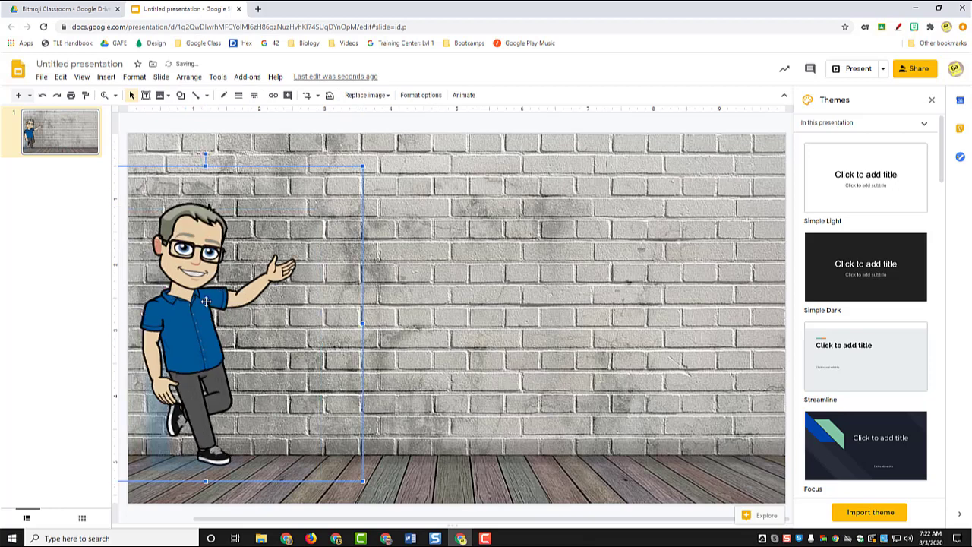
left_click(607, 153)
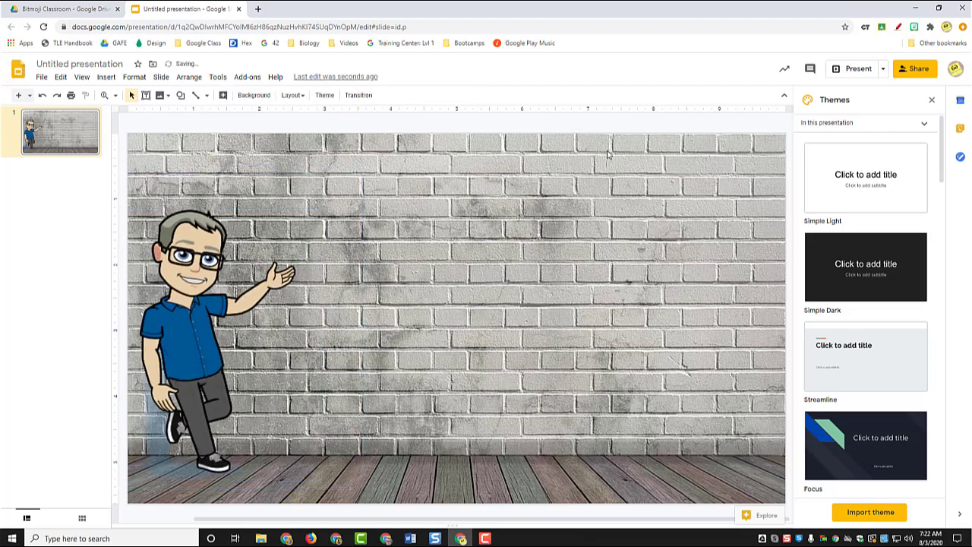
left_click(107, 76)
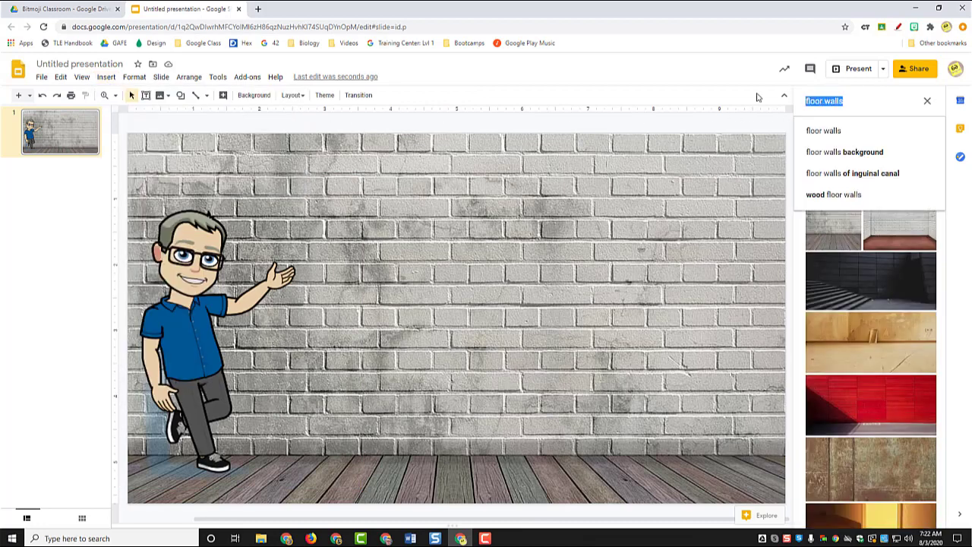
Insert a whiteboard picture with a marker tray from a whiteboard image search.
type("hit")
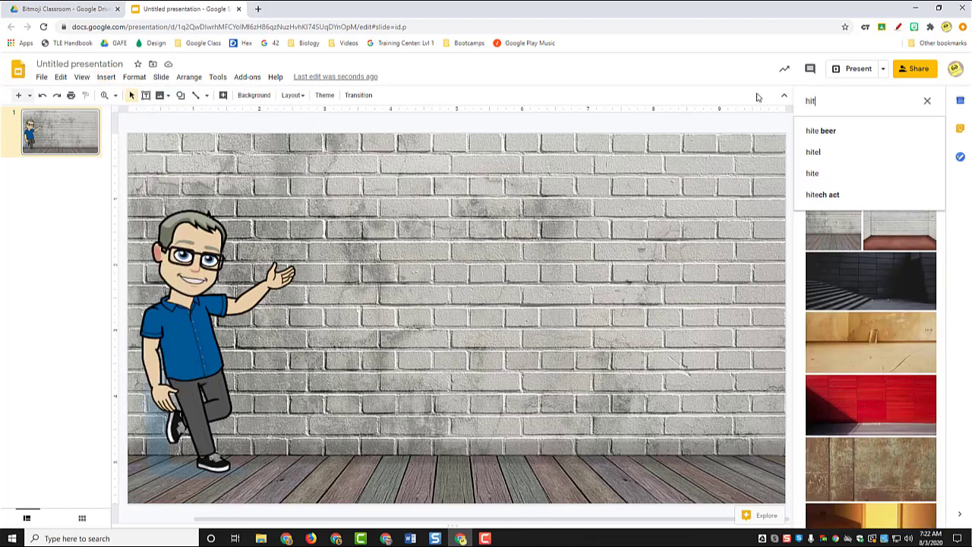
type("whitebac")
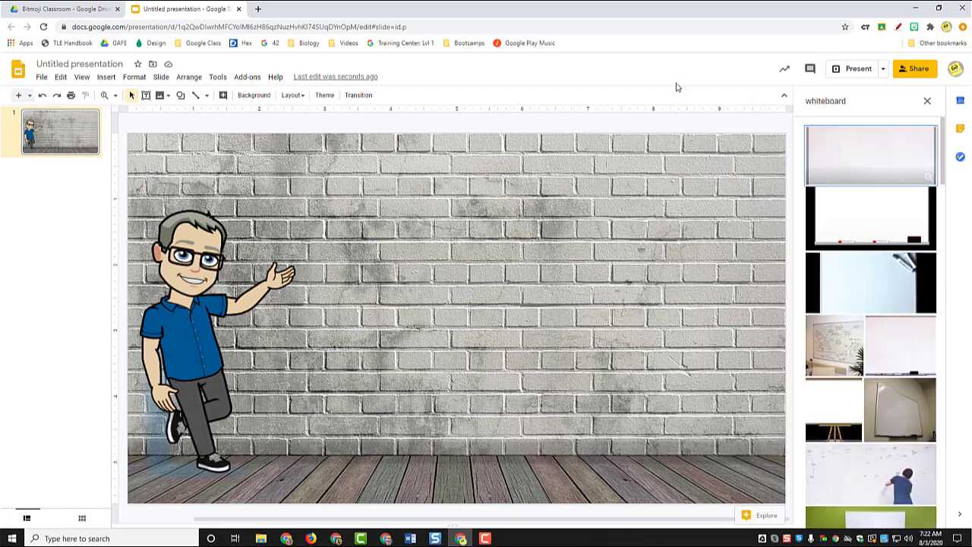
left_click(871, 219)
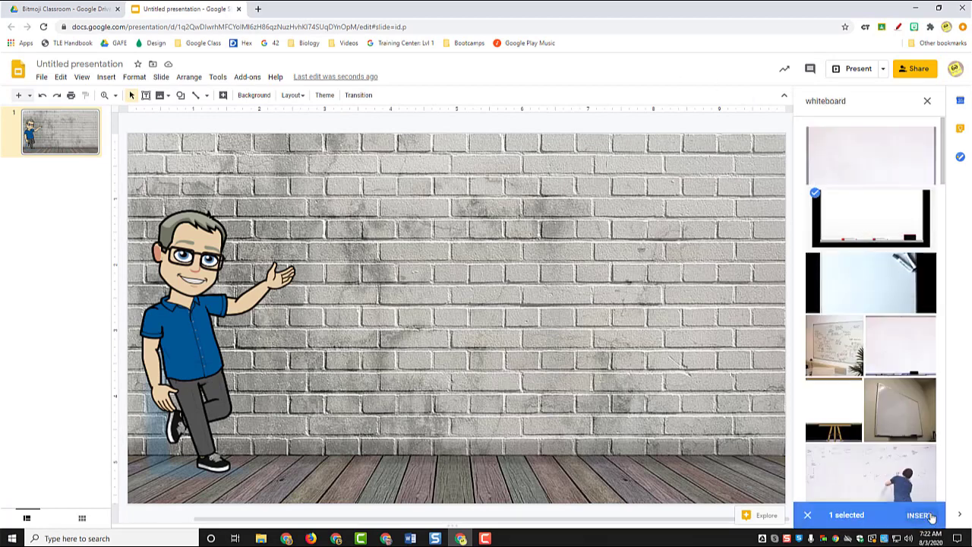
left_click(921, 513)
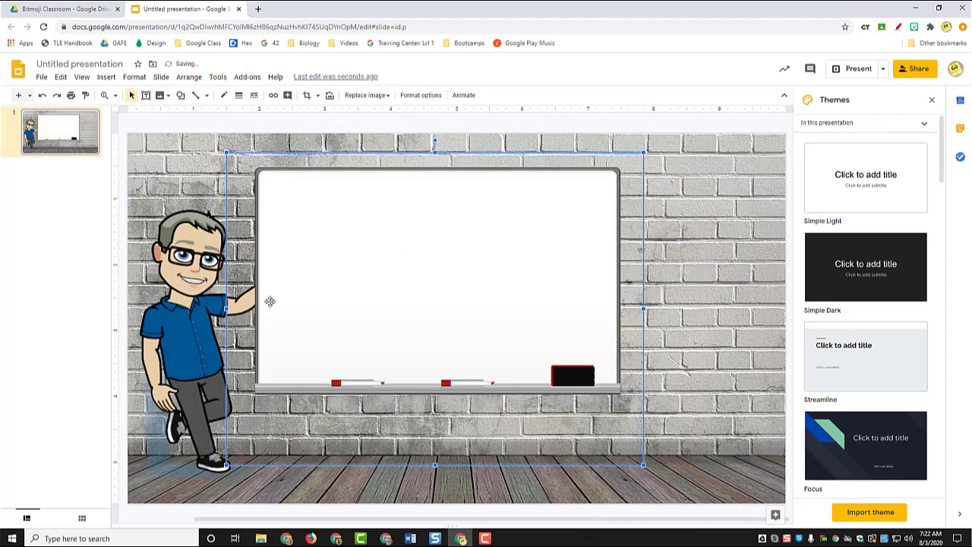
mouse_move(506, 272)
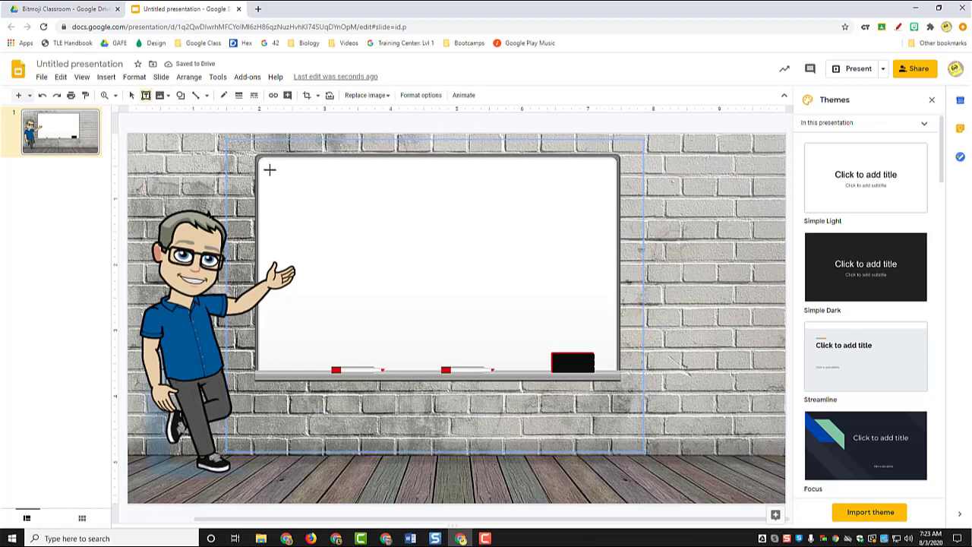
Draw an empty text box across the top of the whiteboard.
left_click_drag(271, 169, 599, 231)
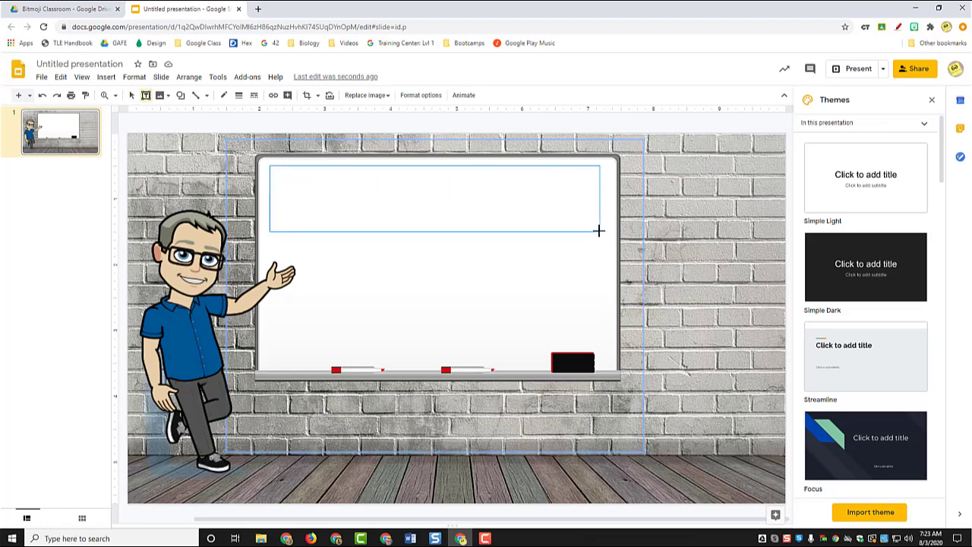
type("Welcome to class")
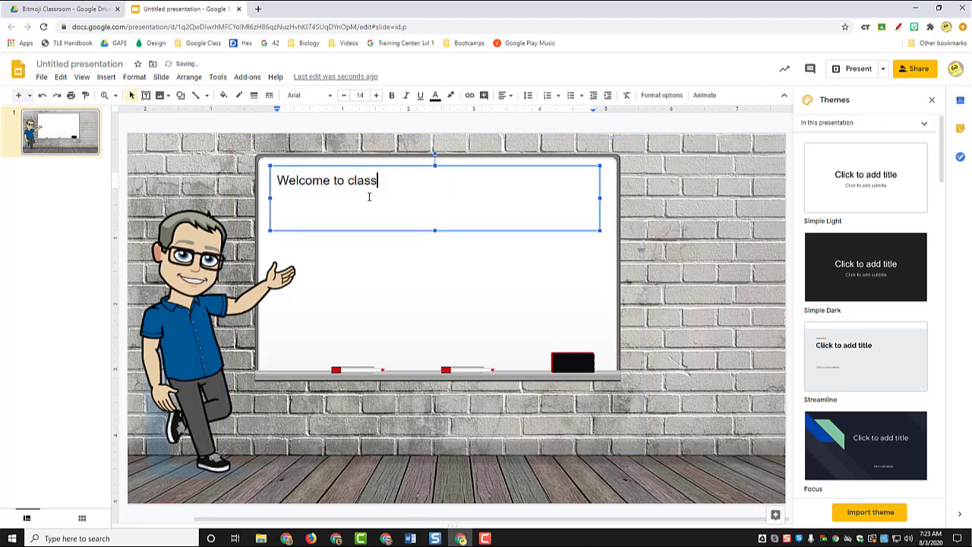
type("!")
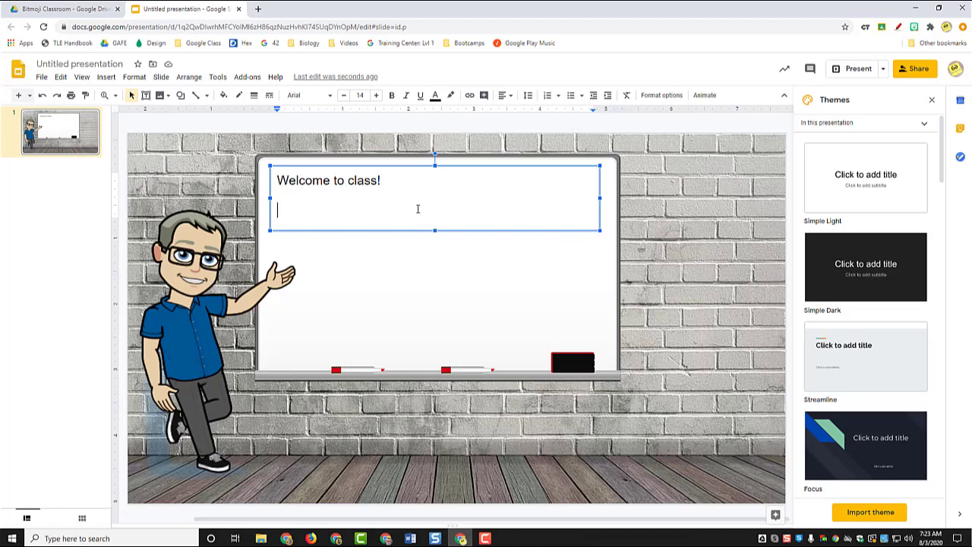
type("h")
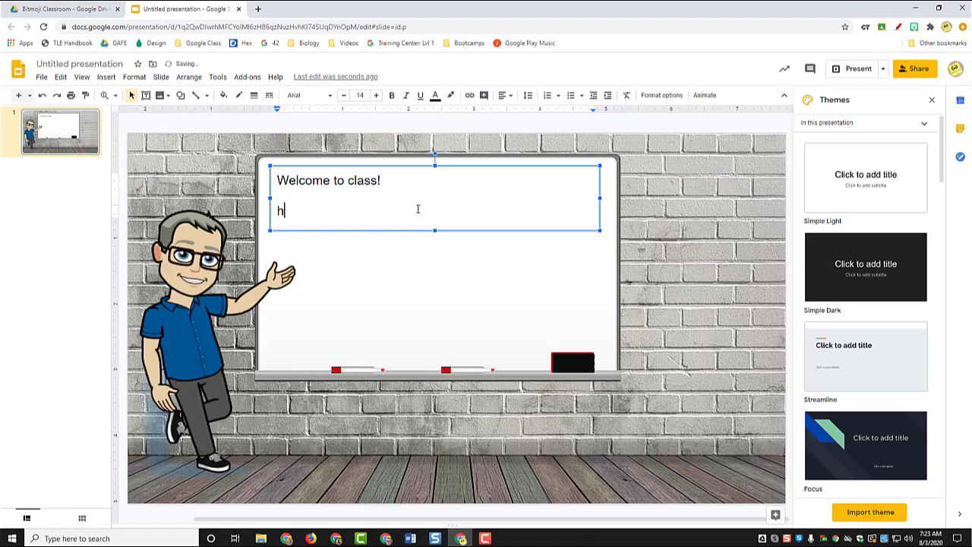
type("ttp://www.te")
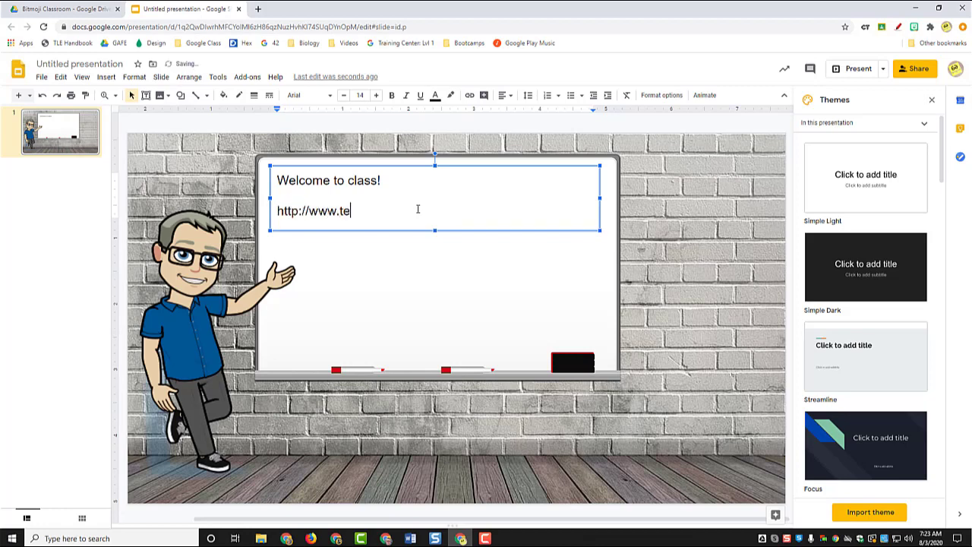
type("chycoach.com")
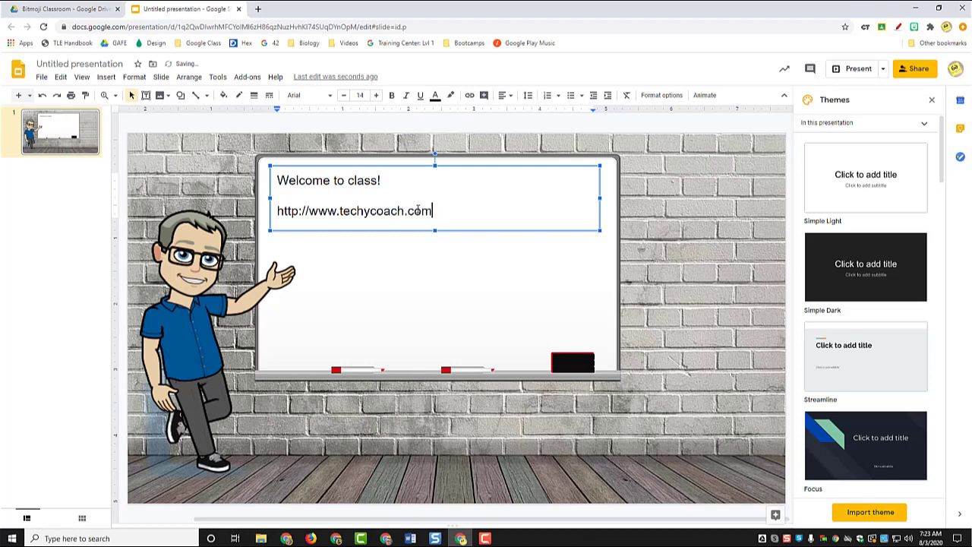
key("Enter")
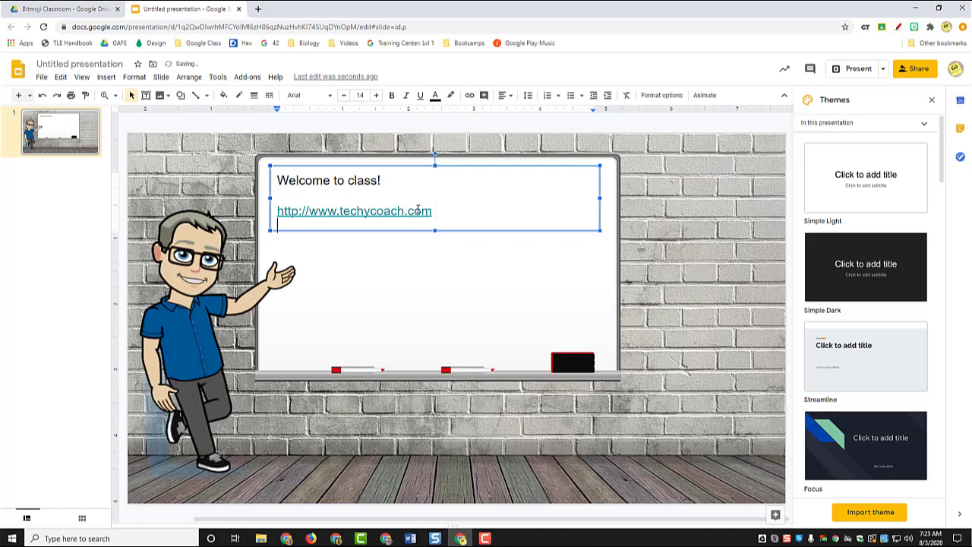
Add 'Week of August 3, 2020' and an 'Agenda:' listing Bitmoji Classroom.
type("Week of")
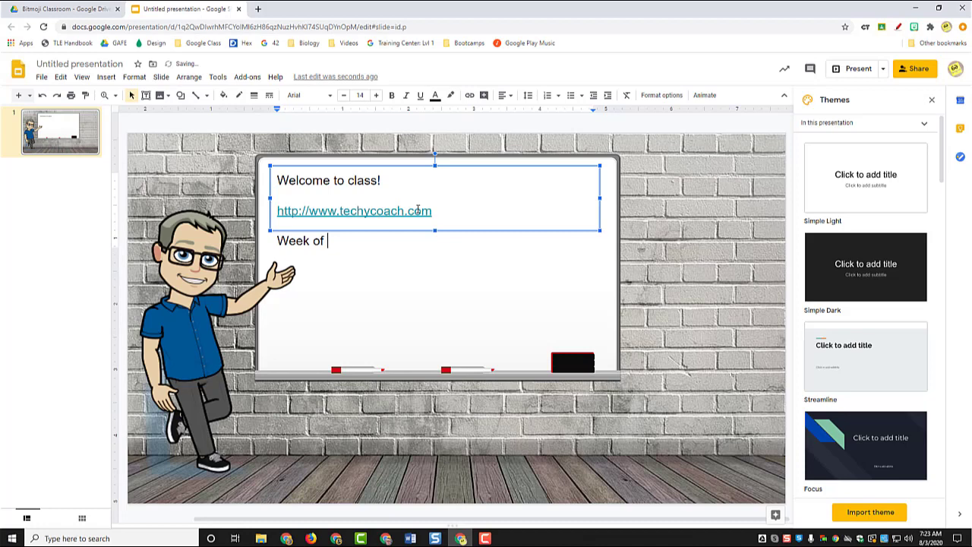
type("August")
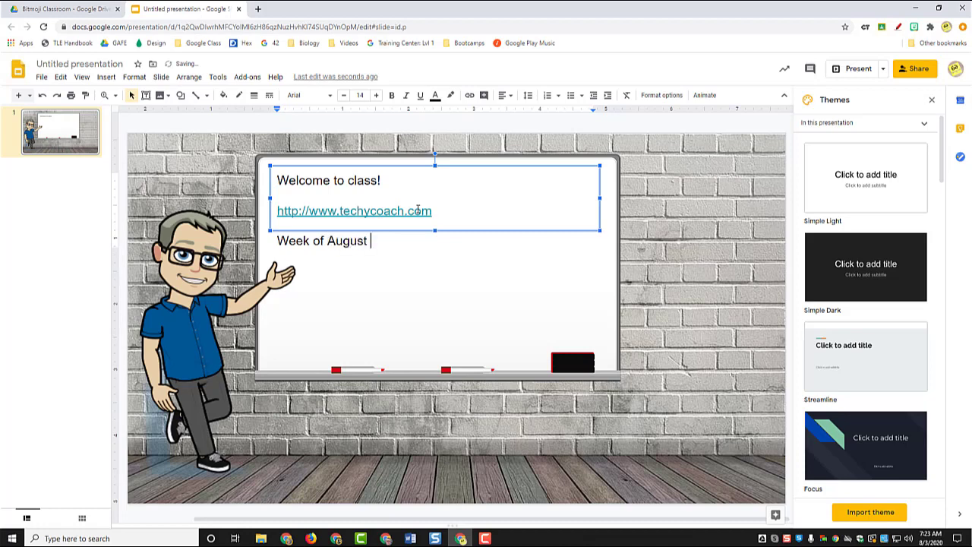
type("3, 2020")
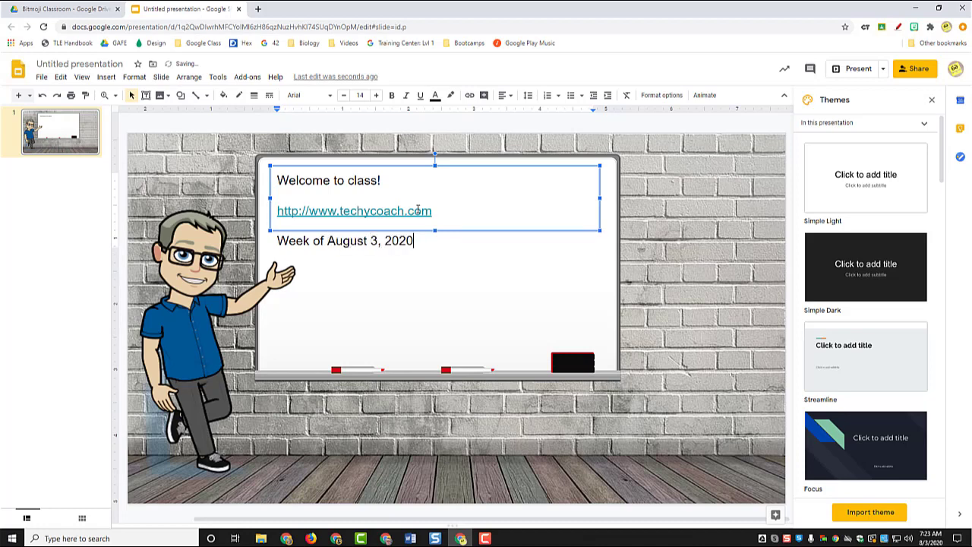
type("Agend")
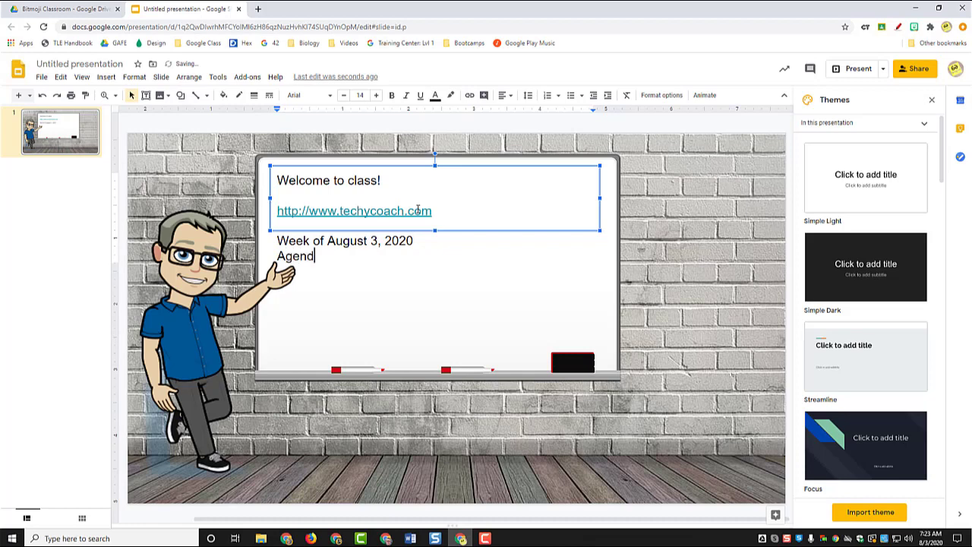
type("a:")
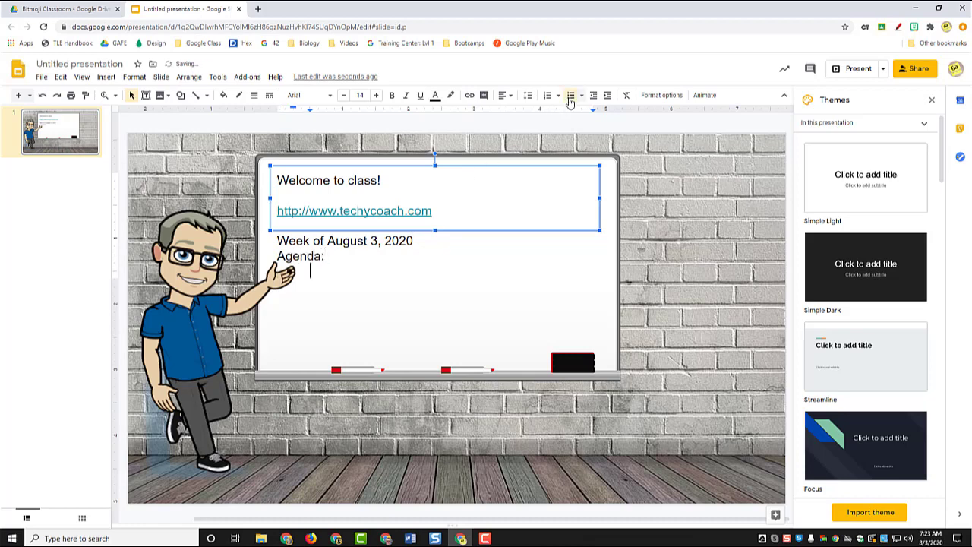
type("Bitmoi")
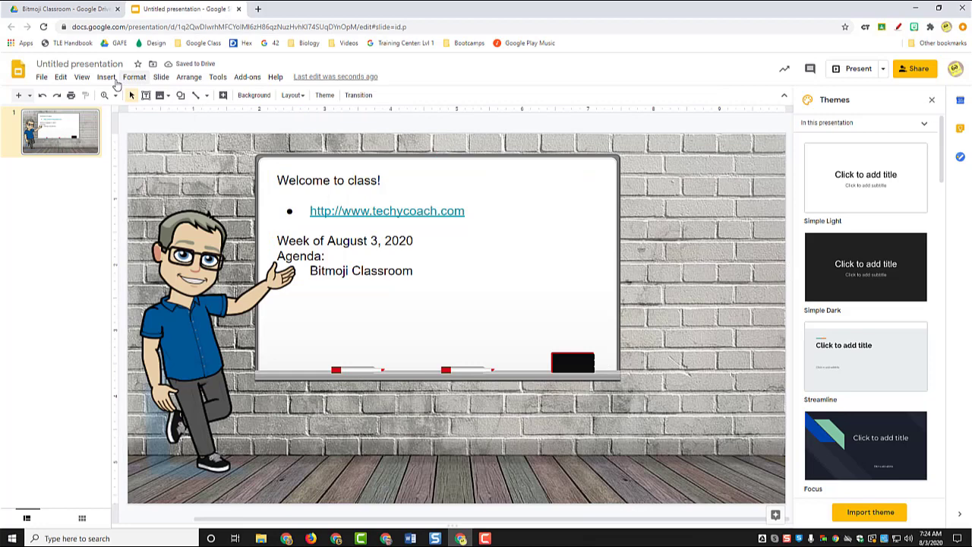
Insert a wooden bookshelf image from a web search onto the right of the slide.
left_click(107, 76)
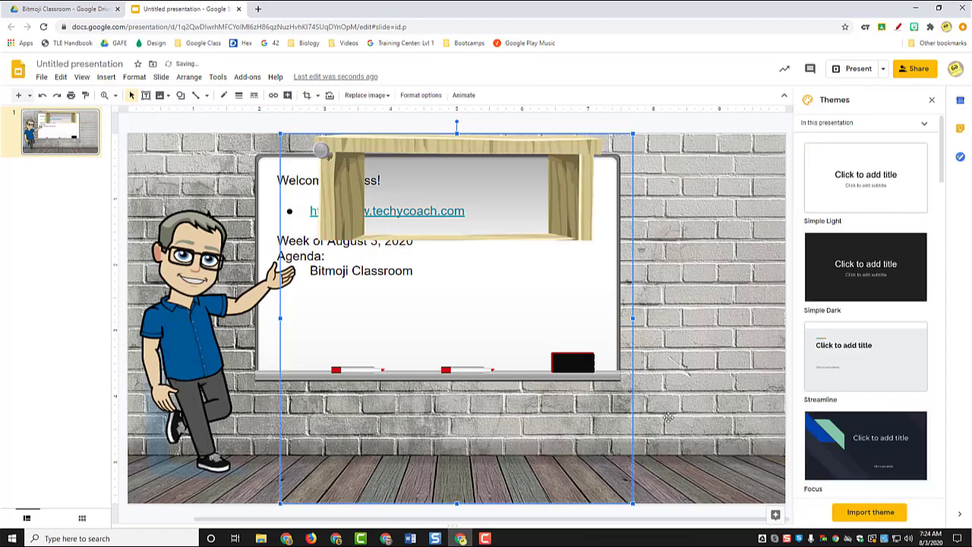
left_click(106, 76)
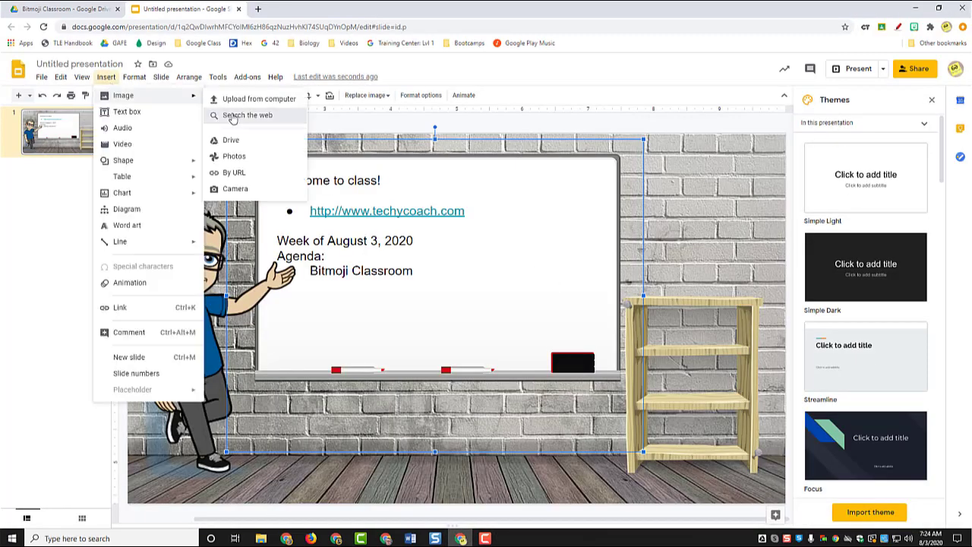
left_click(246, 116)
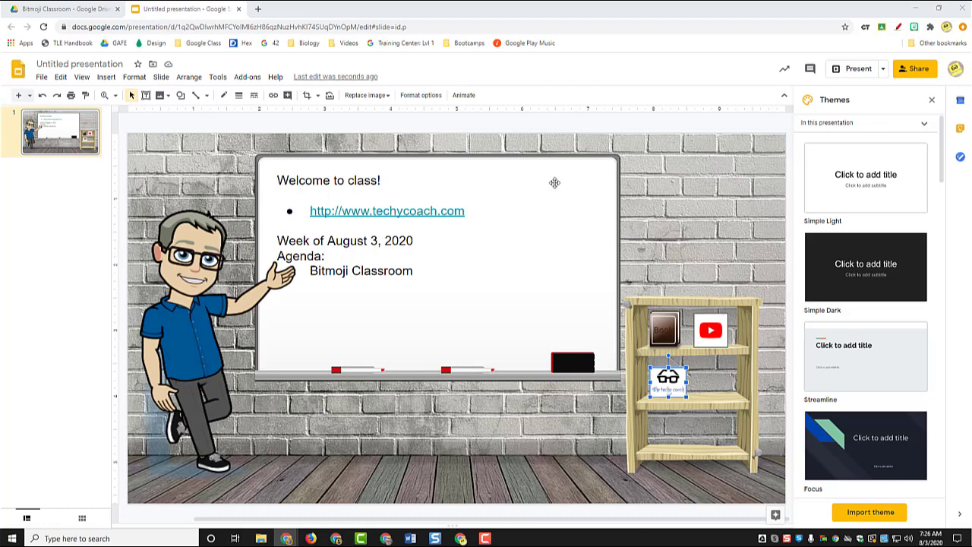
mouse_move(611, 319)
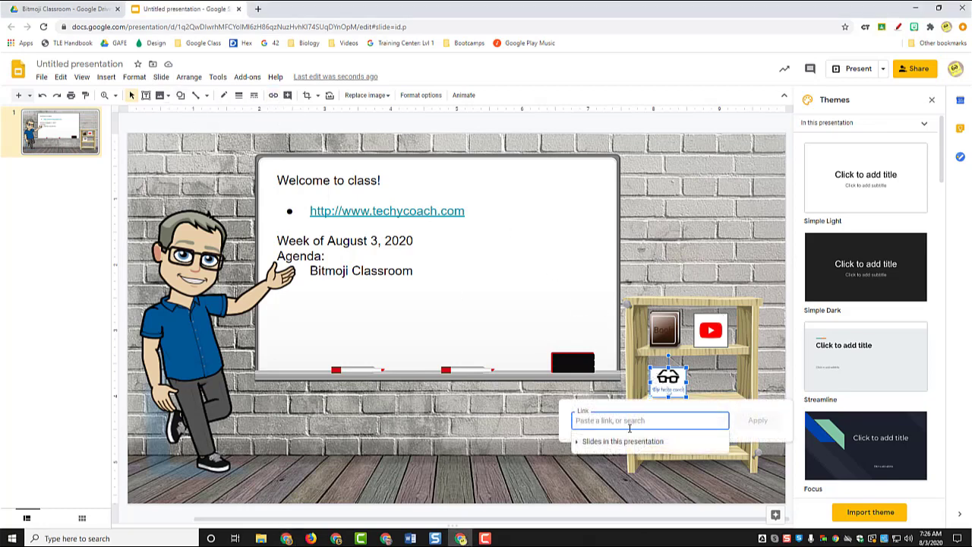
mouse_move(650, 420)
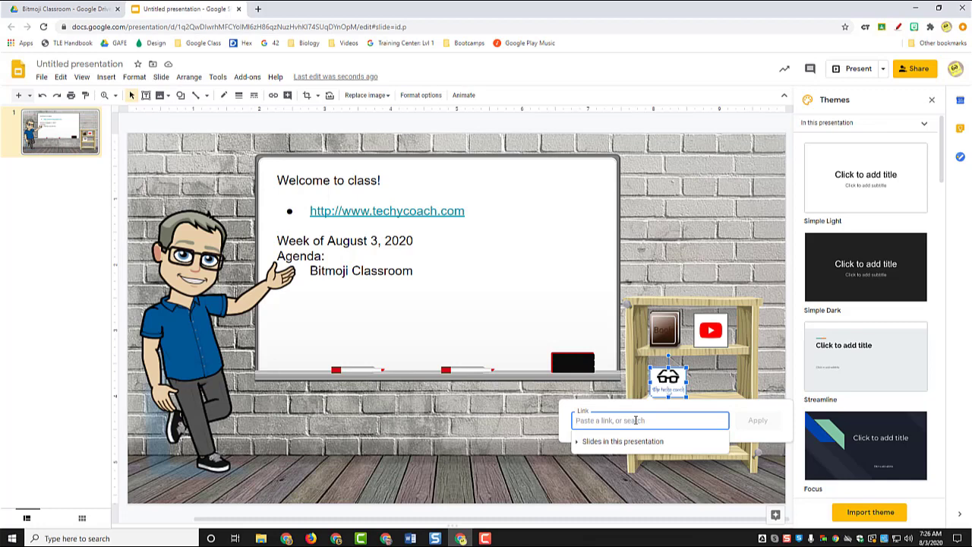
Link the glasses image to the techycoach website and the YouTube icon to a YouTube channel.
type("http://www.techycoa")
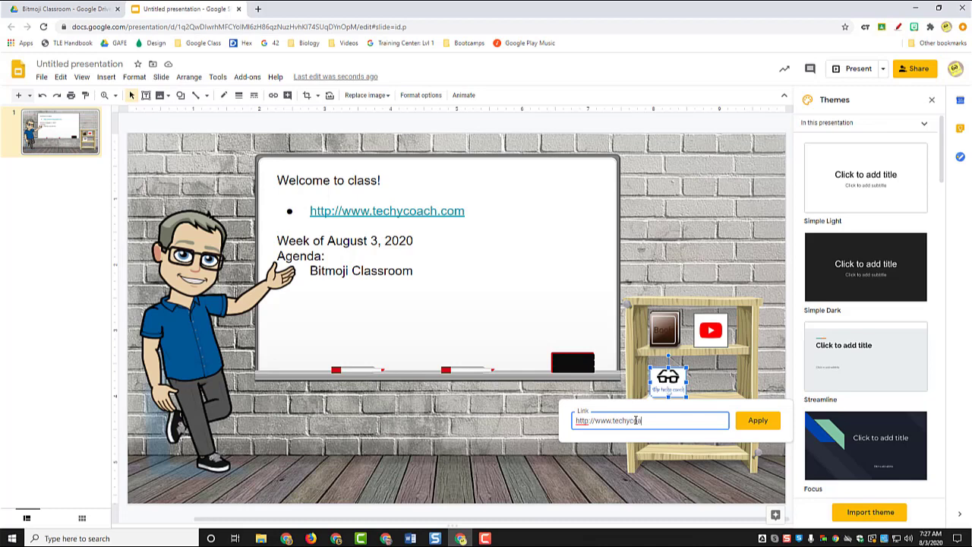
left_click(757, 419)
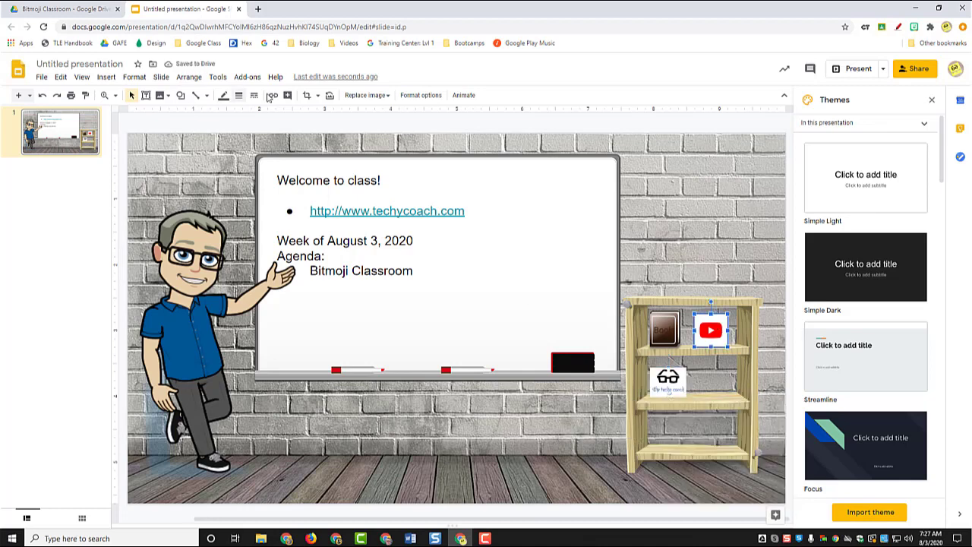
left_click(273, 94)
type("http://youtube.com/shawnbeard07")
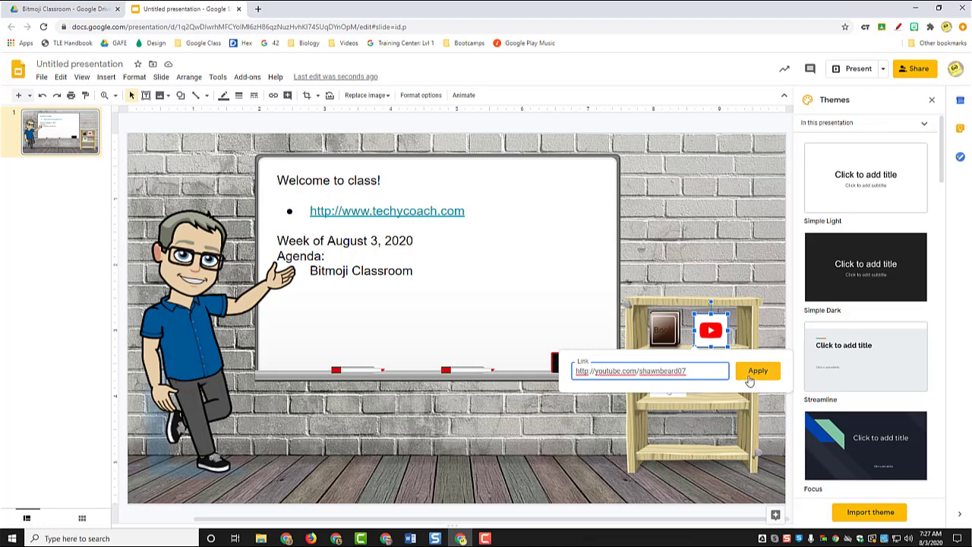
left_click(757, 370)
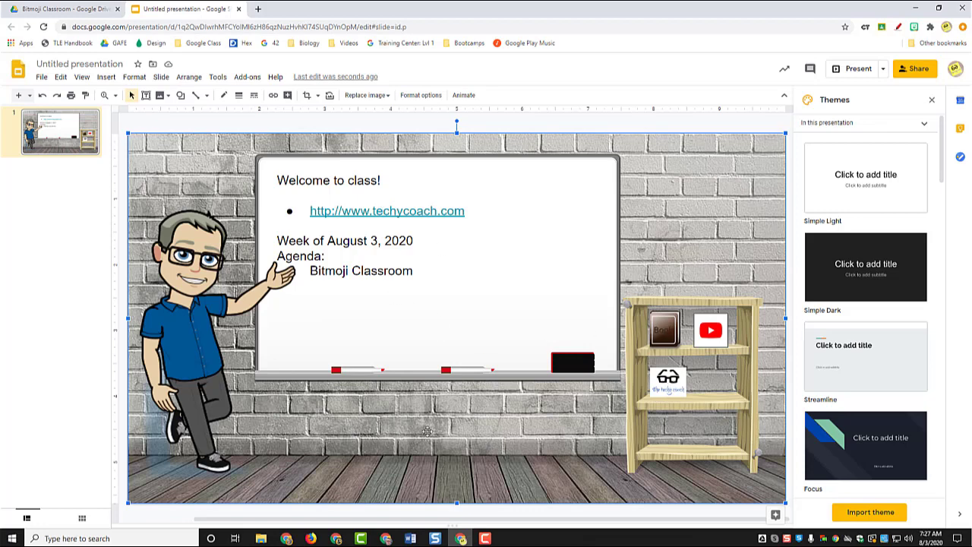
mouse_move(775, 121)
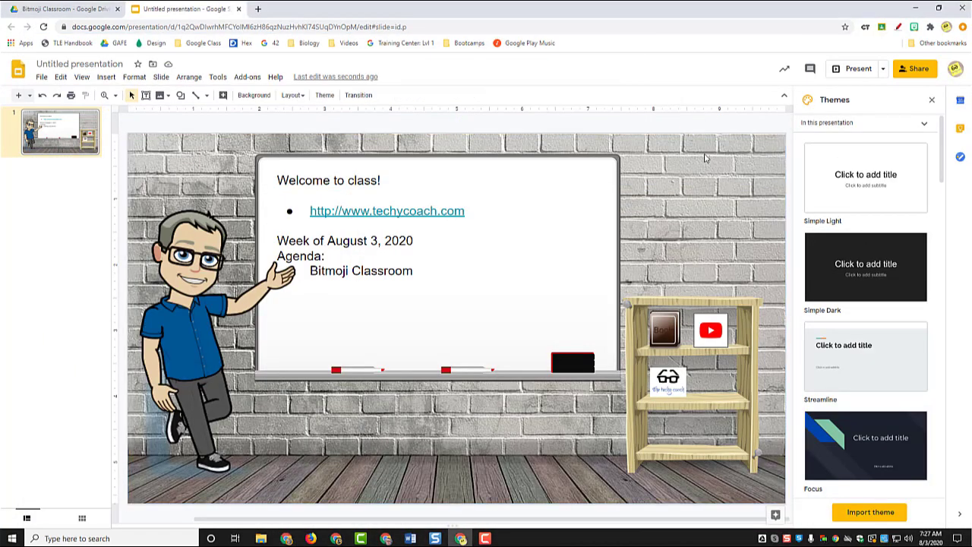
mouse_move(636, 195)
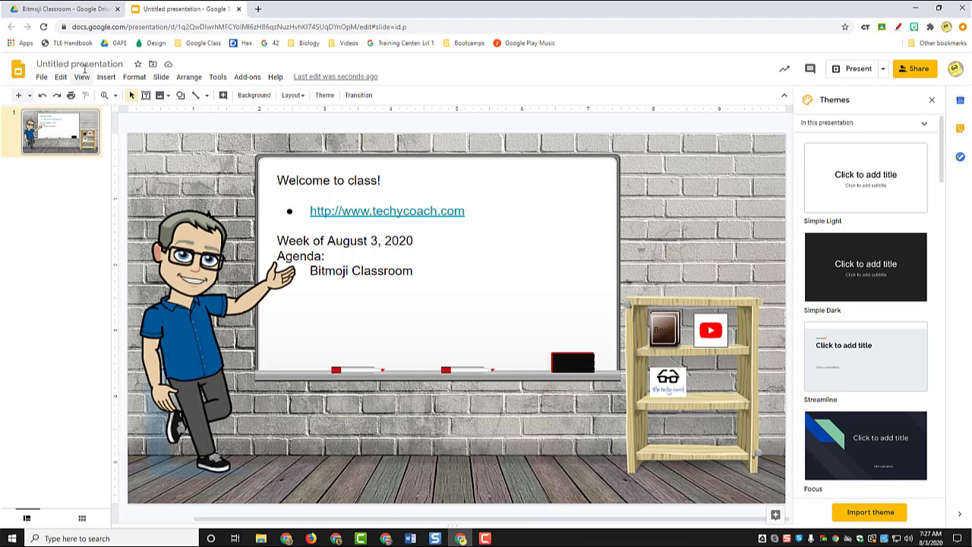
Rename the presentation to 'Bitmoji Classroom'.
left_click(79, 64)
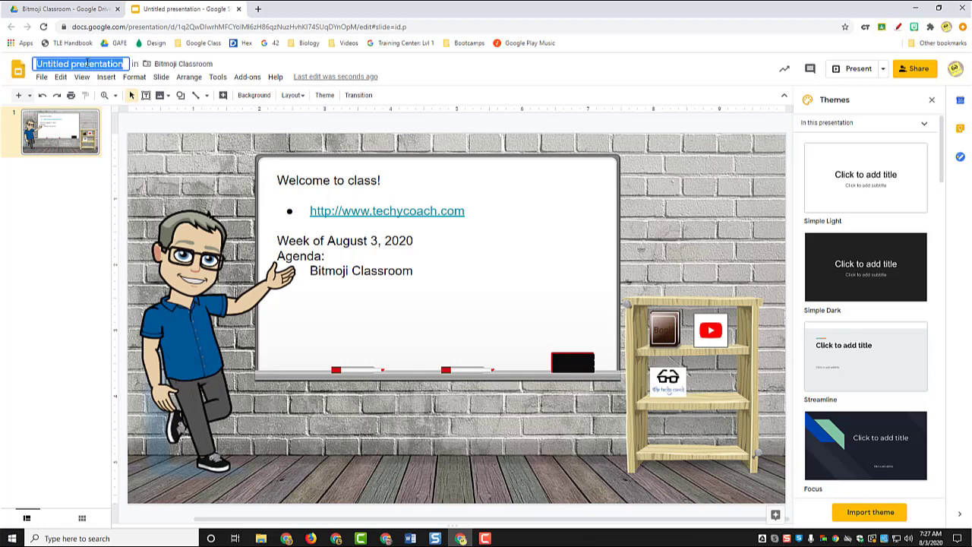
type("Bitmoji Classroom")
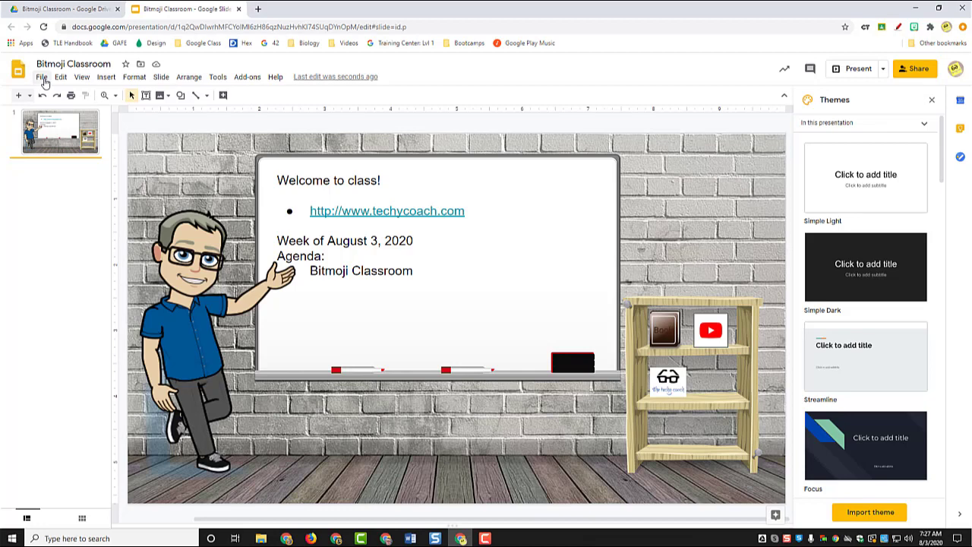
Publish the presentation to the web and get its shareable link.
left_click(43, 76)
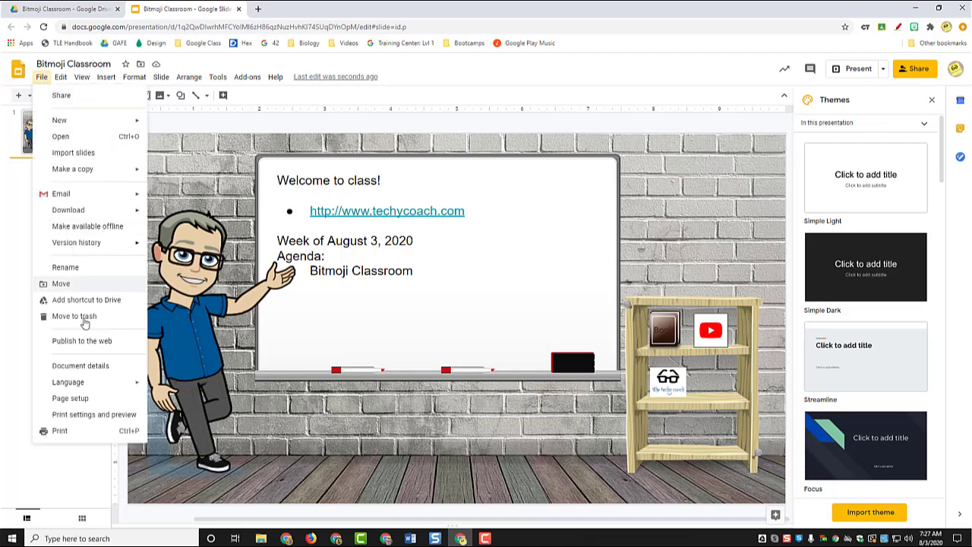
mouse_move(82, 340)
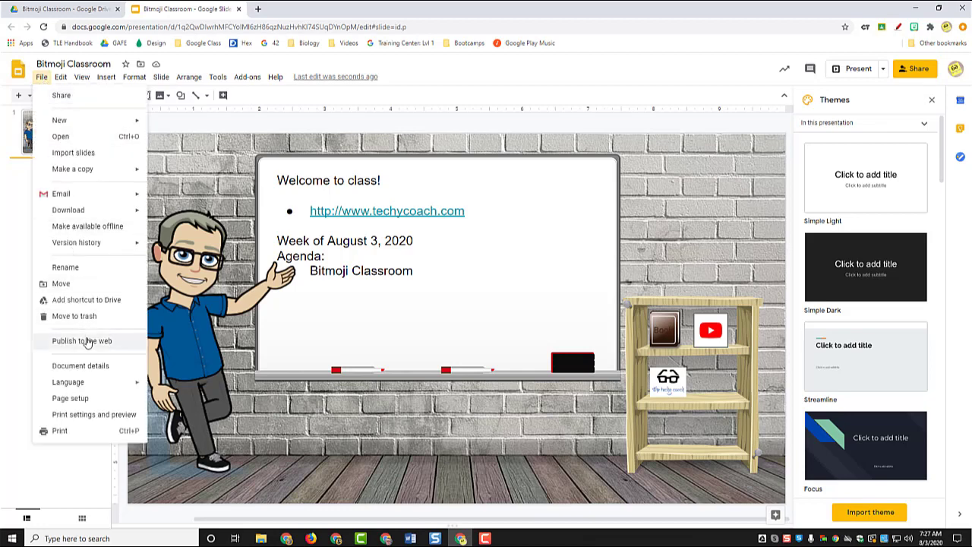
left_click(82, 341)
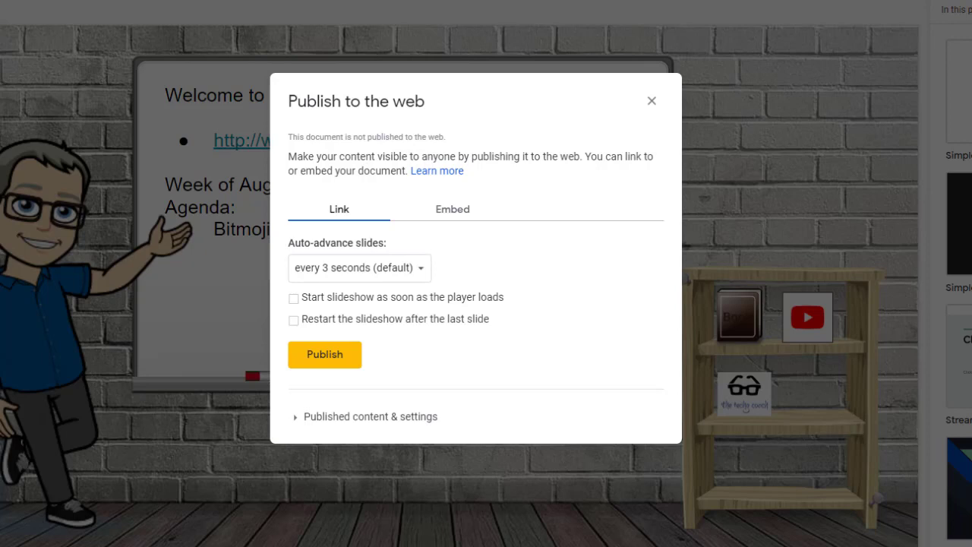
mouse_move(325, 356)
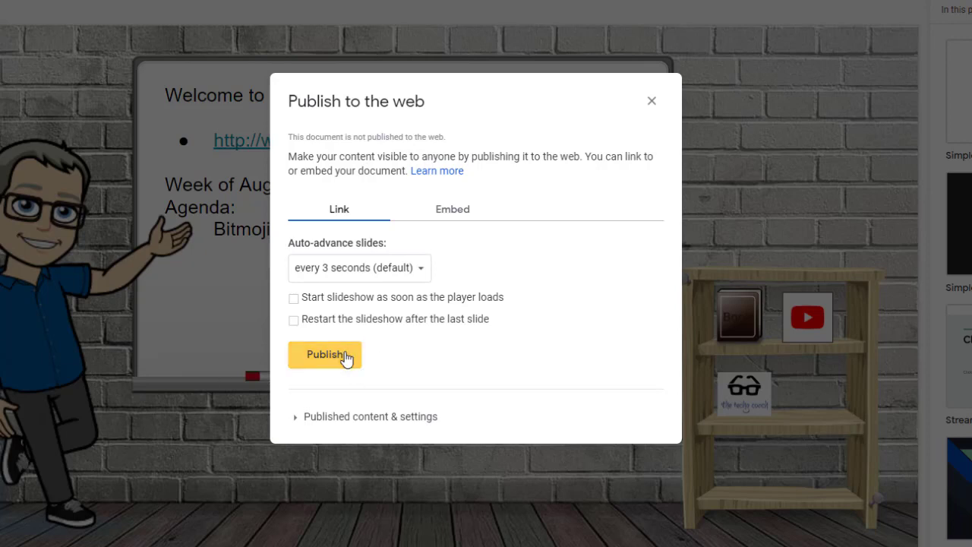
left_click(325, 356)
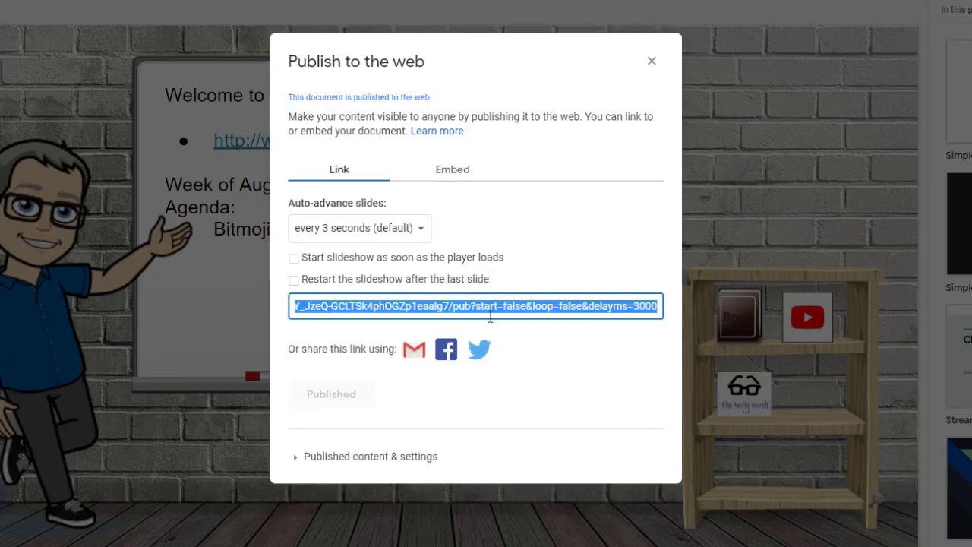
mouse_move(599, 51)
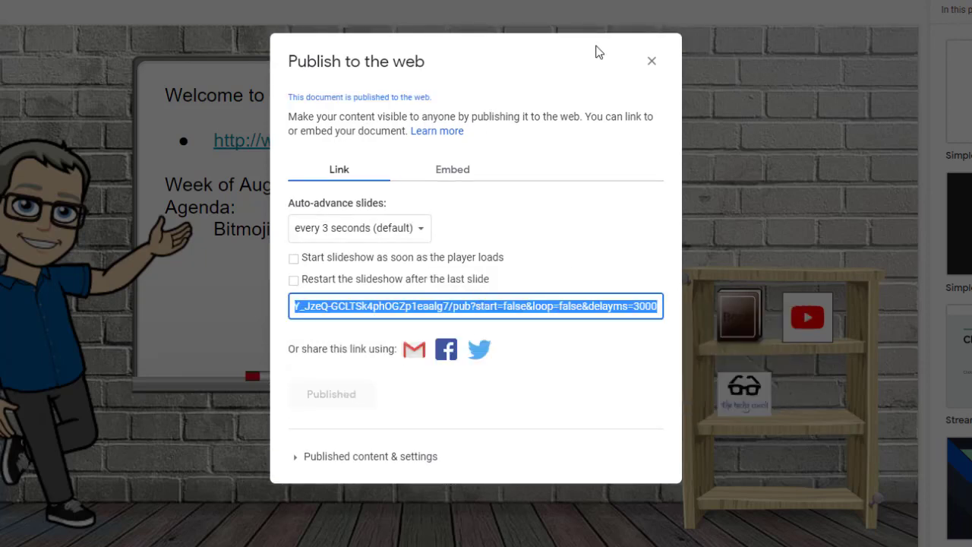
left_click(650, 61)
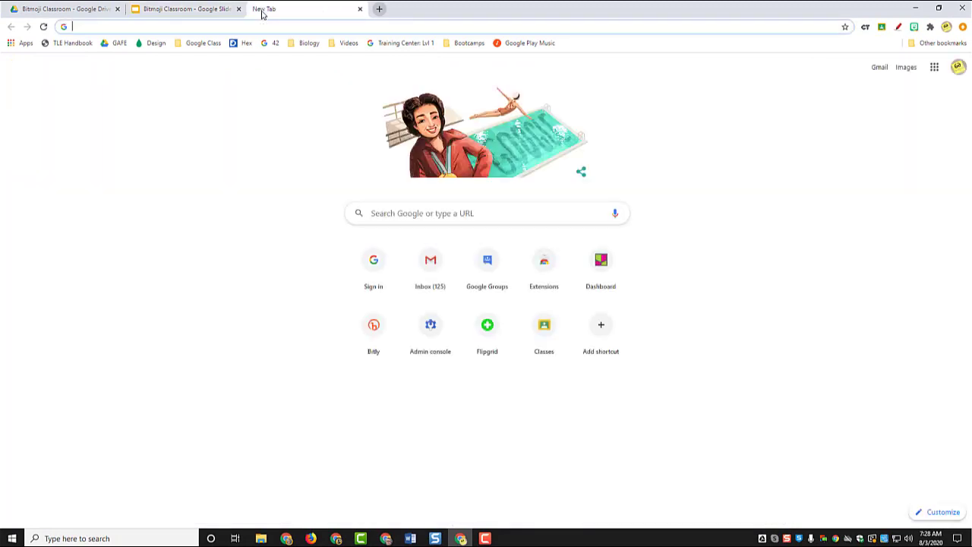
Go to classroom.google.com Classwork and start a new Material post.
type("classroom.google.com/c/MTIyMDEzMDQzNjg1")
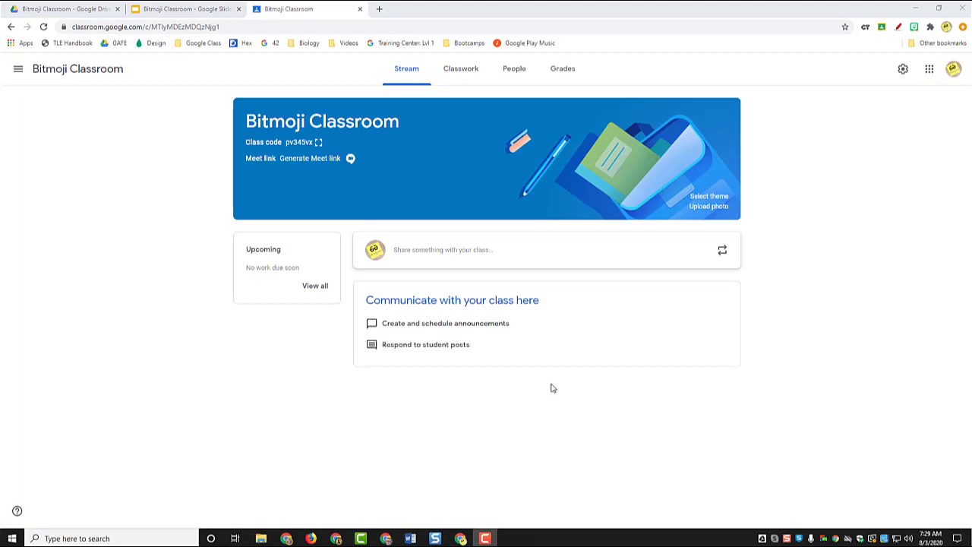
mouse_move(137, 228)
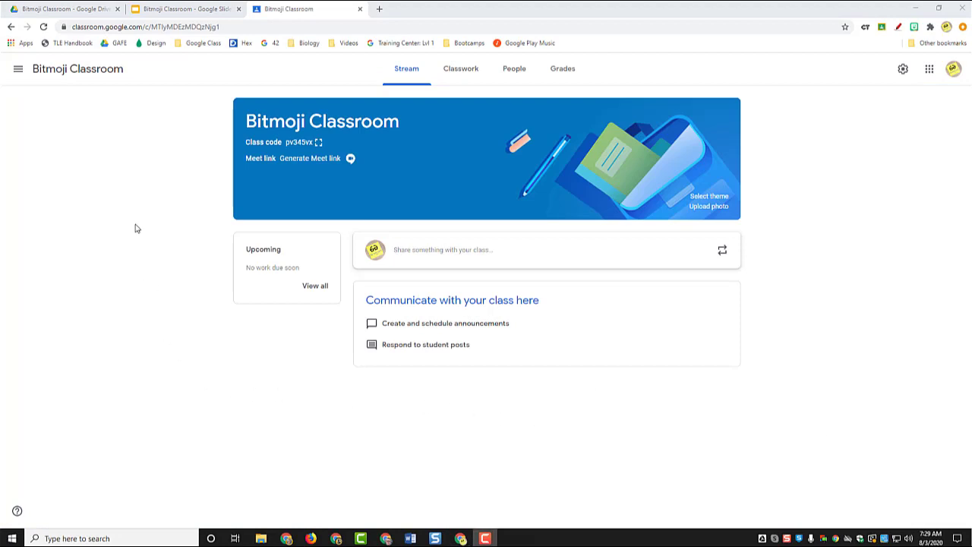
mouse_move(151, 181)
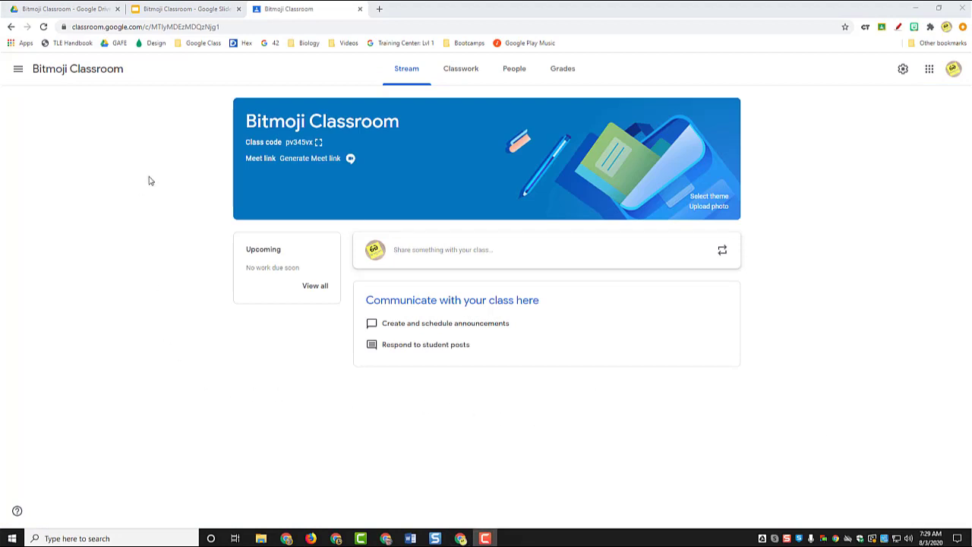
left_click(462, 68)
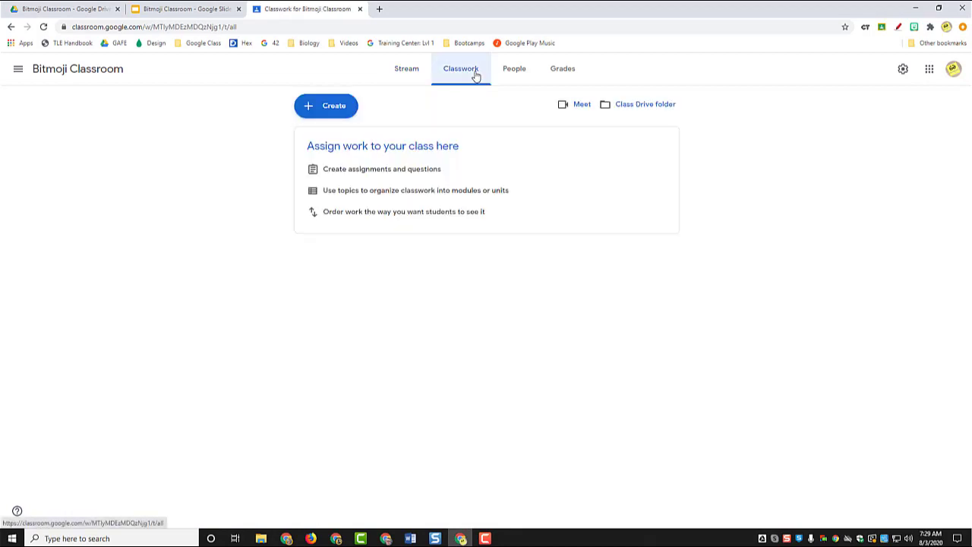
left_click(325, 106)
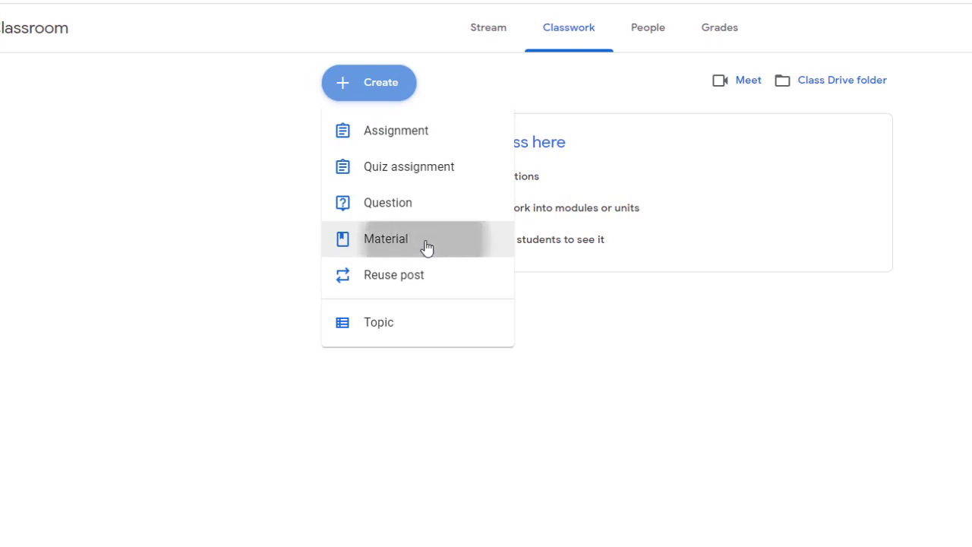
left_click(385, 239)
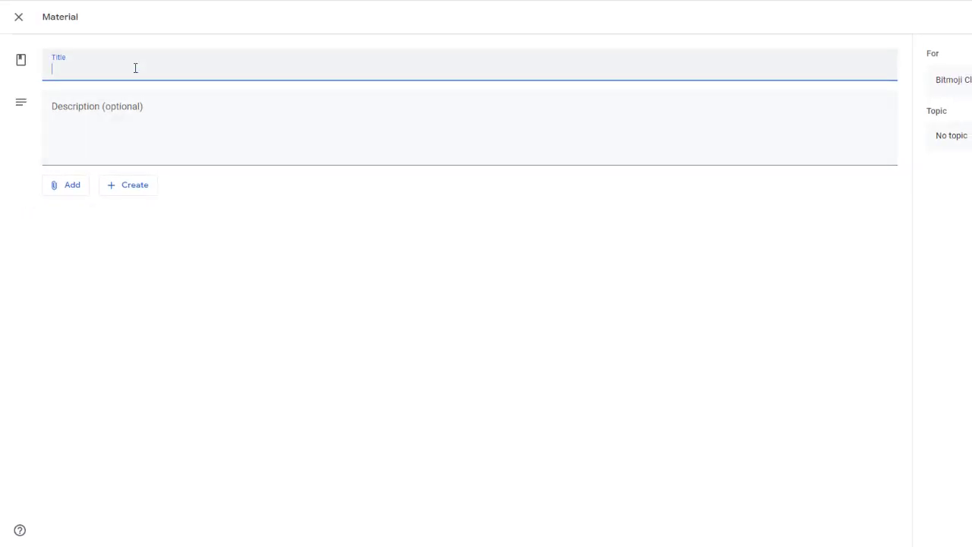
Title it 'Bitmoji Classroom' with description 'Click this link to access classroom resources'.
type("Bitmoji Classroom")
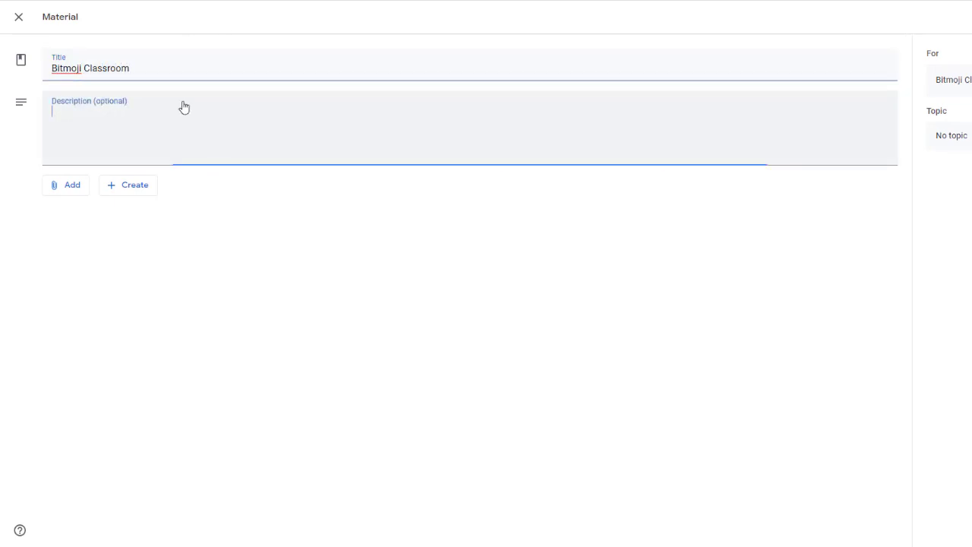
type("Click this link to a")
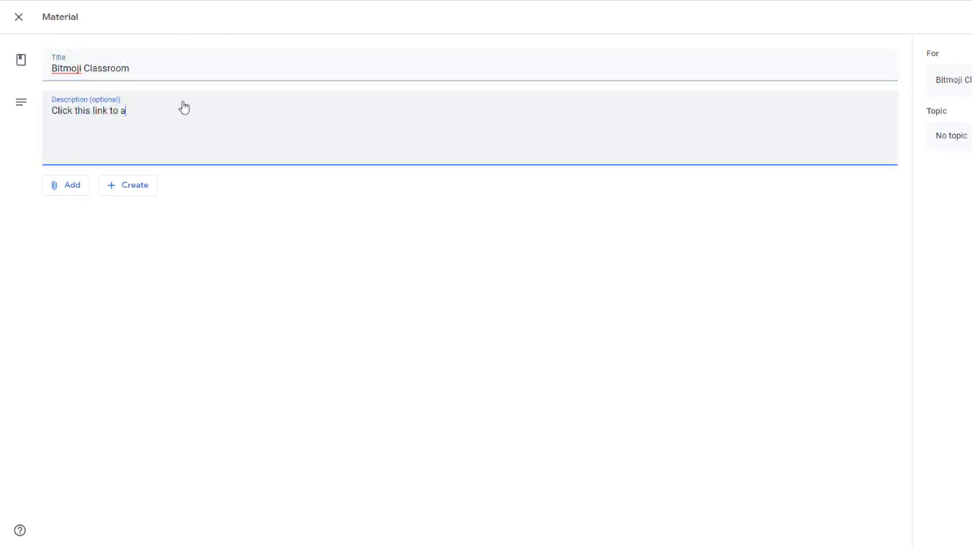
type("ccess classroom")
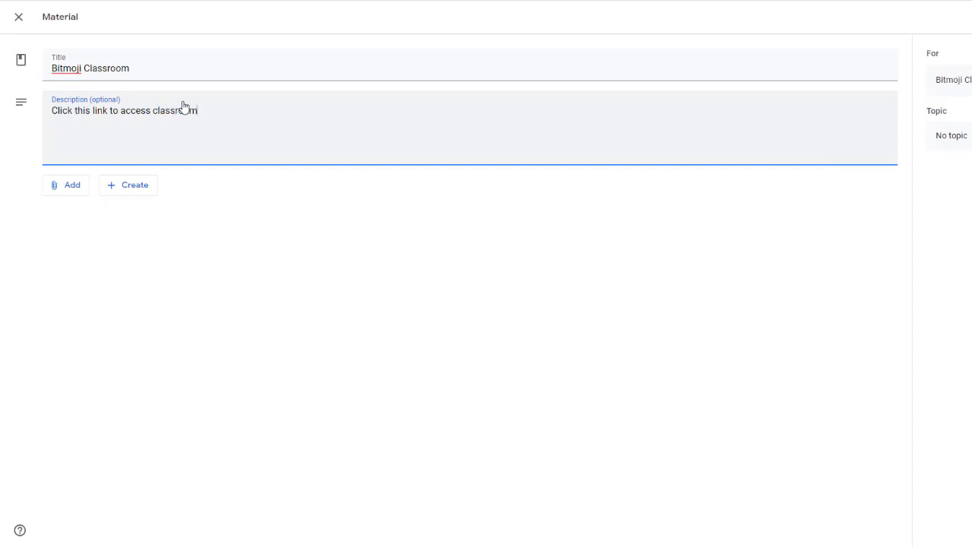
type("resrouces")
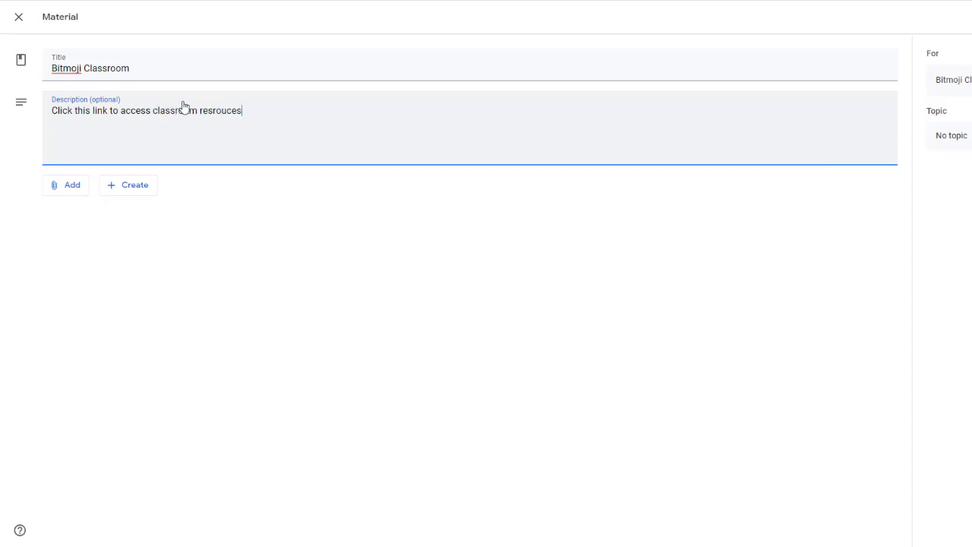
key("Backspace")
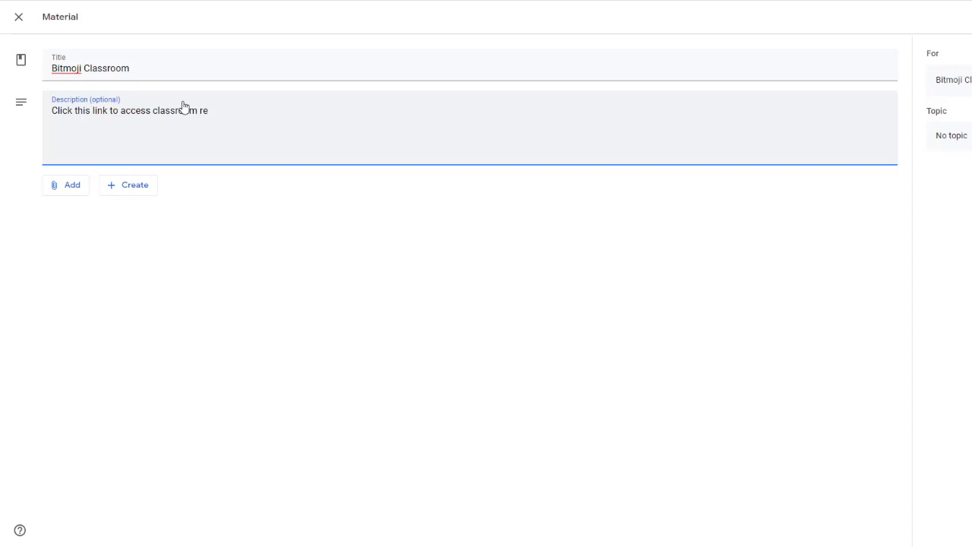
type("sources")
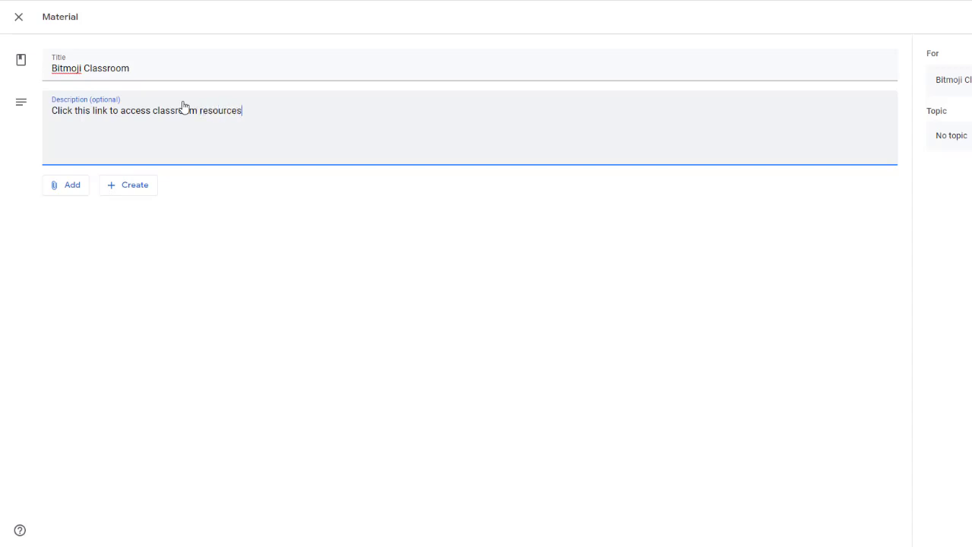
Attach the published slide link, set the topic Classroom Resources, and post the material.
left_click(67, 186)
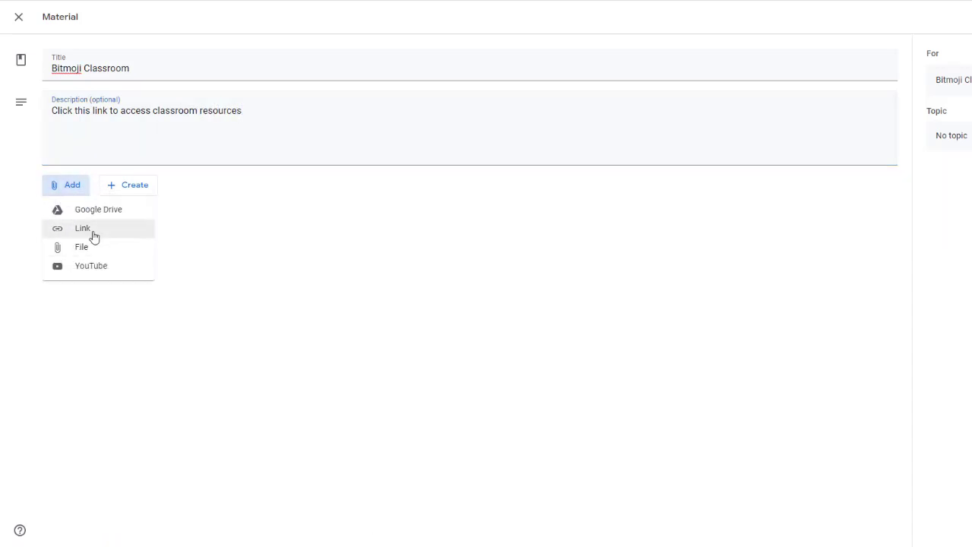
left_click(82, 228)
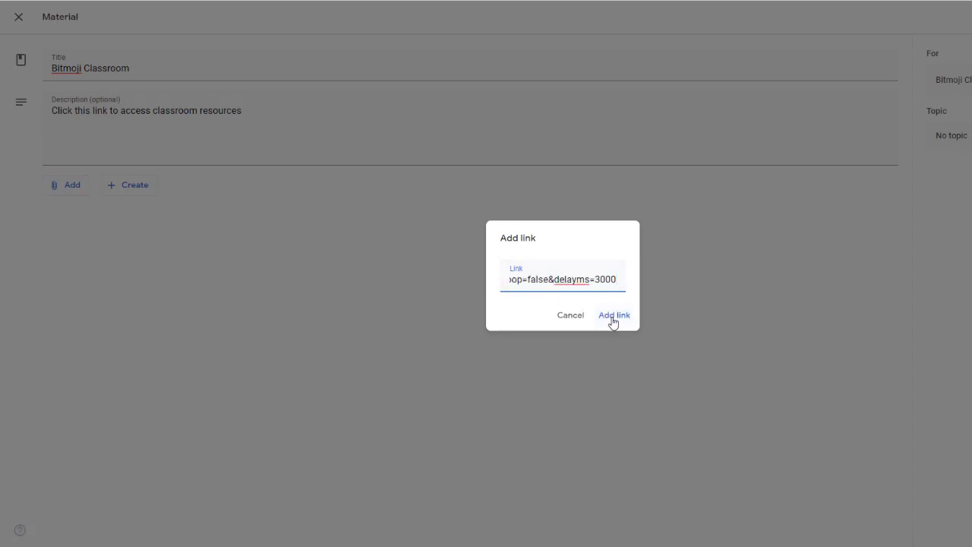
left_click(614, 315)
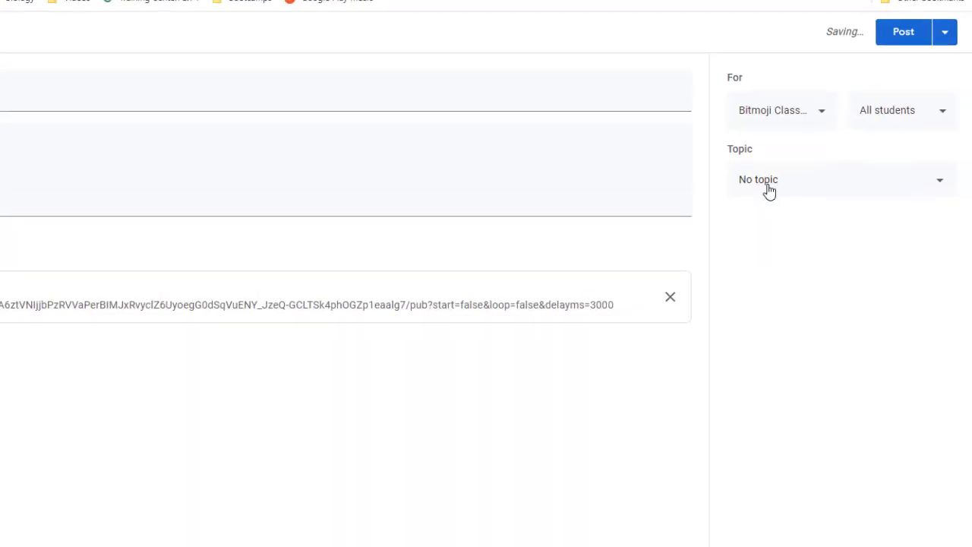
left_click(836, 180)
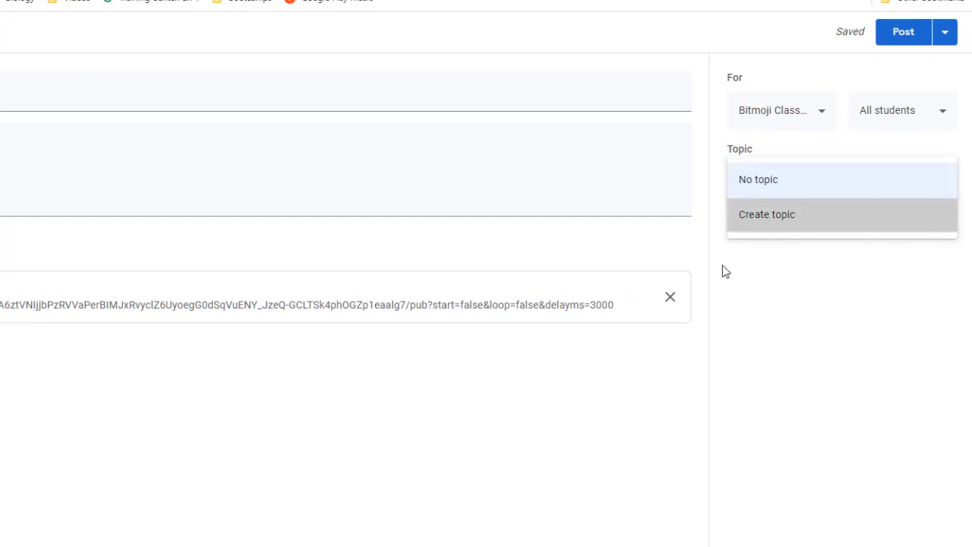
type("Classroom Resource")
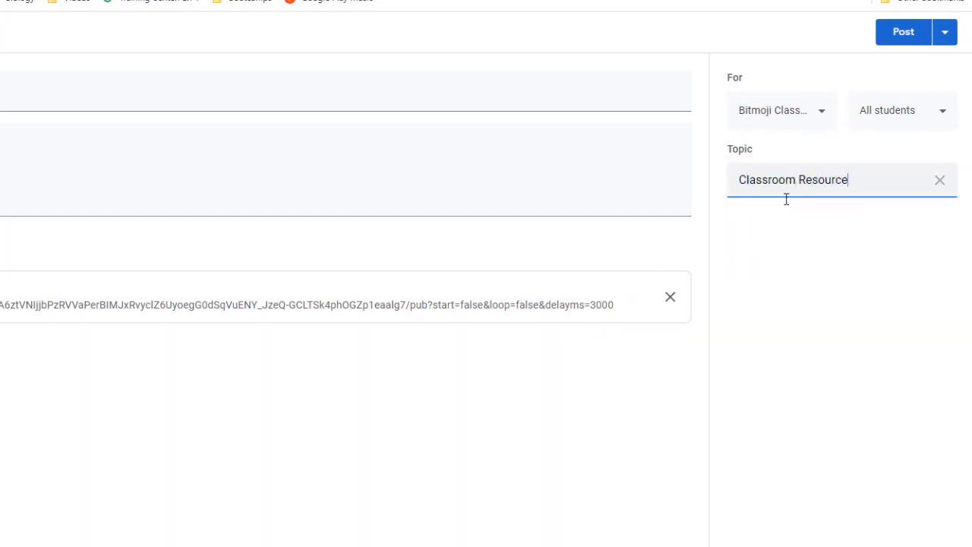
left_click(903, 30)
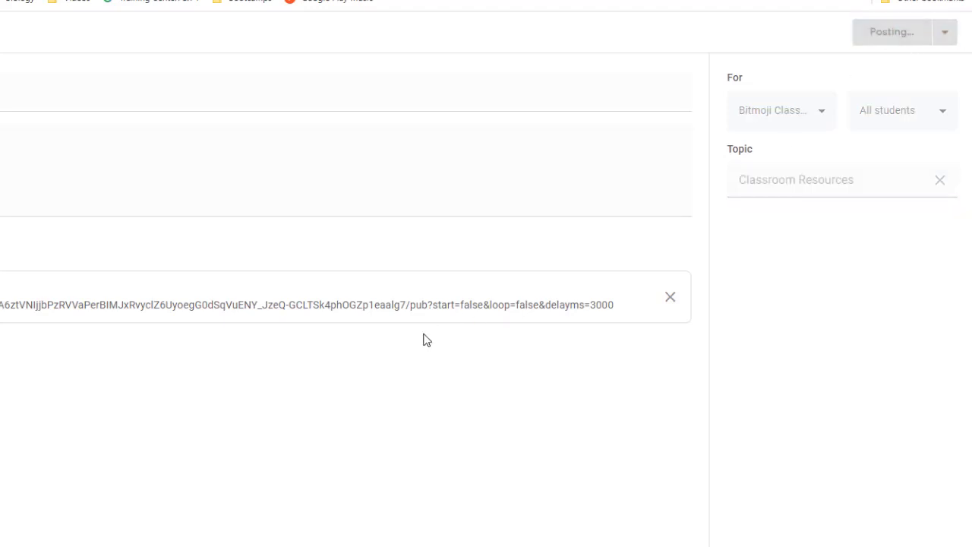
Expand the posted material, open its published slide and test the website link.
left_click(892, 31)
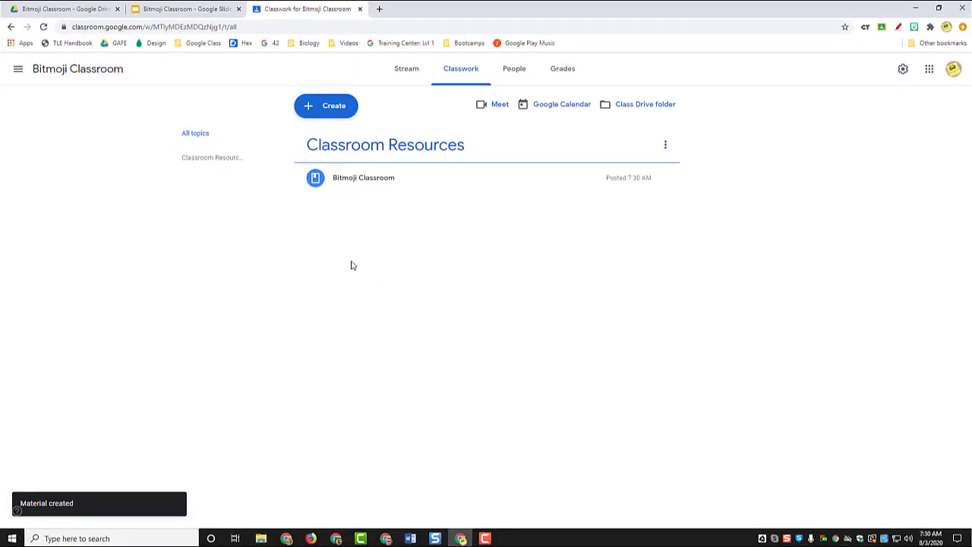
left_click(362, 176)
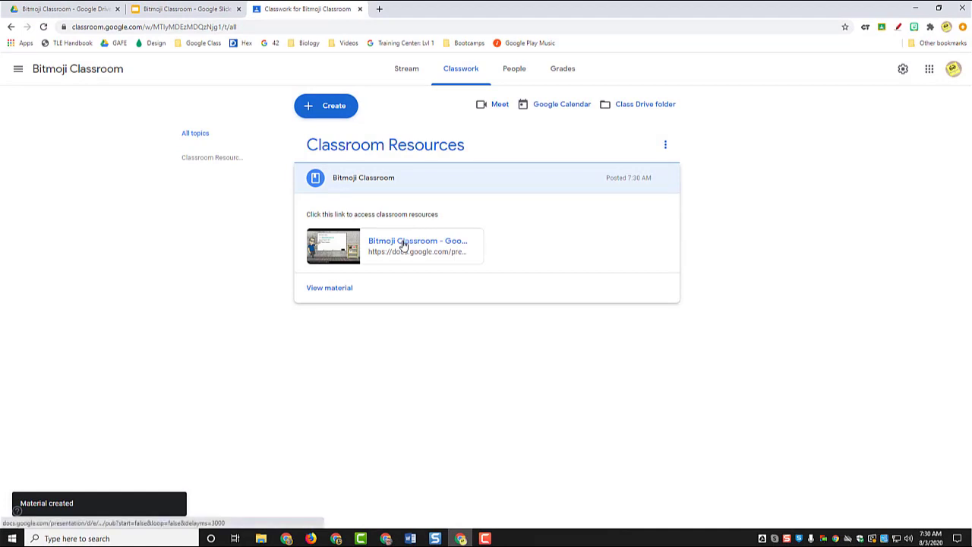
left_click(416, 240)
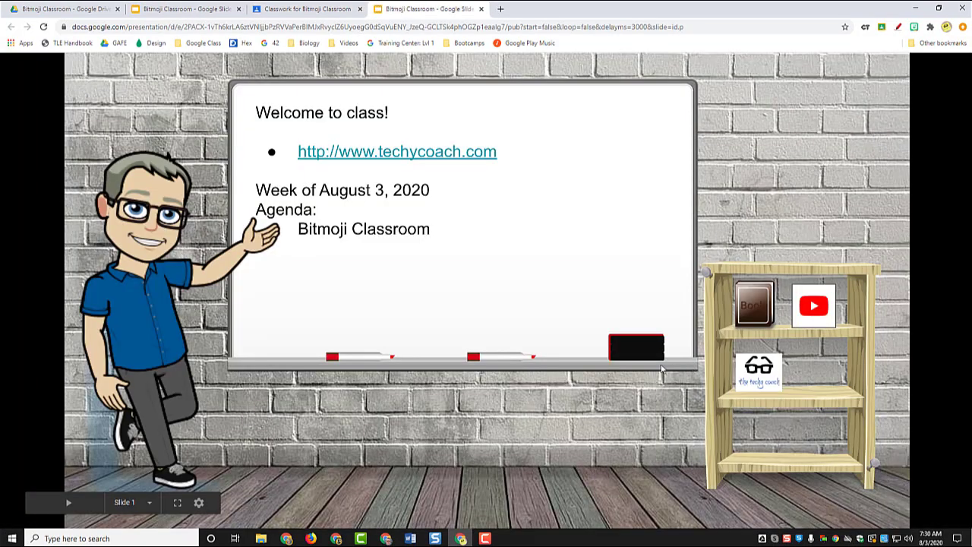
mouse_move(397, 152)
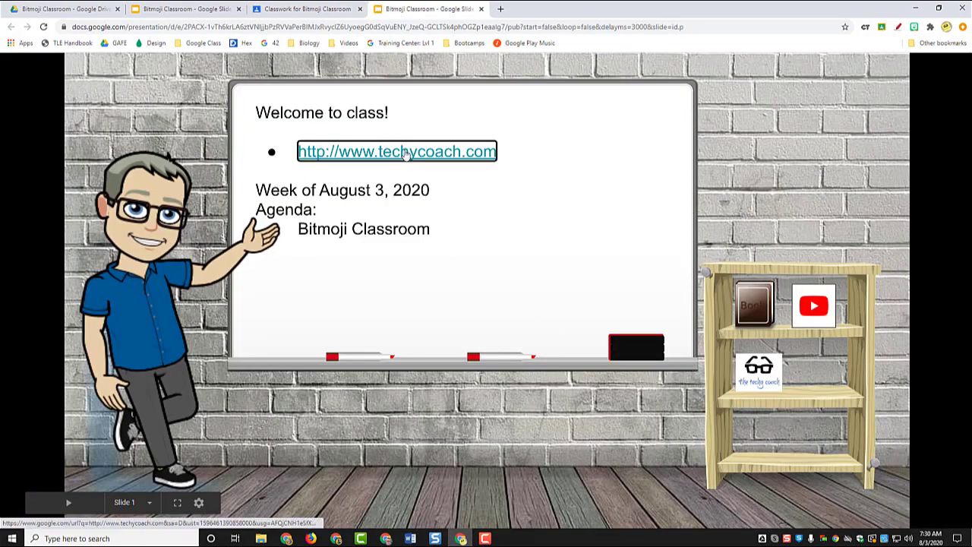
left_click(395, 152)
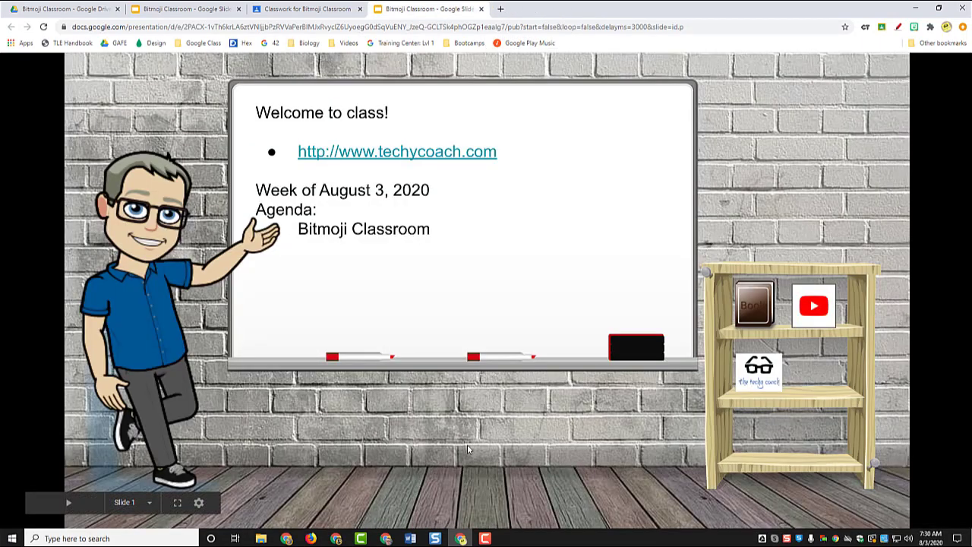
mouse_move(235, 90)
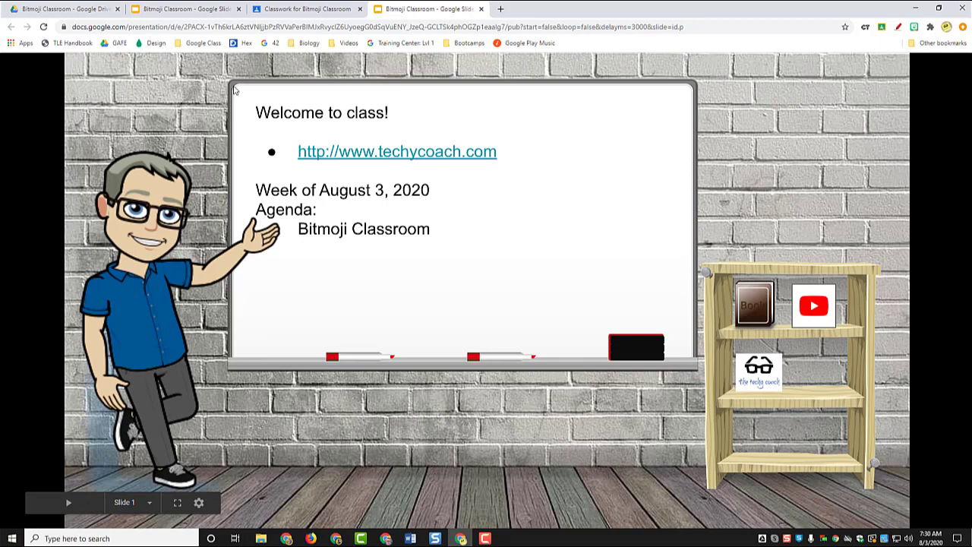
mouse_move(185, 9)
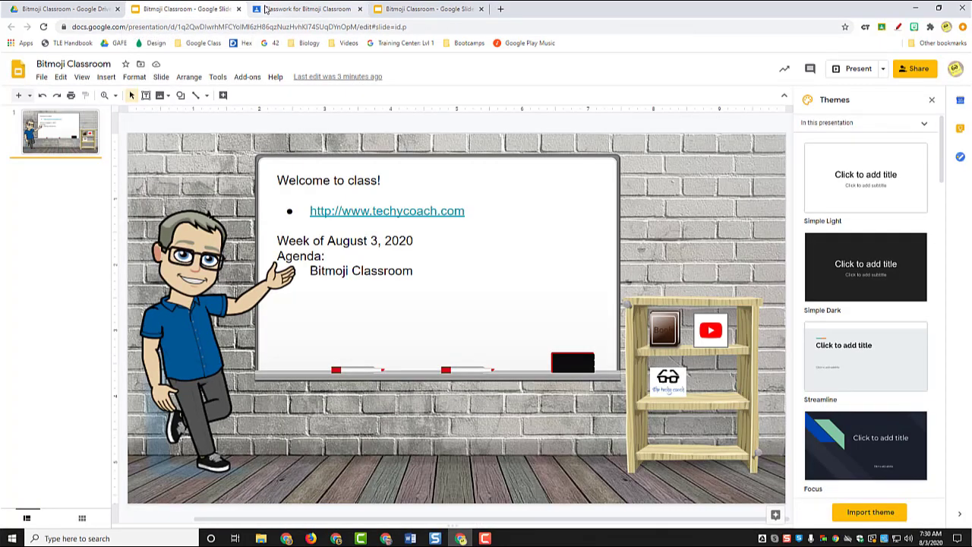
left_click(307, 9)
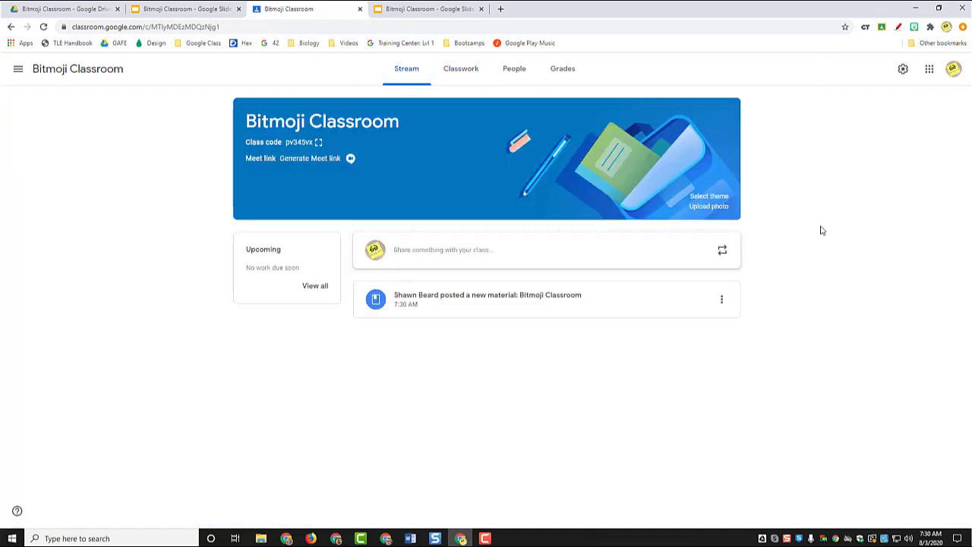
left_click(182, 9)
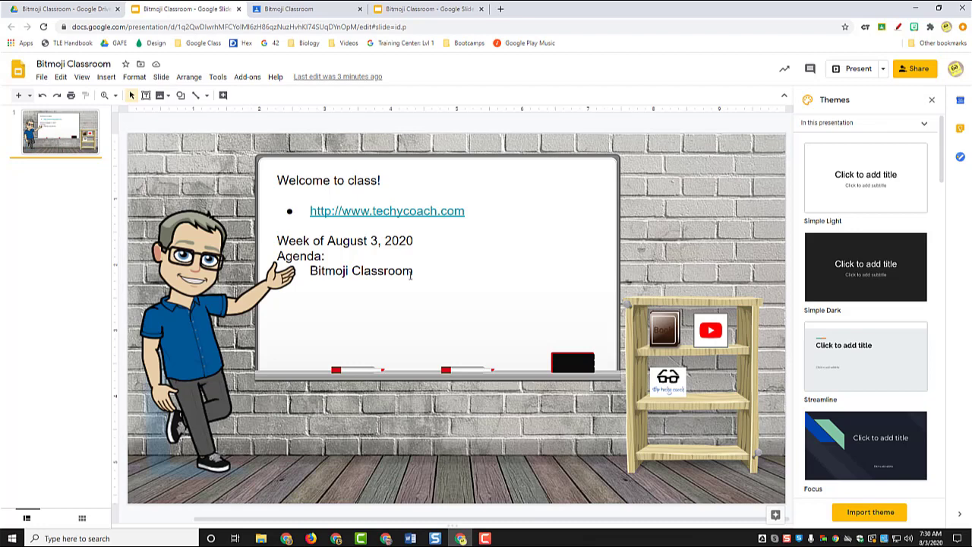
left_click(41, 76)
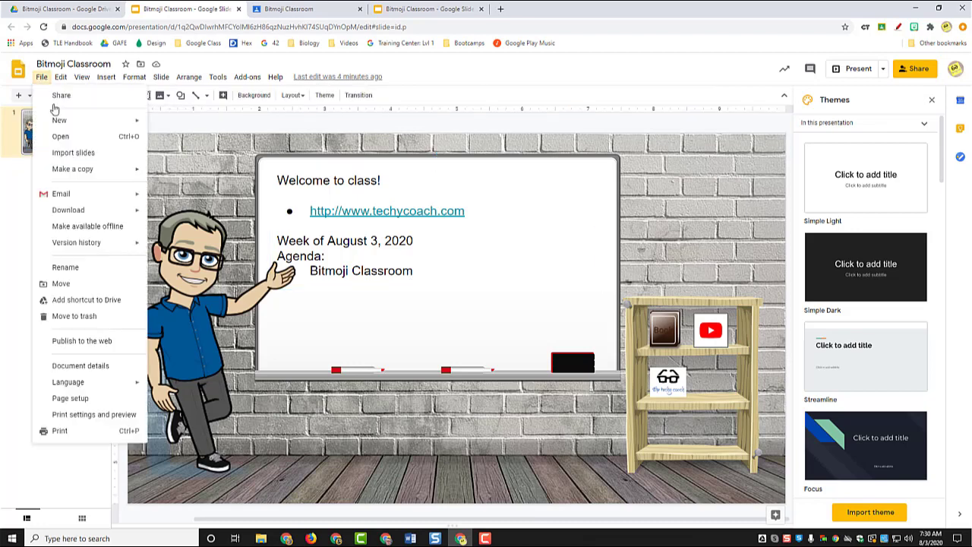
mouse_move(73, 168)
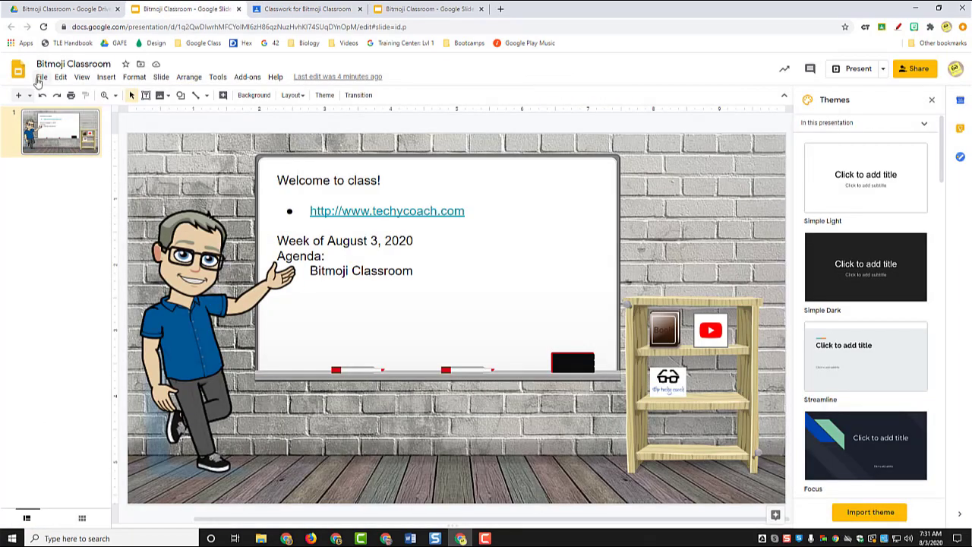
Make a copy of the presentation named 'Classroom Header'.
left_click(41, 76)
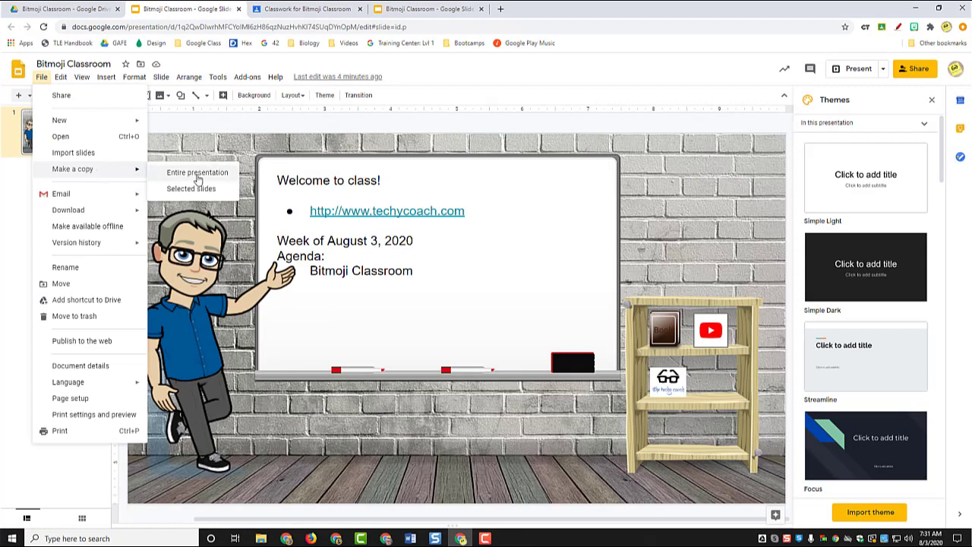
left_click(196, 173)
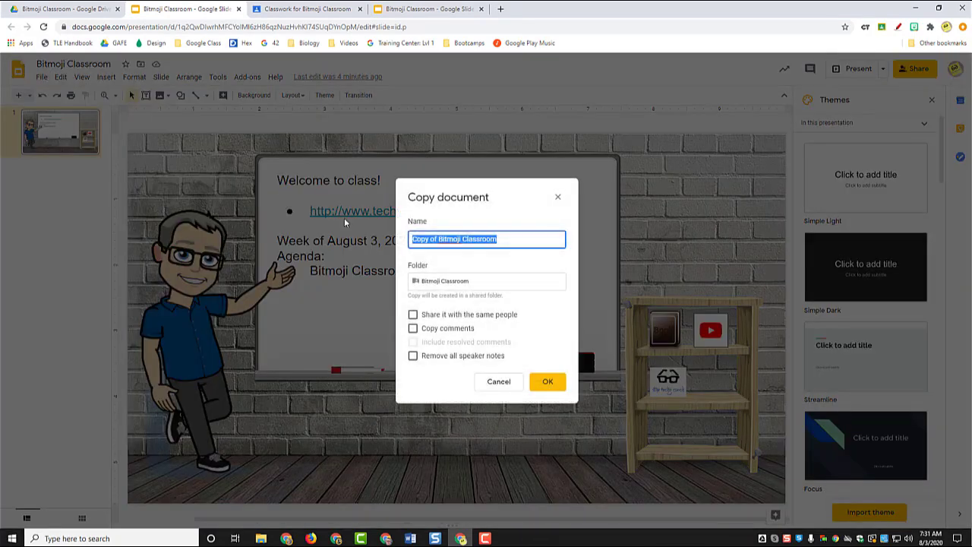
type("Classroom H")
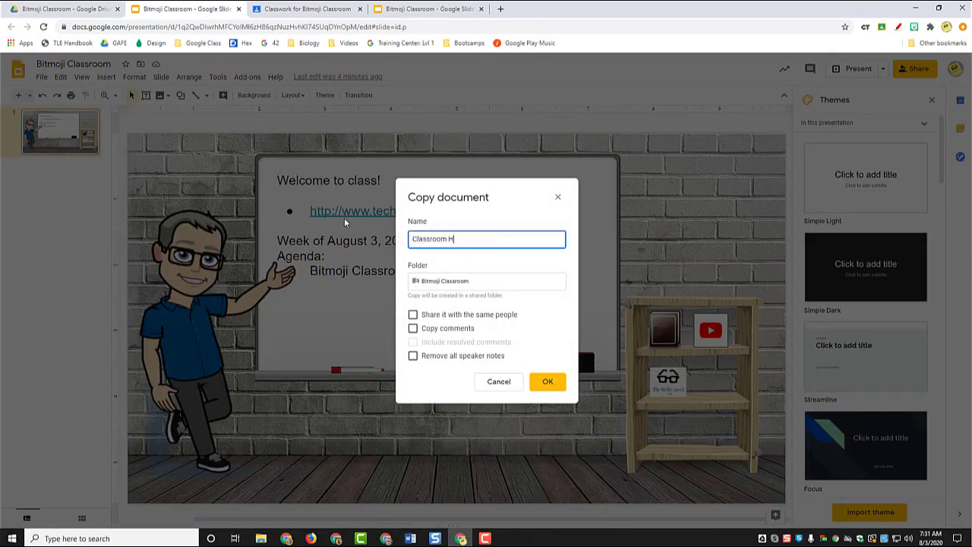
left_click(547, 381)
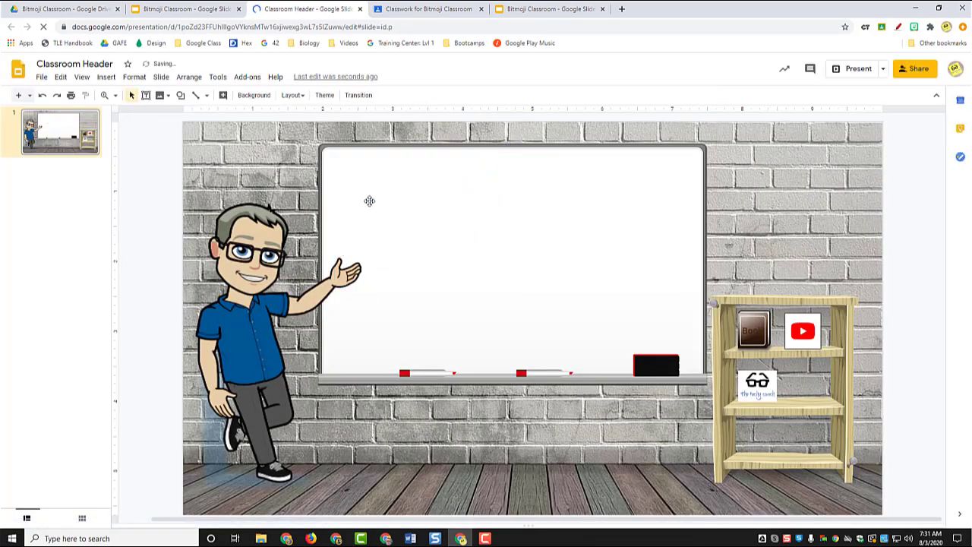
Set a custom page size of 800 x 200 pixels in Page setup.
left_click(41, 76)
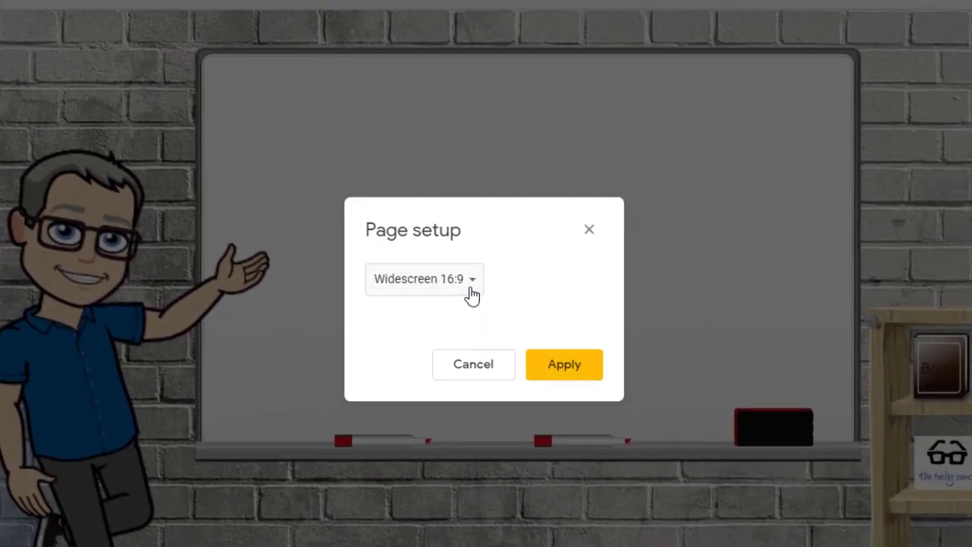
mouse_move(425, 240)
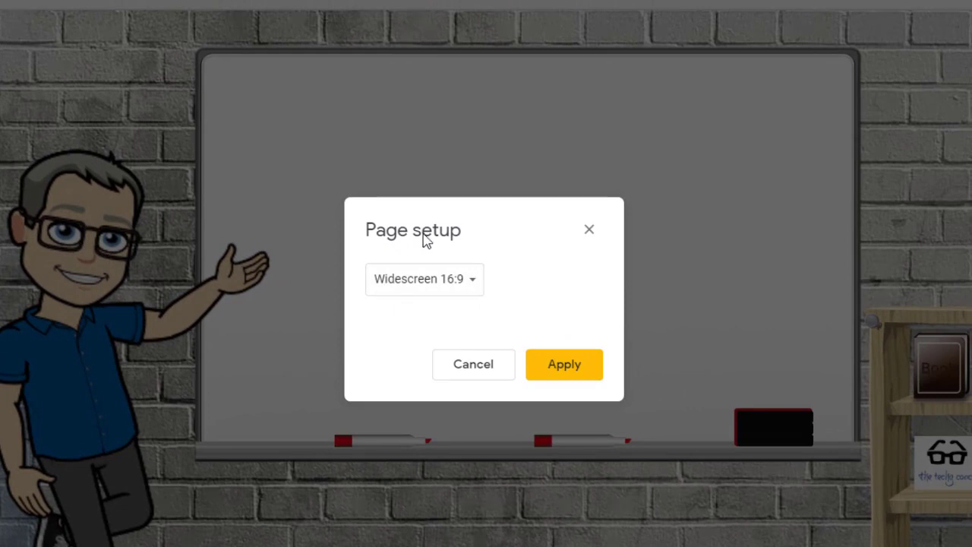
mouse_move(464, 286)
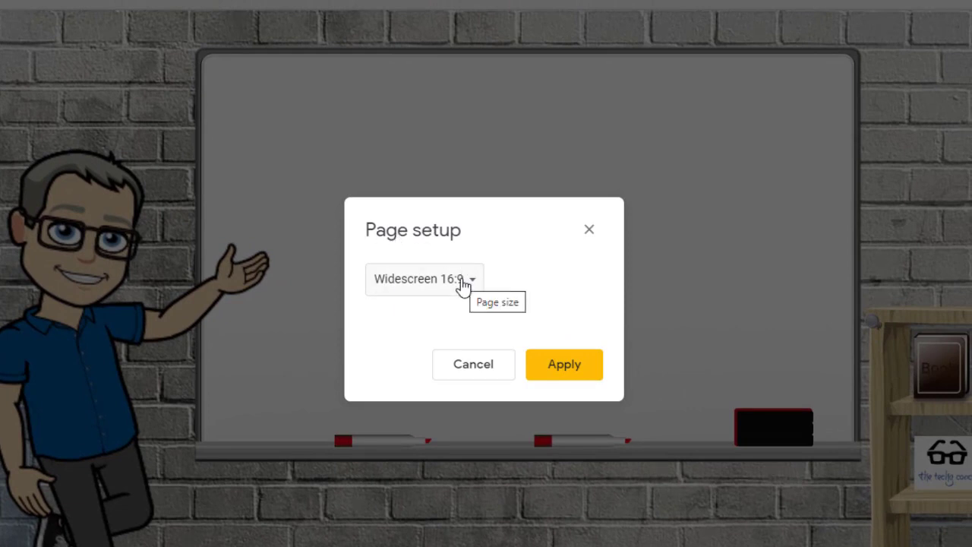
left_click(424, 279)
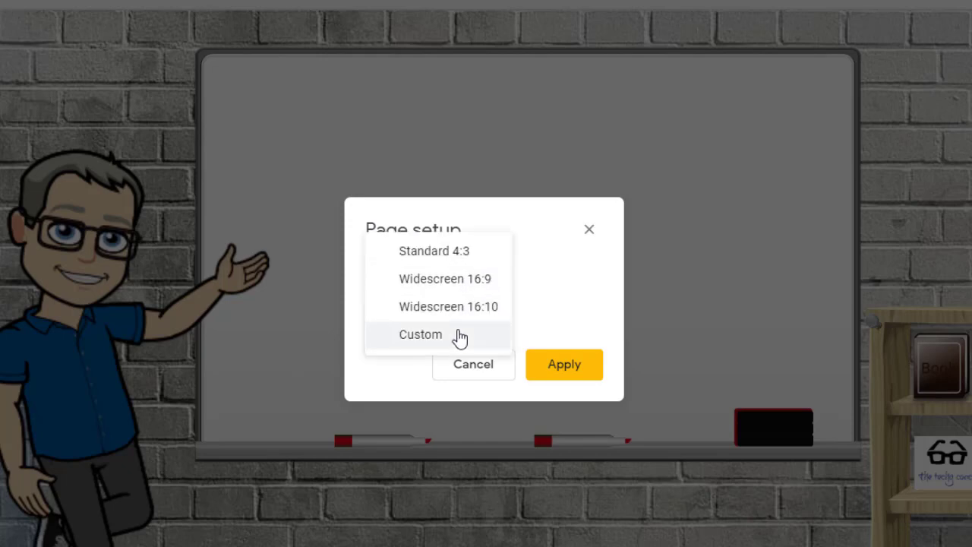
left_click(420, 334)
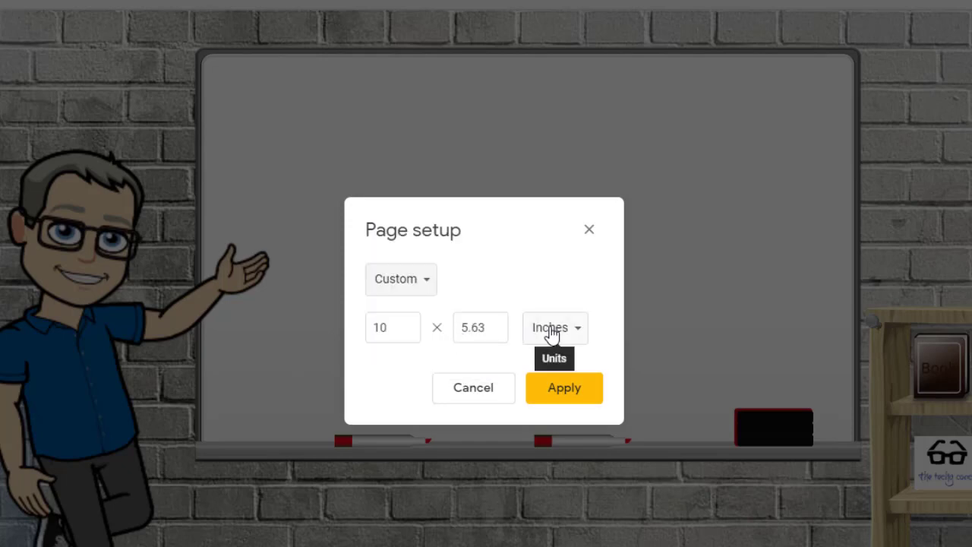
left_click(553, 328)
type("200")
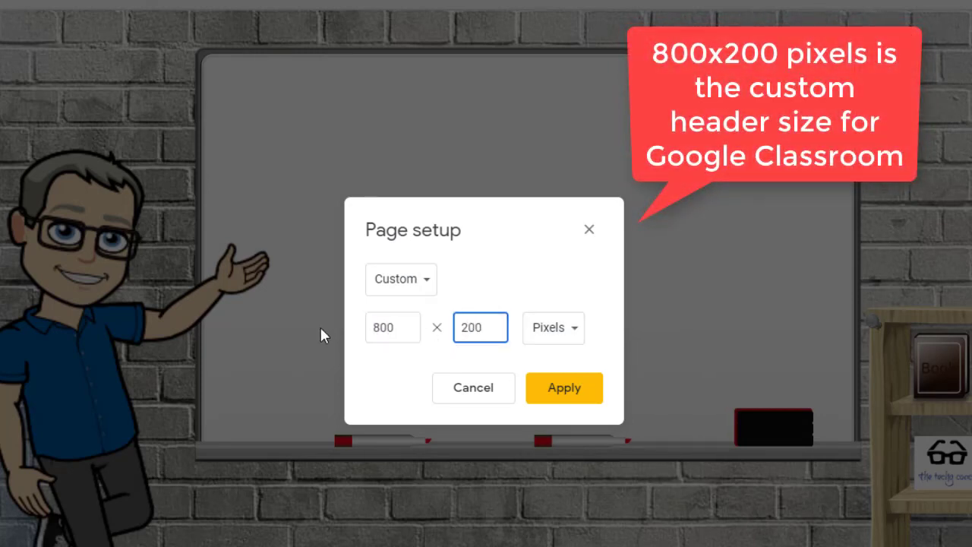
left_click(564, 388)
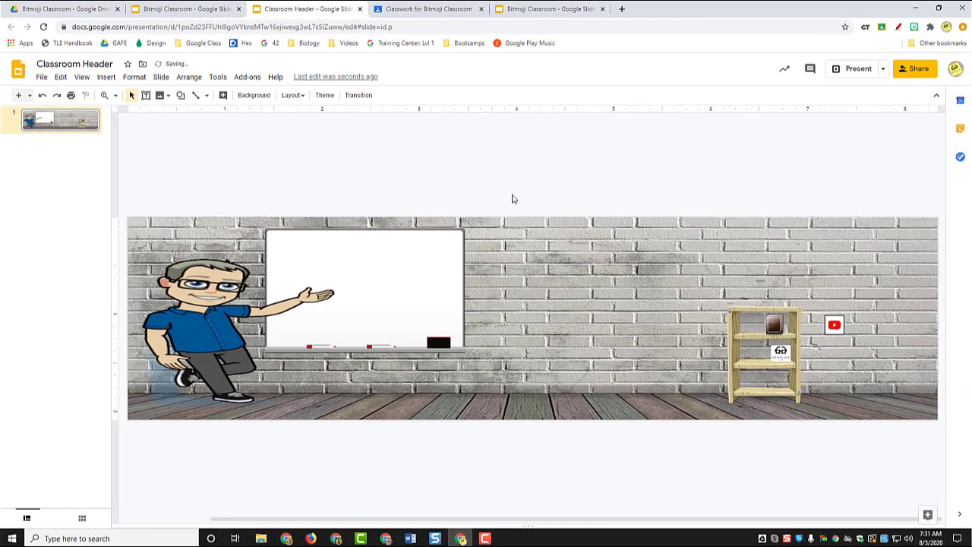
Centre the whiteboard with the Bitmoji beside it, checking against the Classroom stream header.
left_click(213, 319)
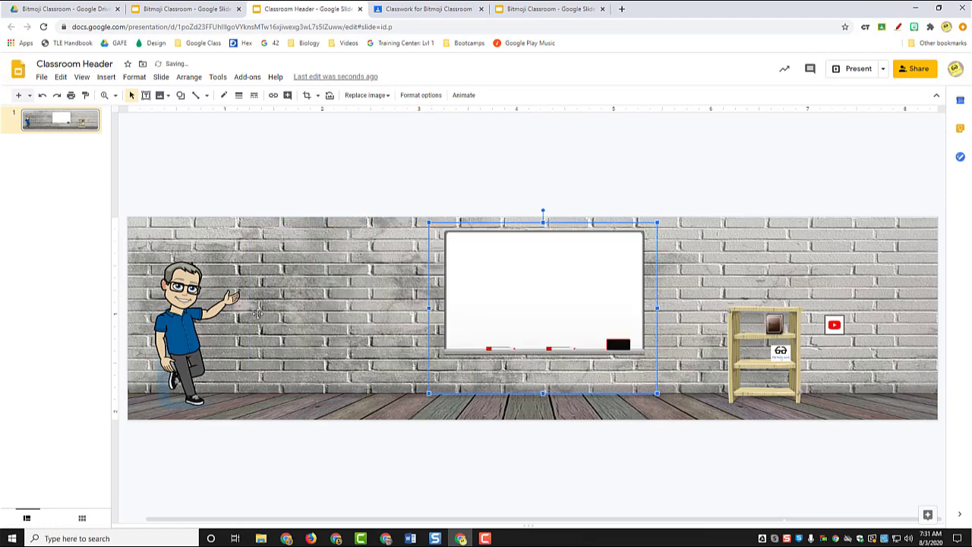
left_click_drag(179, 319, 347, 319)
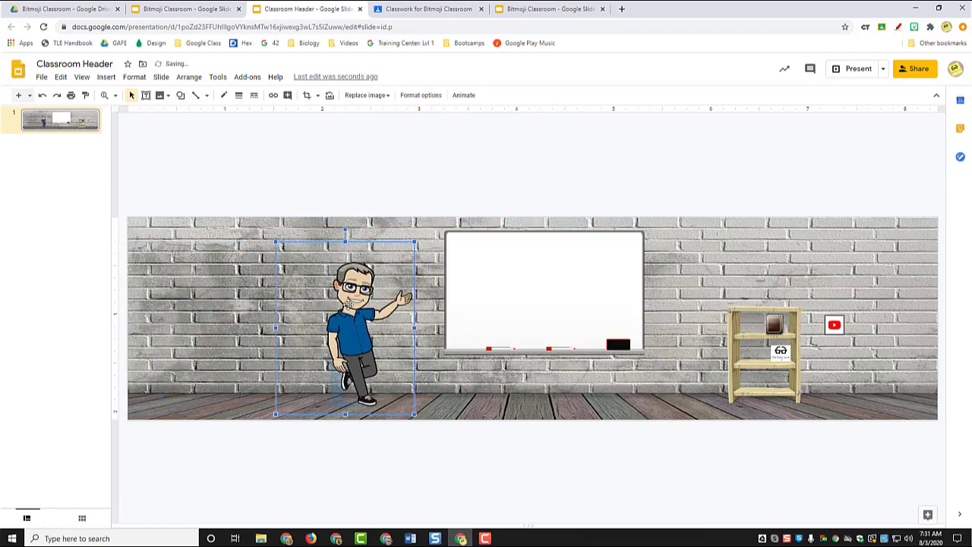
left_click(428, 9)
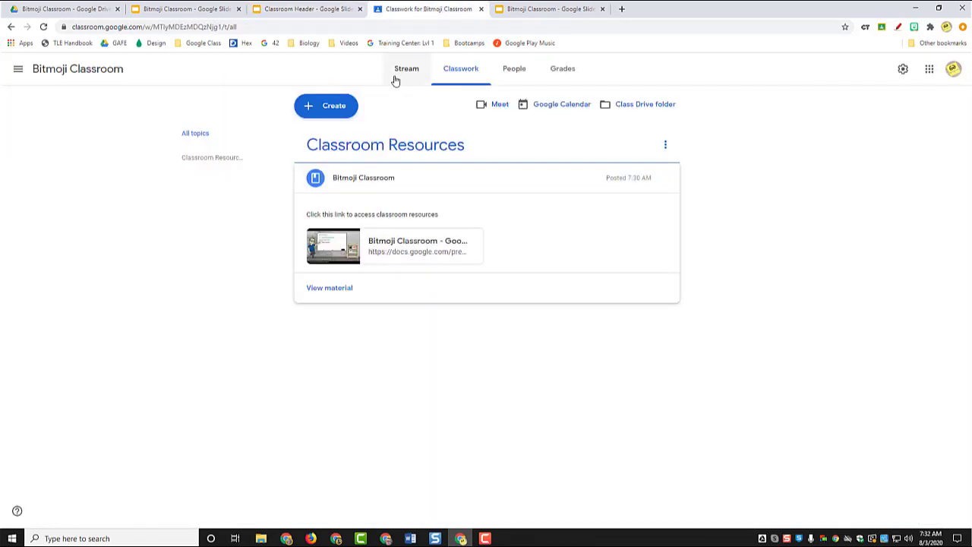
left_click(407, 68)
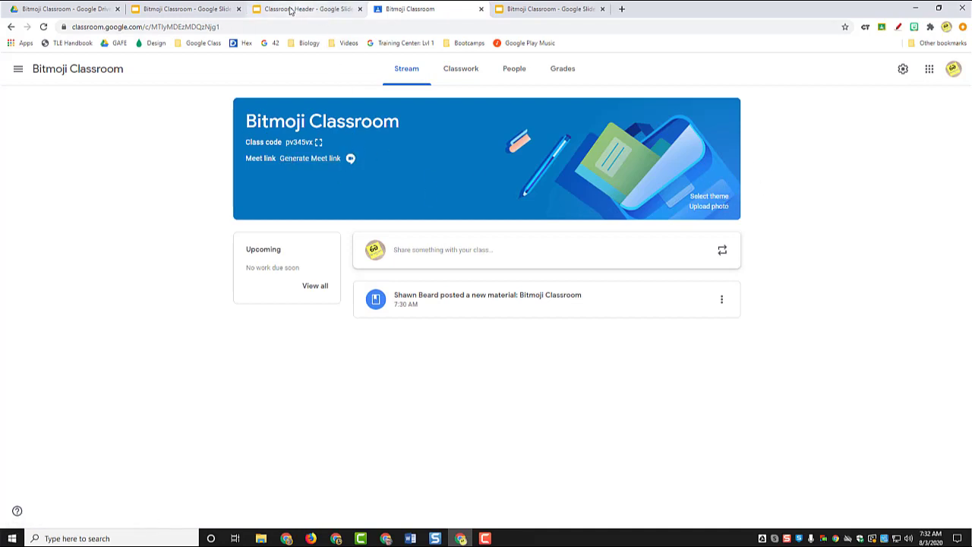
left_click(304, 9)
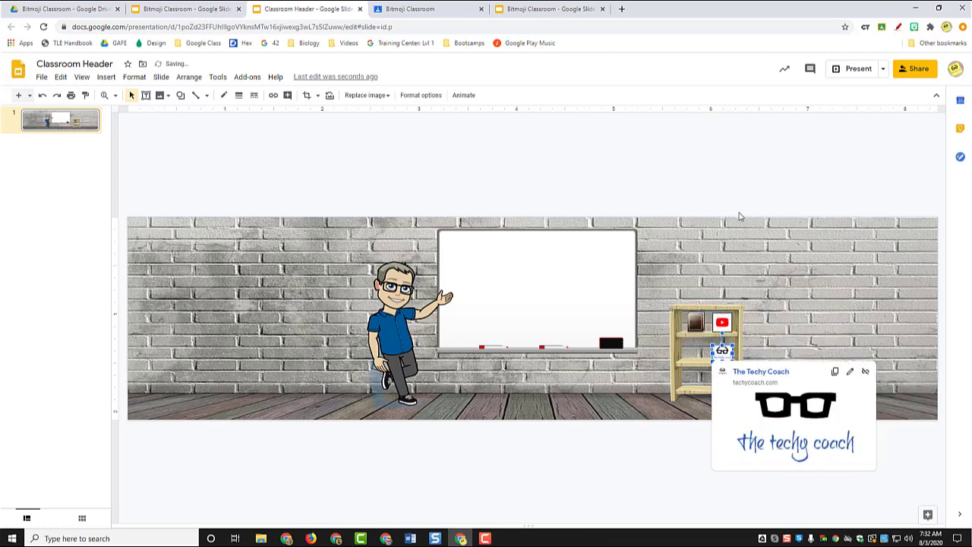
Download the header slide as Classroom Header.png and return to the Classroom stream.
left_click(596, 251)
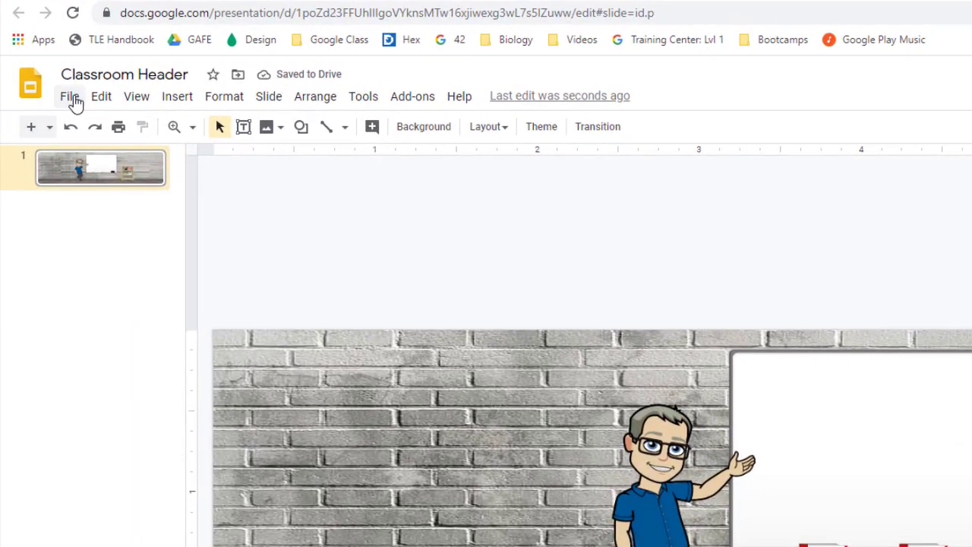
left_click(70, 96)
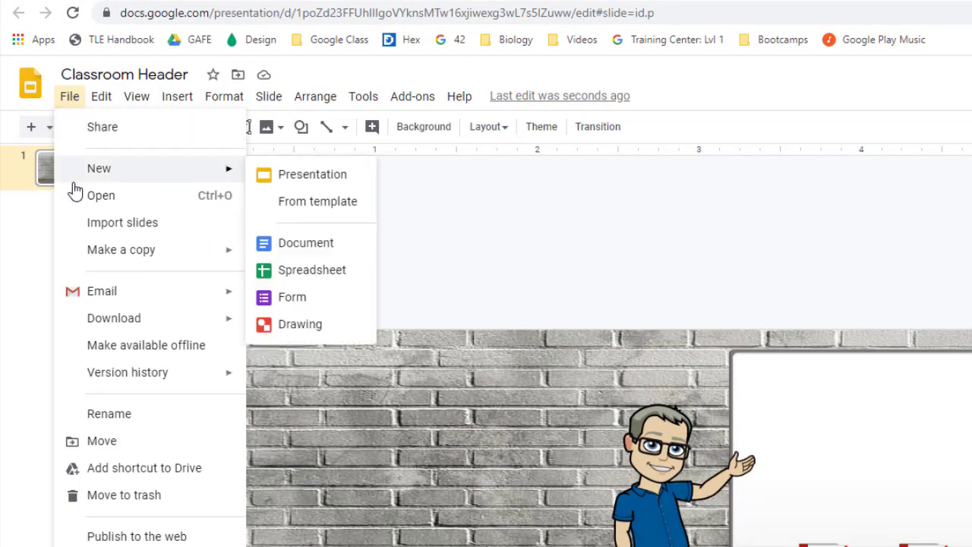
left_click(112, 318)
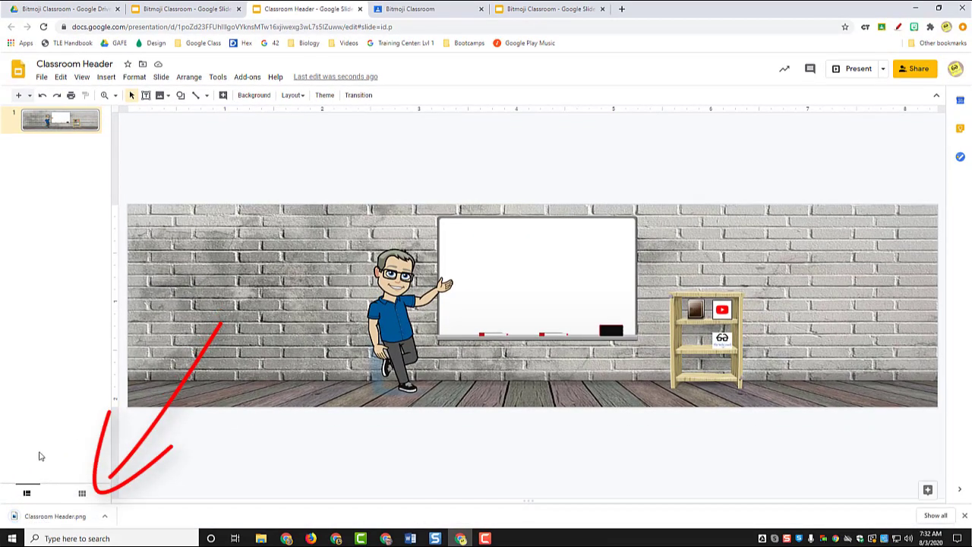
left_click(425, 9)
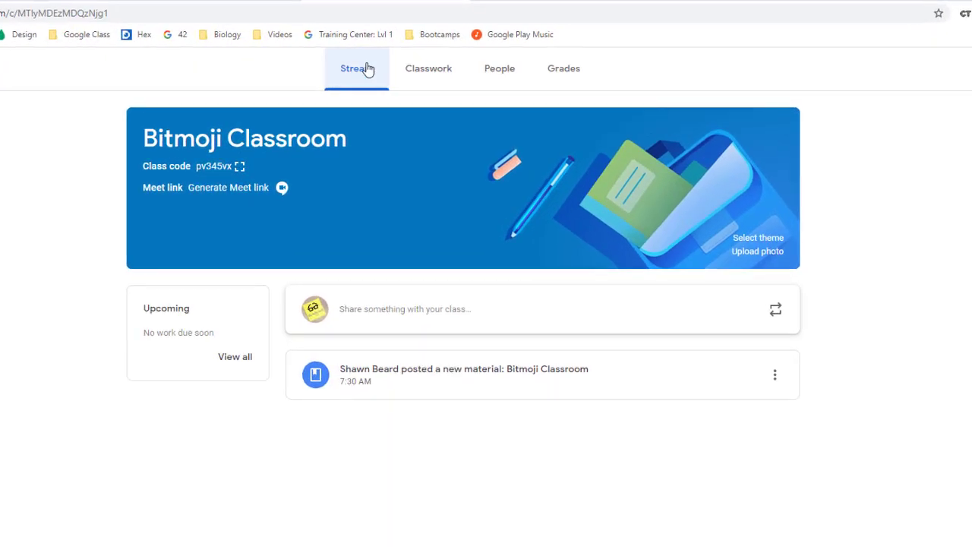
Upload Classroom Header.png as the class header and open the Bitmoji Classroom link from Classwork.
left_click(756, 251)
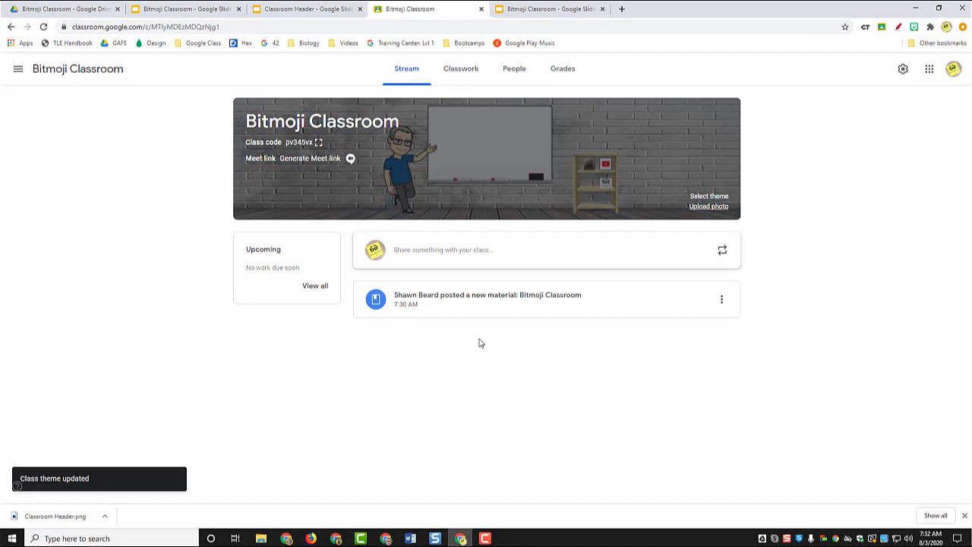
mouse_move(435, 165)
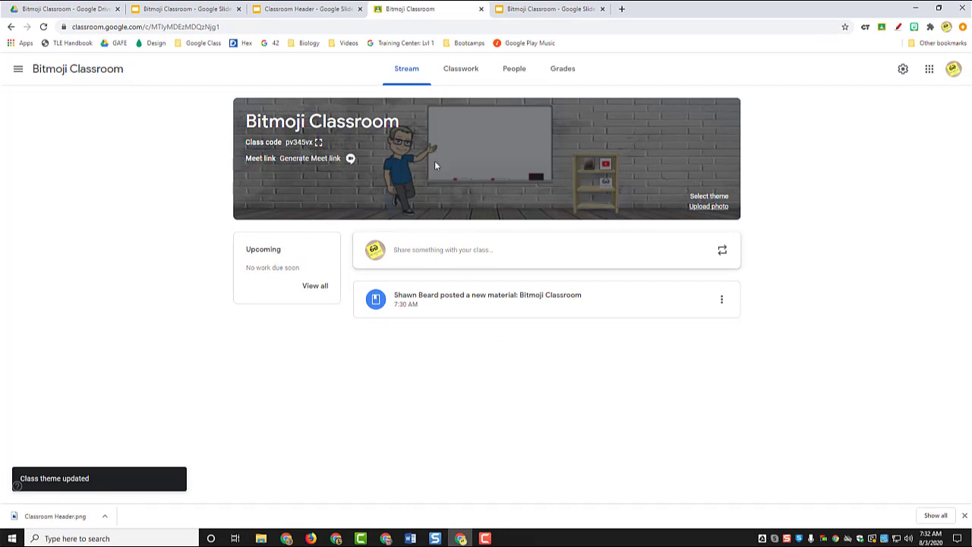
mouse_move(407, 182)
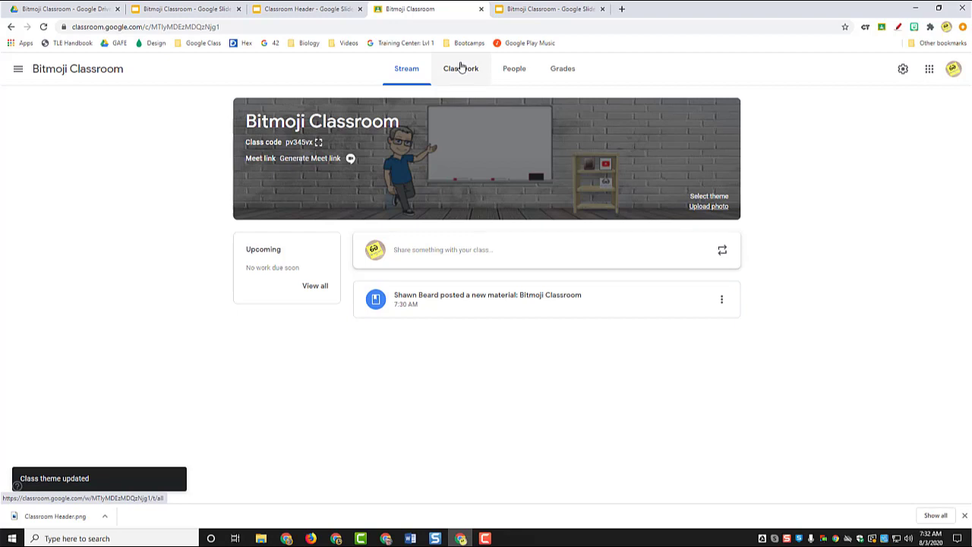
left_click(462, 69)
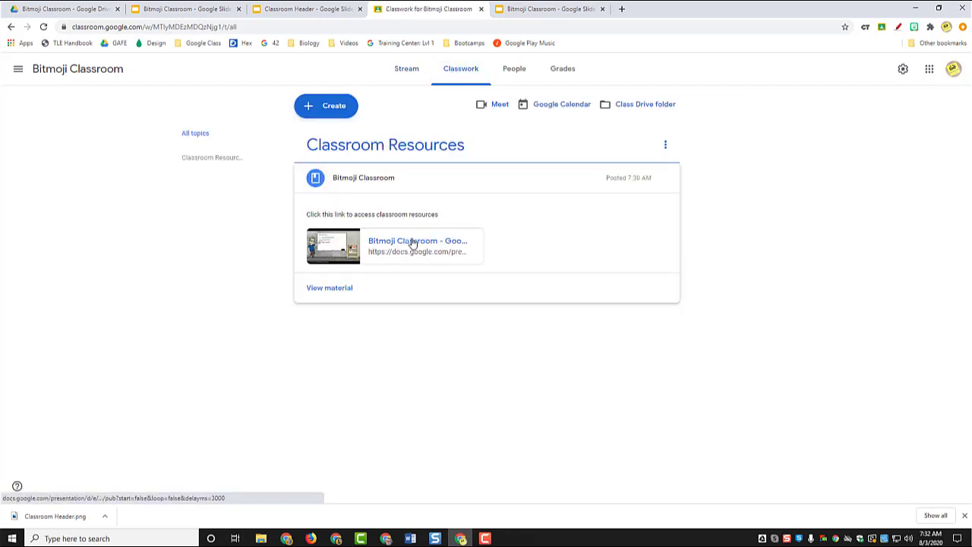
left_click(416, 240)
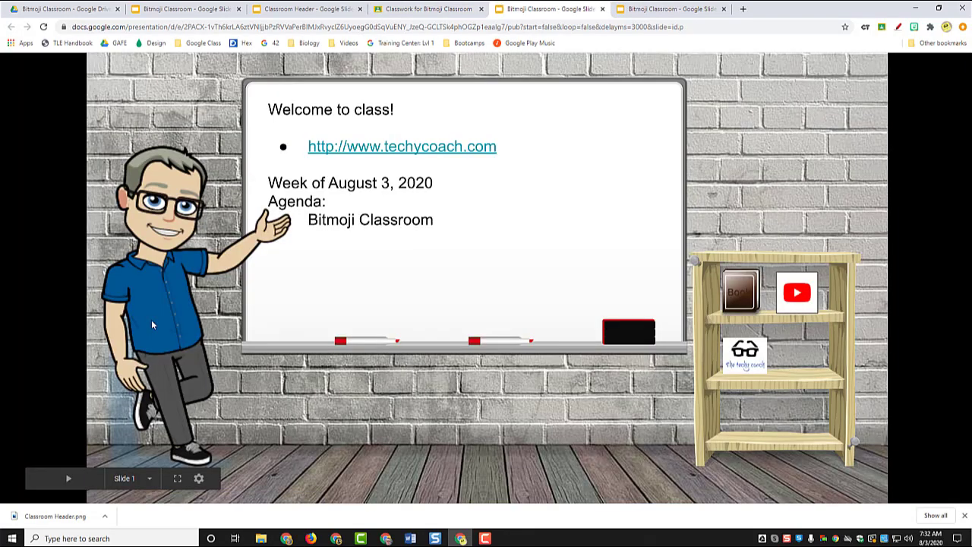
mouse_move(766, 297)
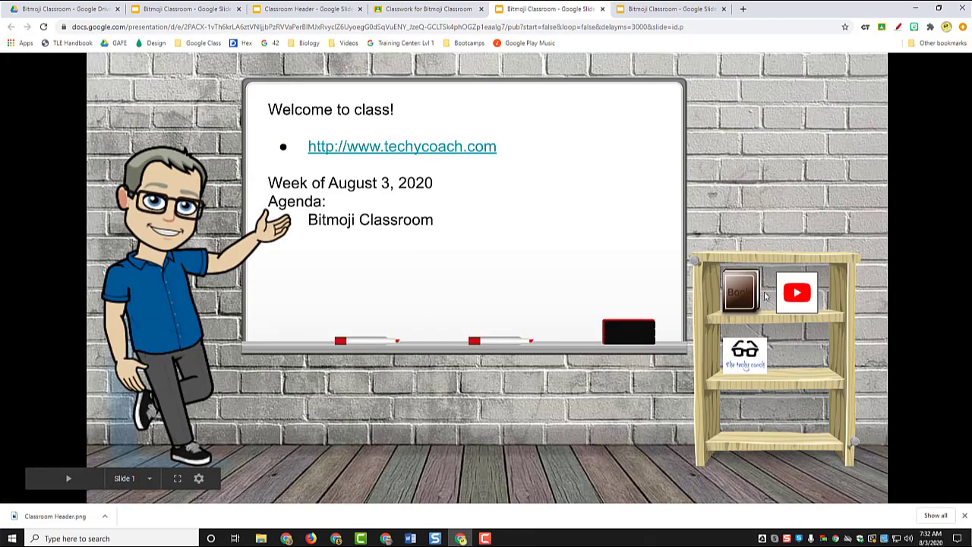